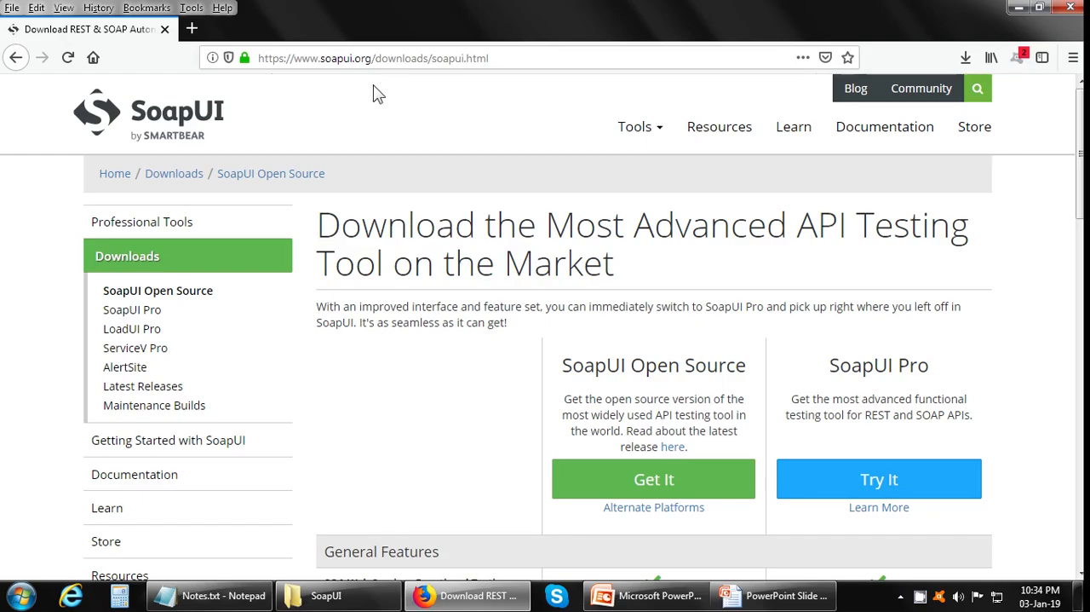
mouse_move(585, 486)
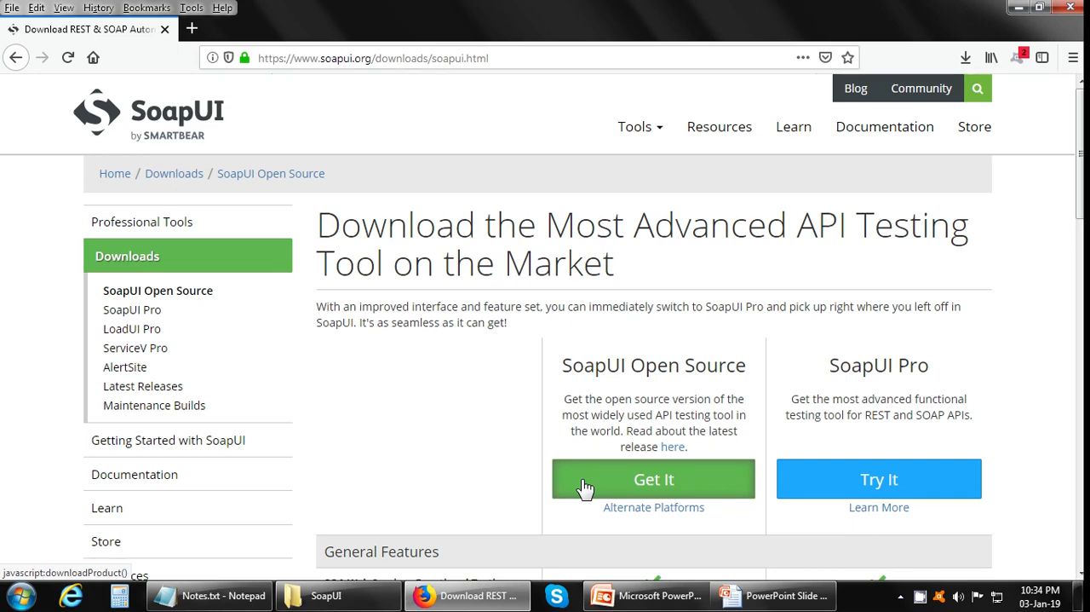
Launch the SoapUI-x32-5.4.0.exe installer and accept the SoapUI license agreement.
right_click(268, 103)
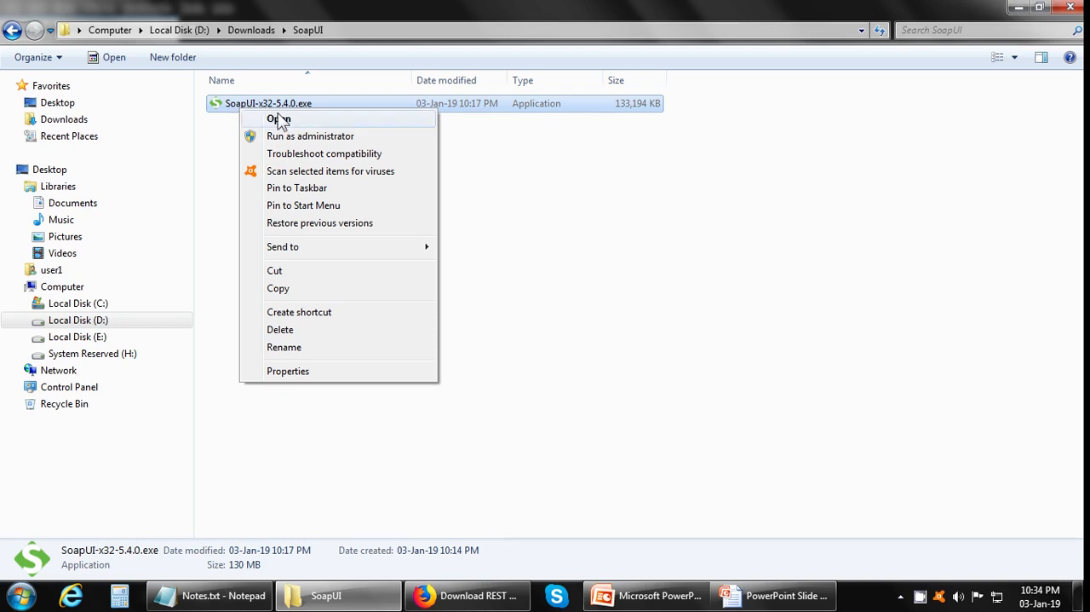
left_click(280, 118)
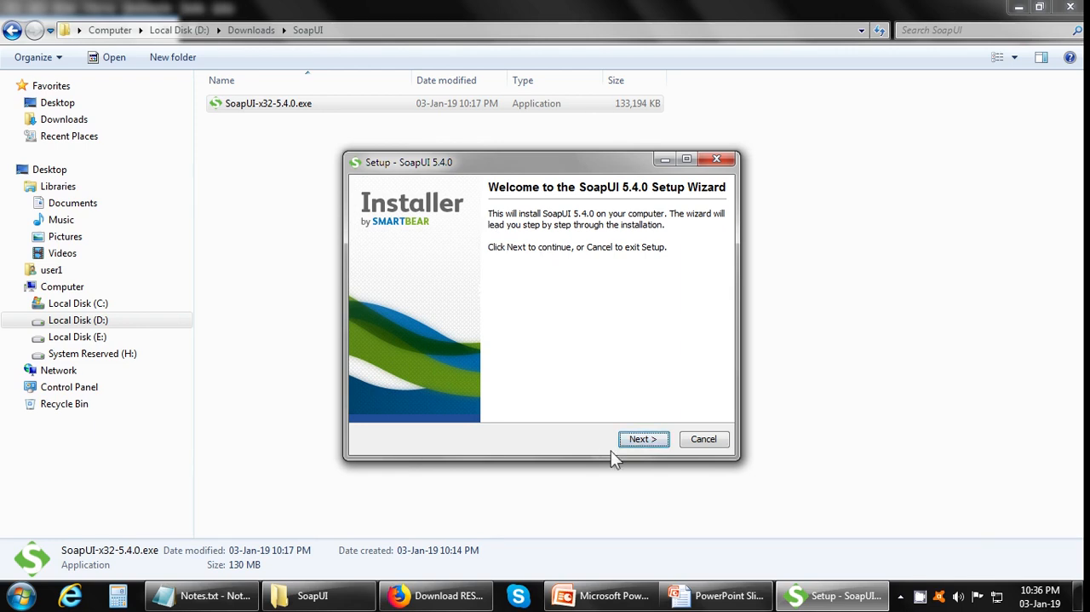
left_click(643, 438)
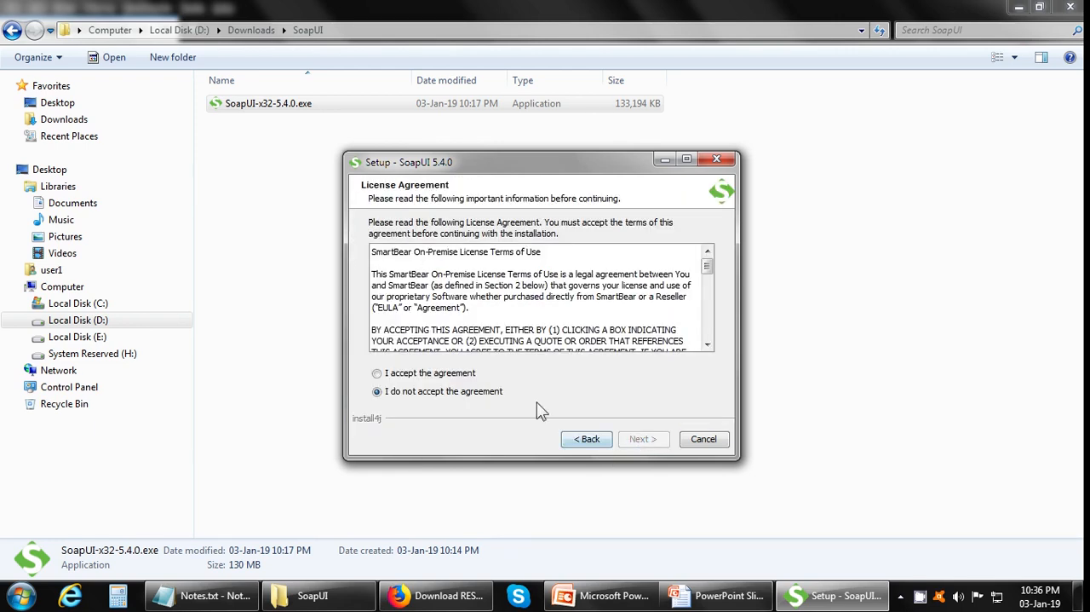
left_click(377, 372)
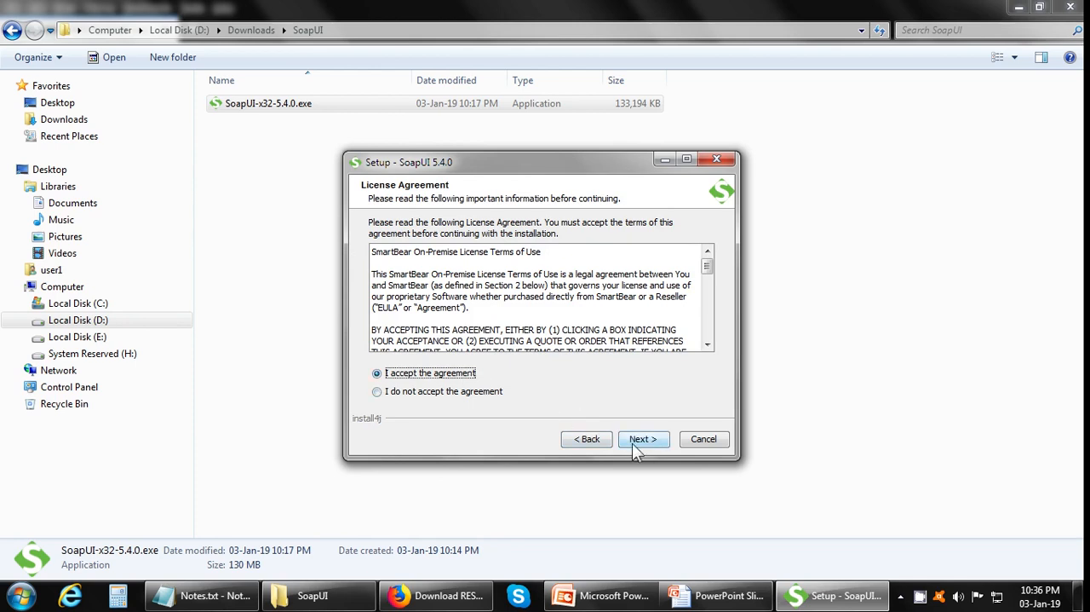
left_click(643, 439)
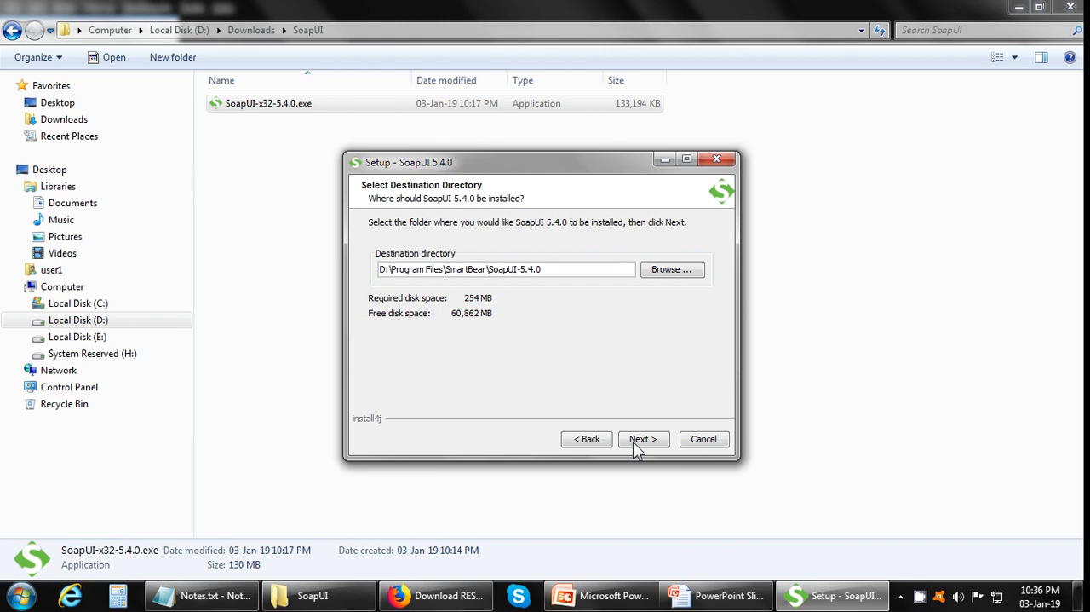
Keep the default install folder and components, and accept the HermesJMS license agreement.
left_click(642, 438)
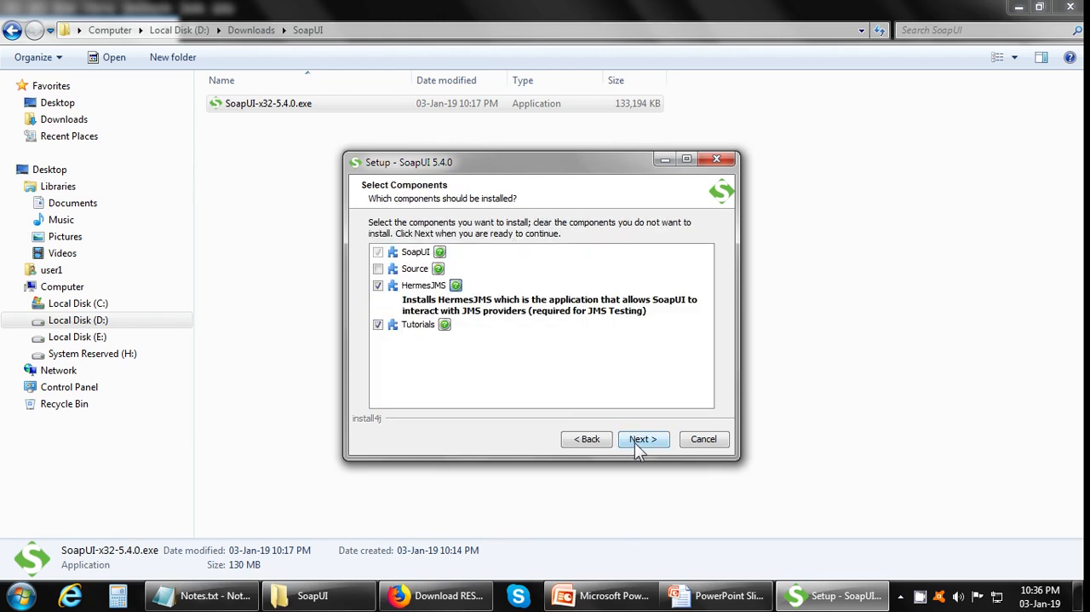
left_click(641, 437)
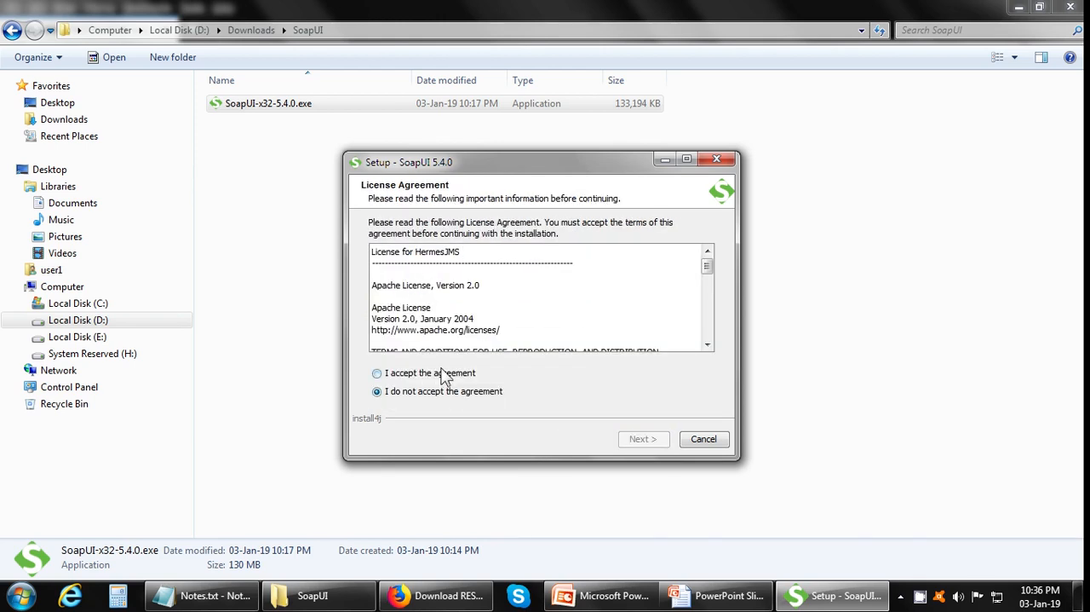
left_click(376, 372)
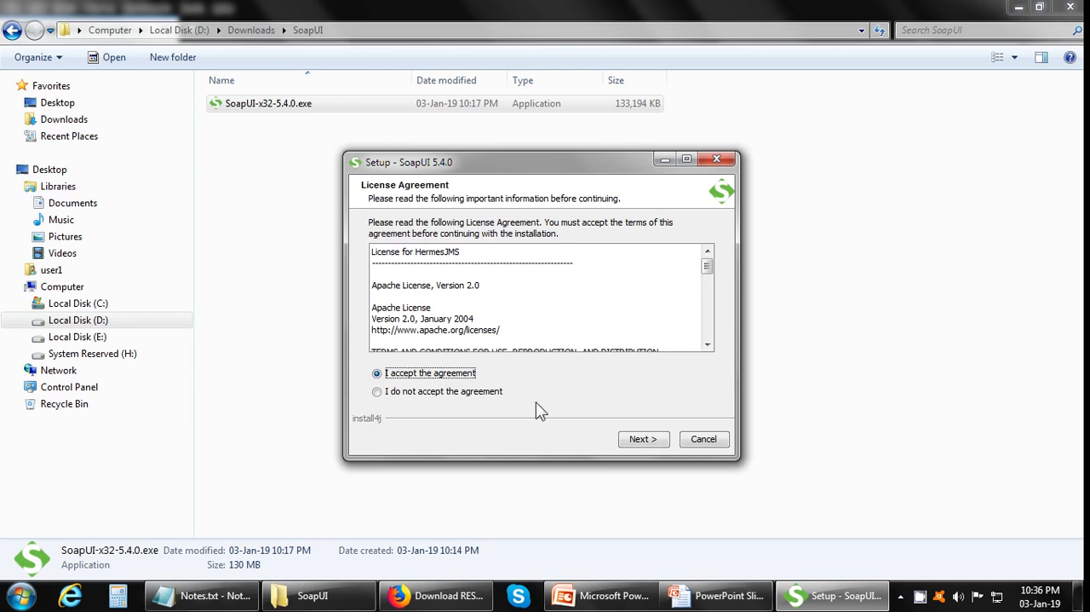
left_click(643, 439)
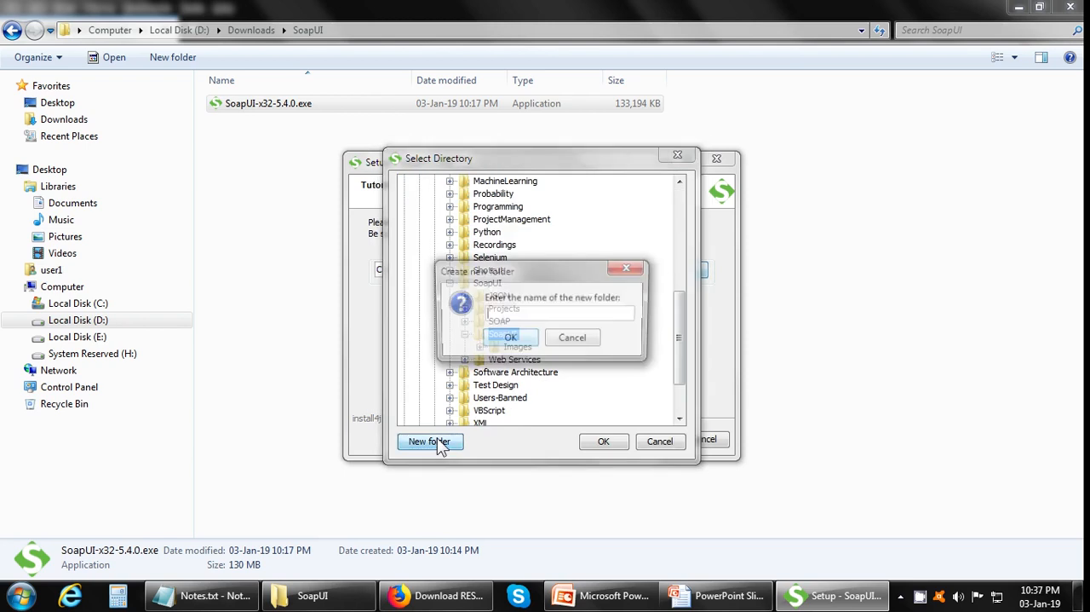
Create a new 'Tutorials' folder and choose it as the tutorials location.
type("Tutori")
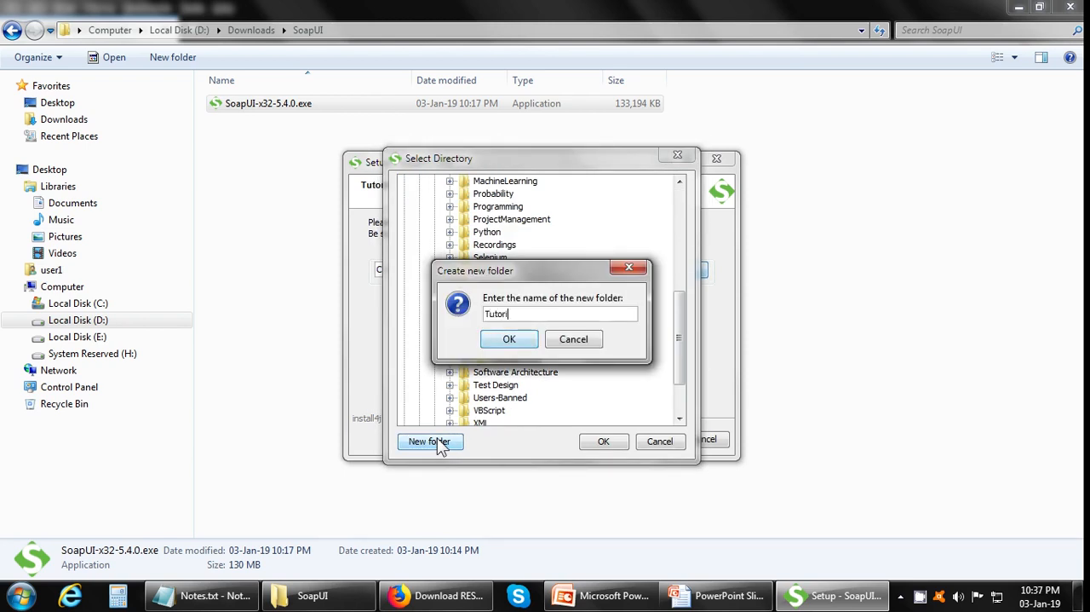
type("als")
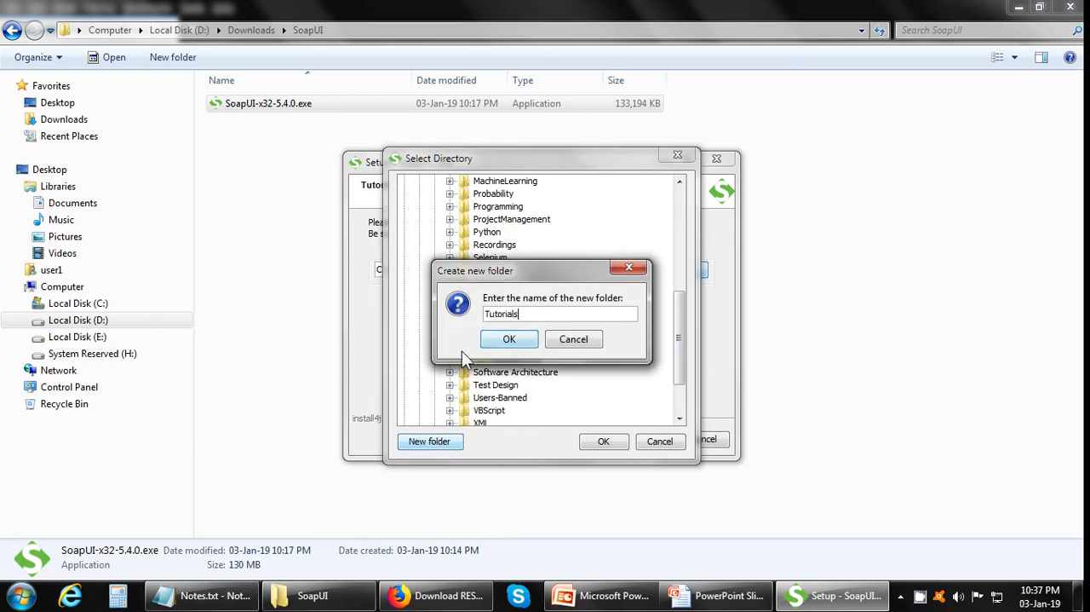
left_click(508, 338)
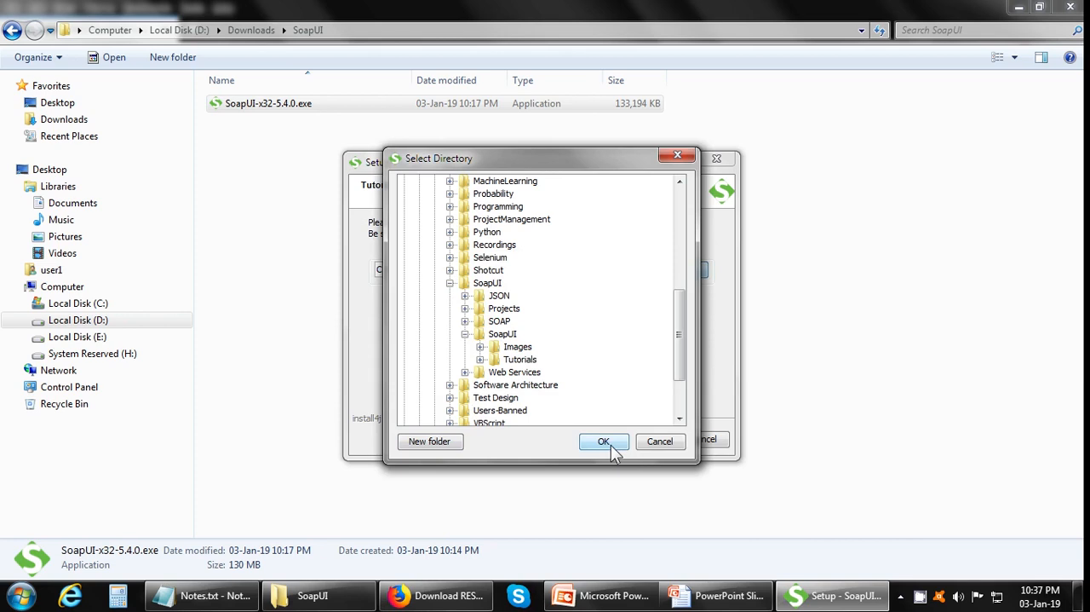
left_click(520, 359)
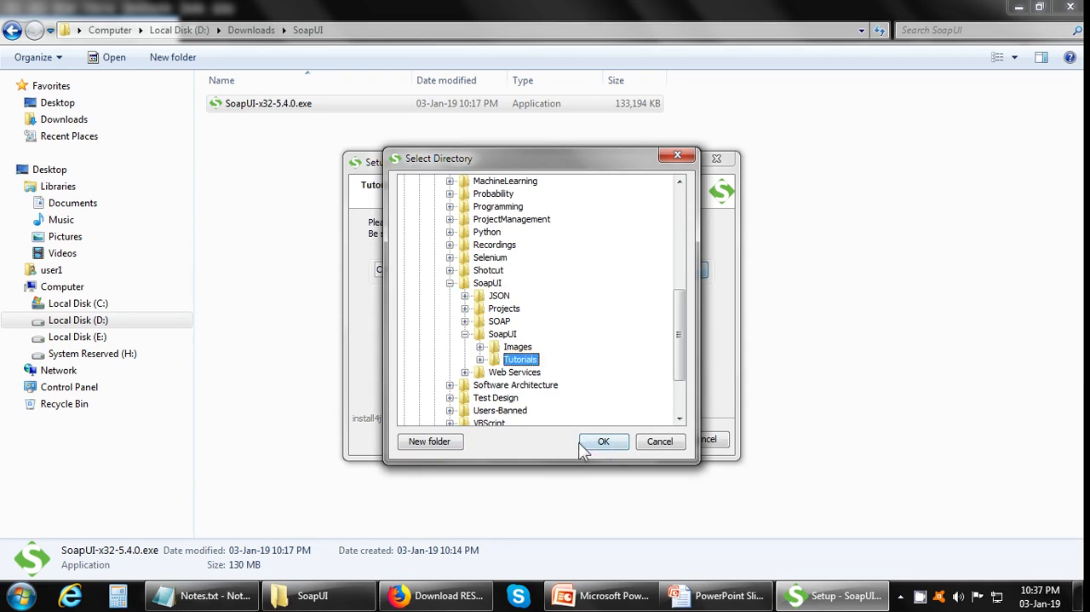
left_click(603, 441)
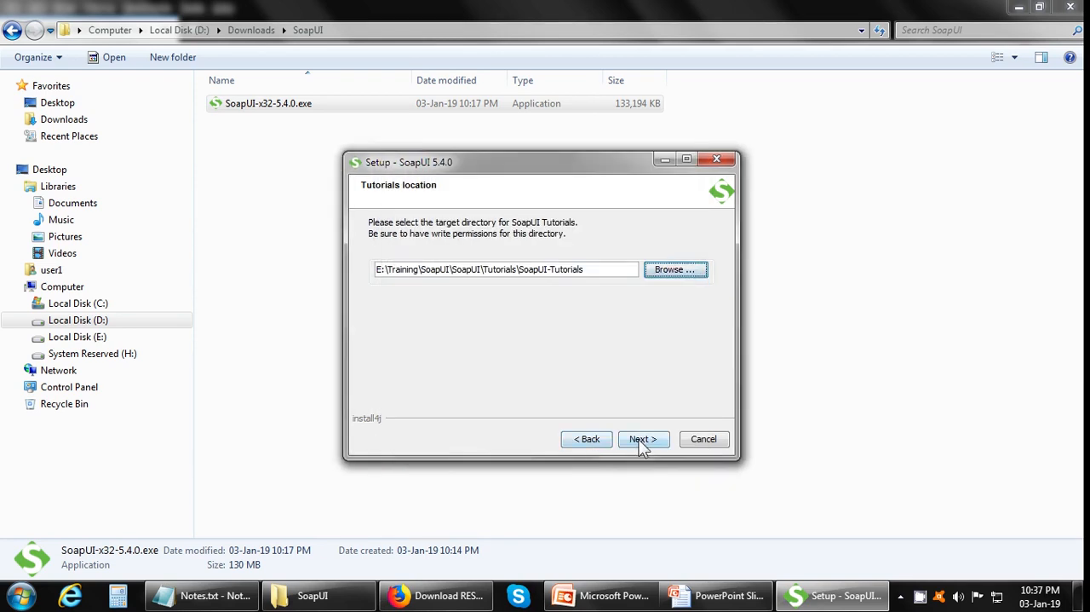
Keep the default Start Menu folder and desktop icon, install, and finish the wizard.
left_click(640, 438)
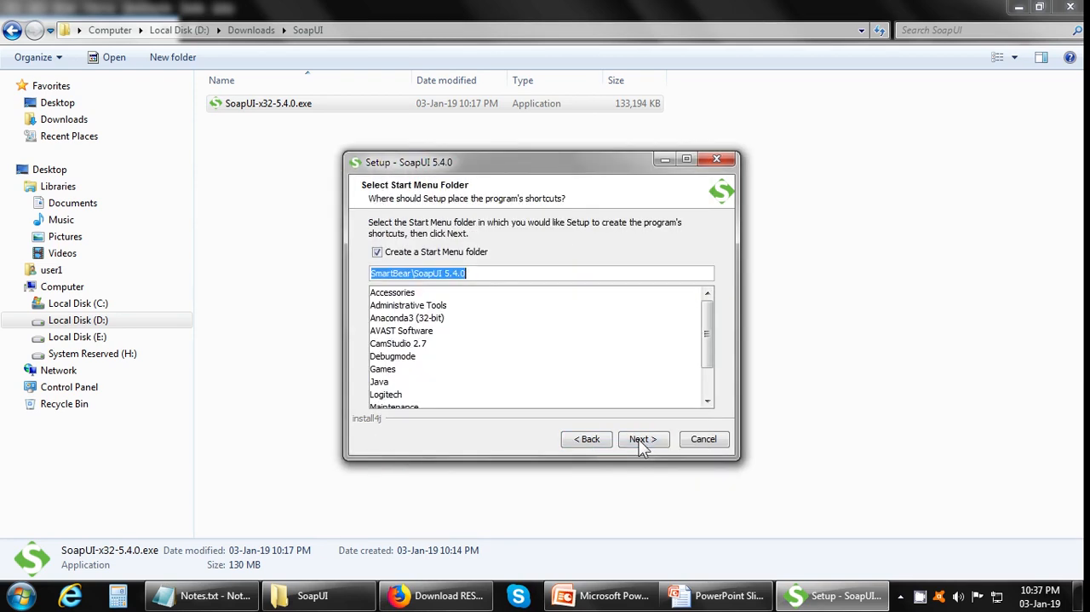
left_click(642, 439)
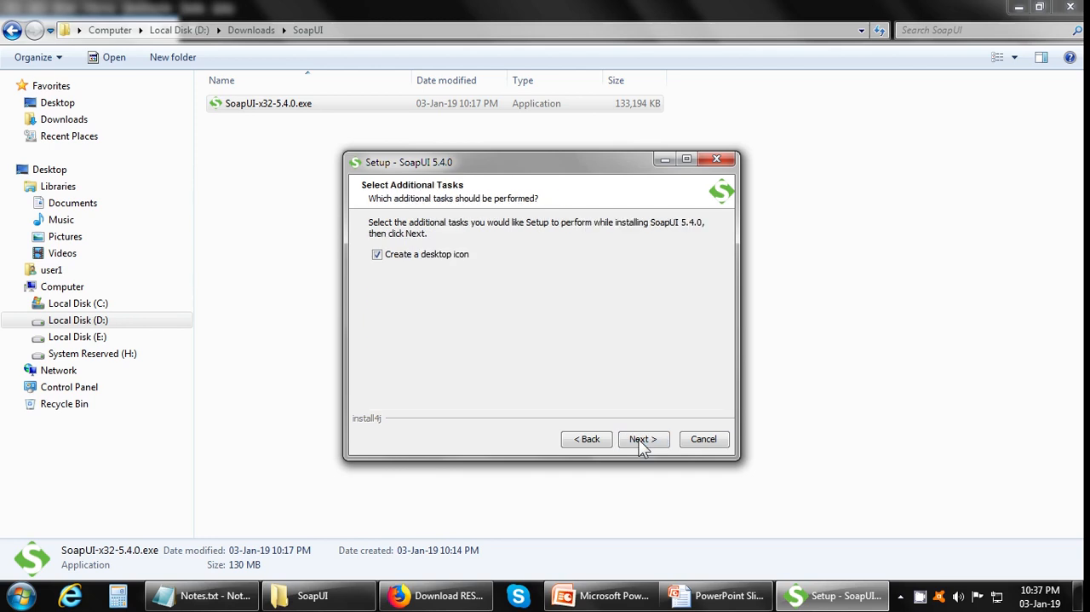
left_click(642, 438)
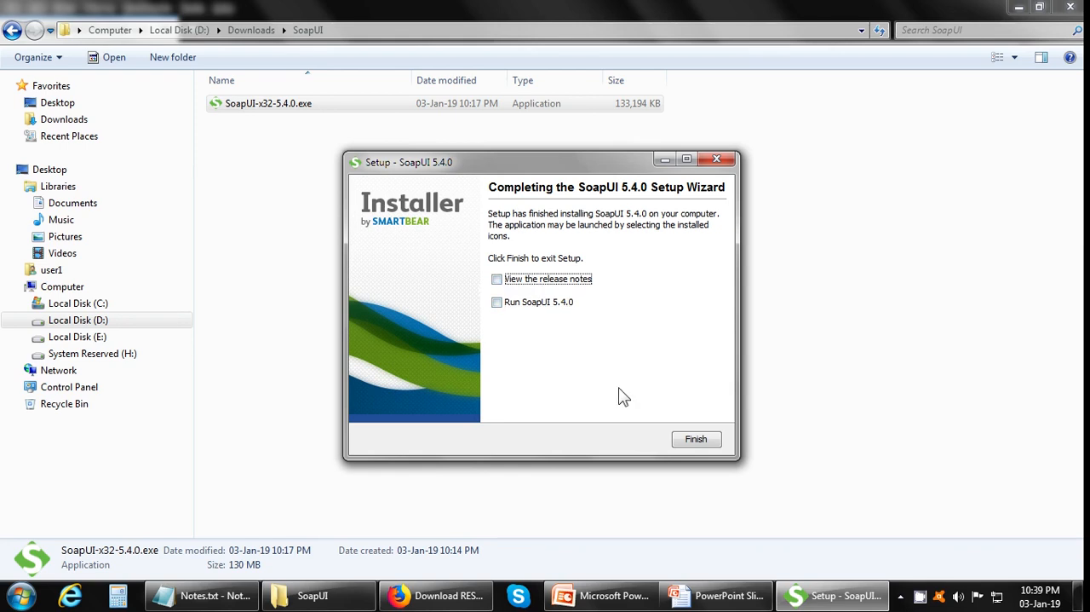
left_click(696, 438)
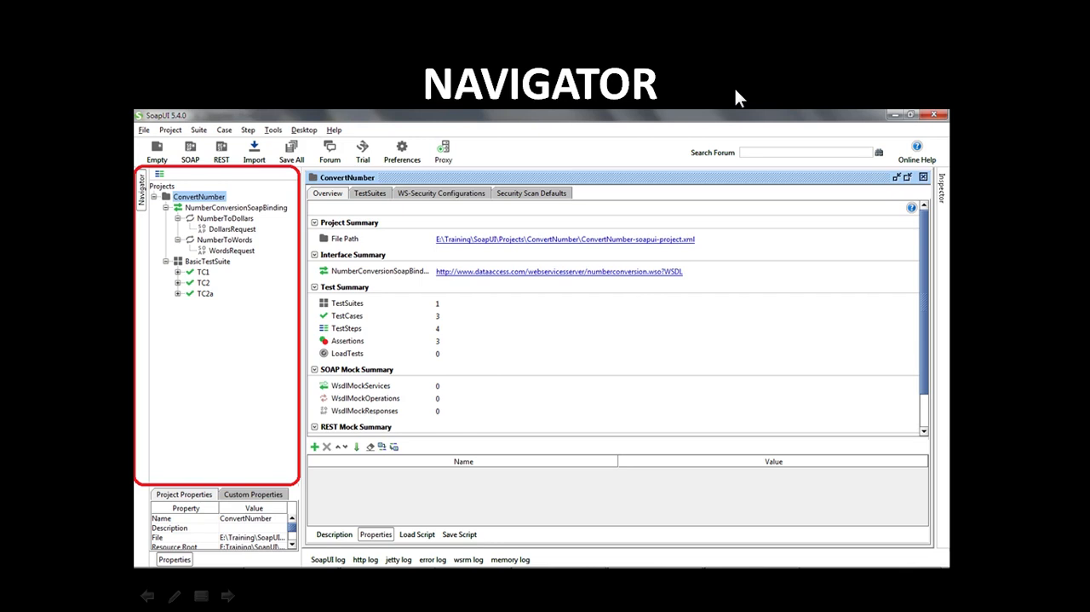
mouse_move(276, 180)
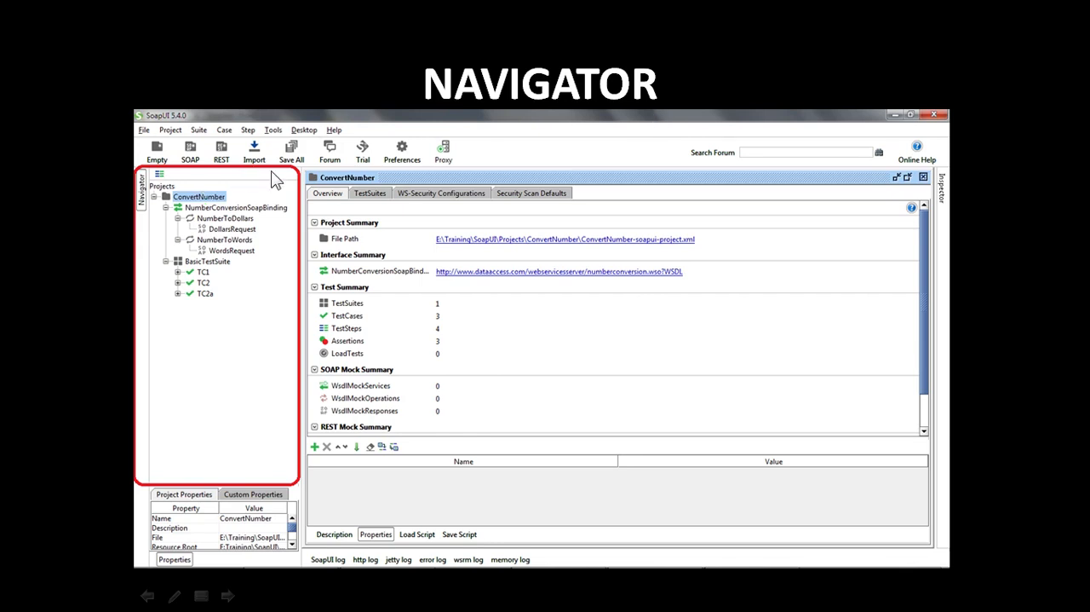
mouse_move(152, 313)
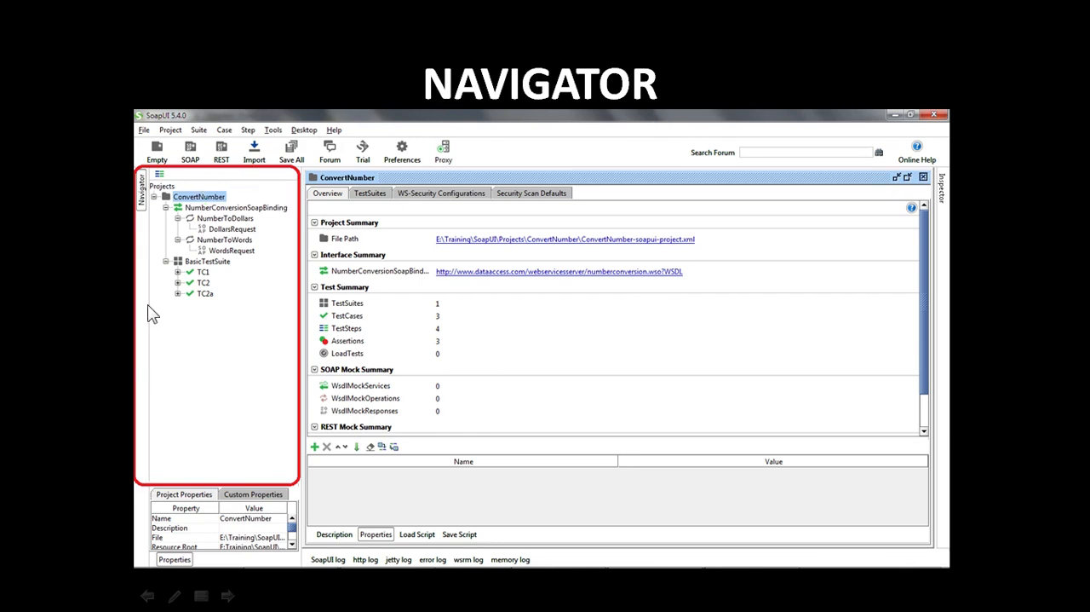
mouse_move(163, 292)
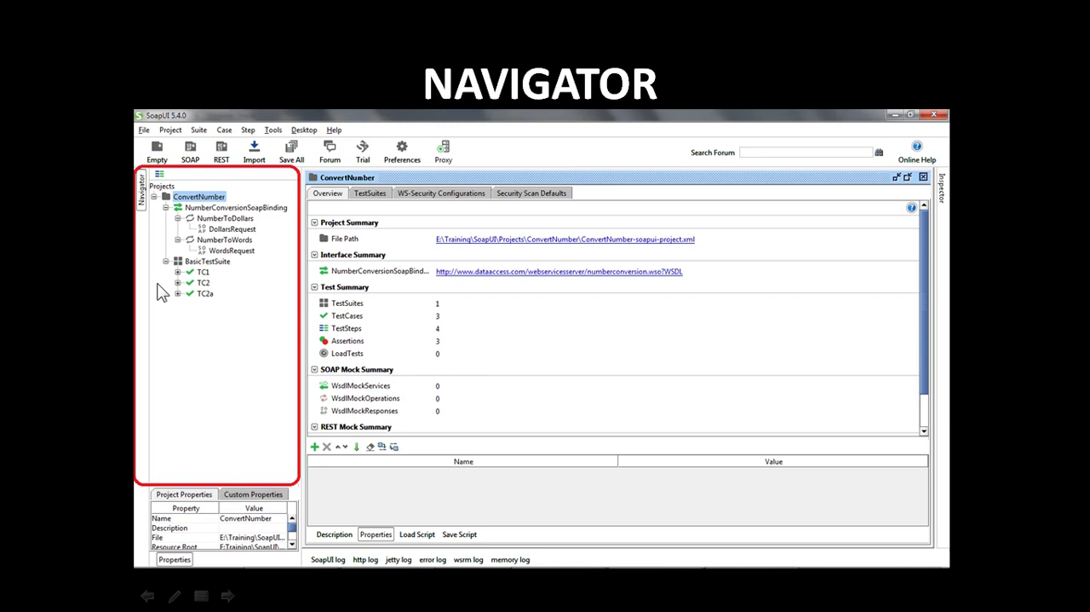
mouse_move(205, 218)
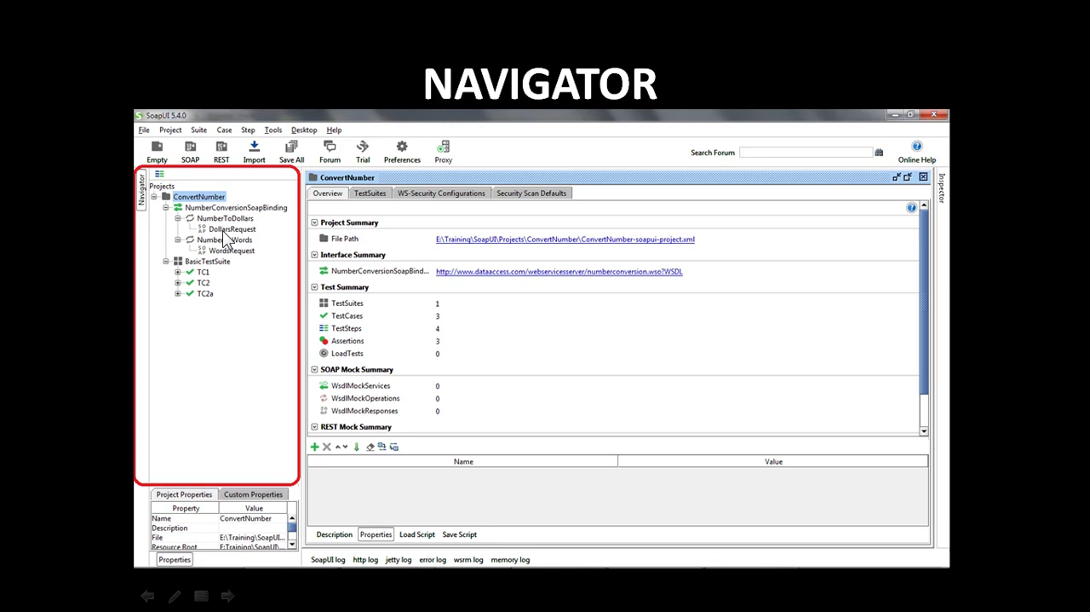
Advance the slide show to the Desktop/Inspector slide with the DollarsRequest editor.
double_click(231, 228)
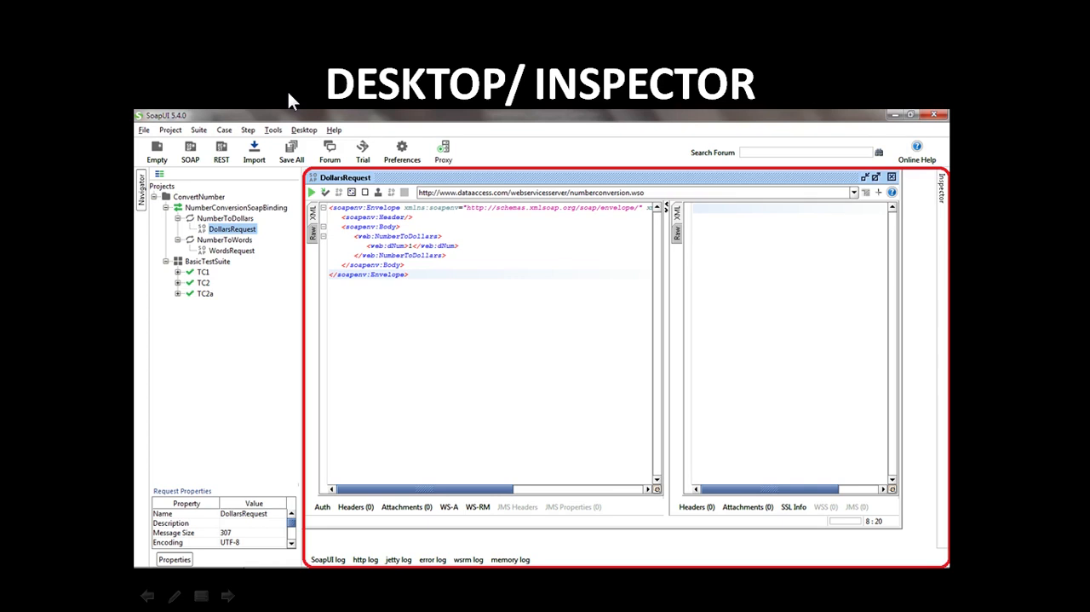
mouse_move(313, 194)
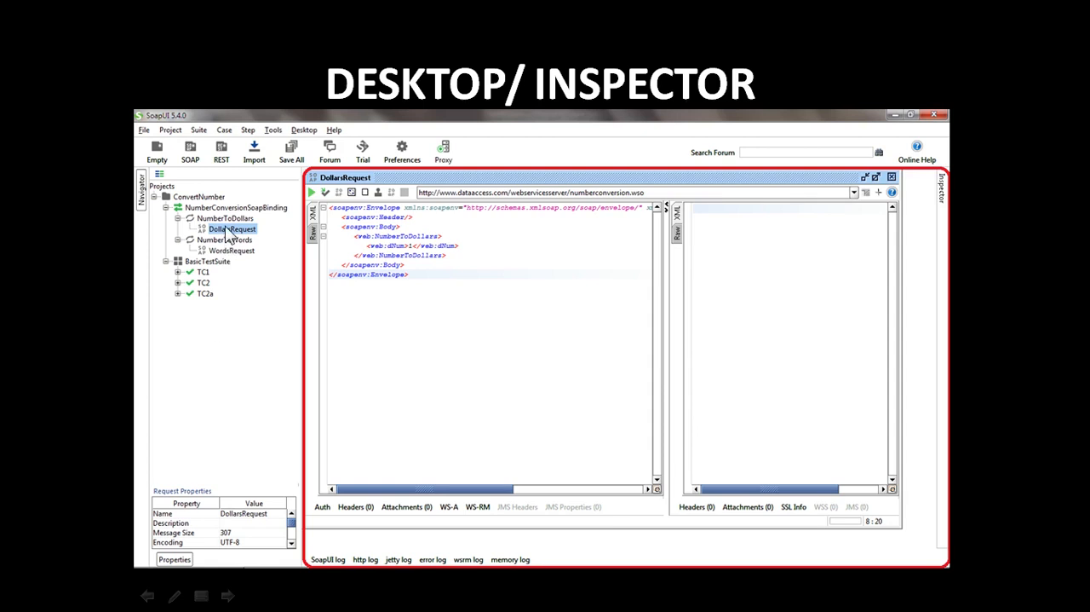
mouse_move(295, 233)
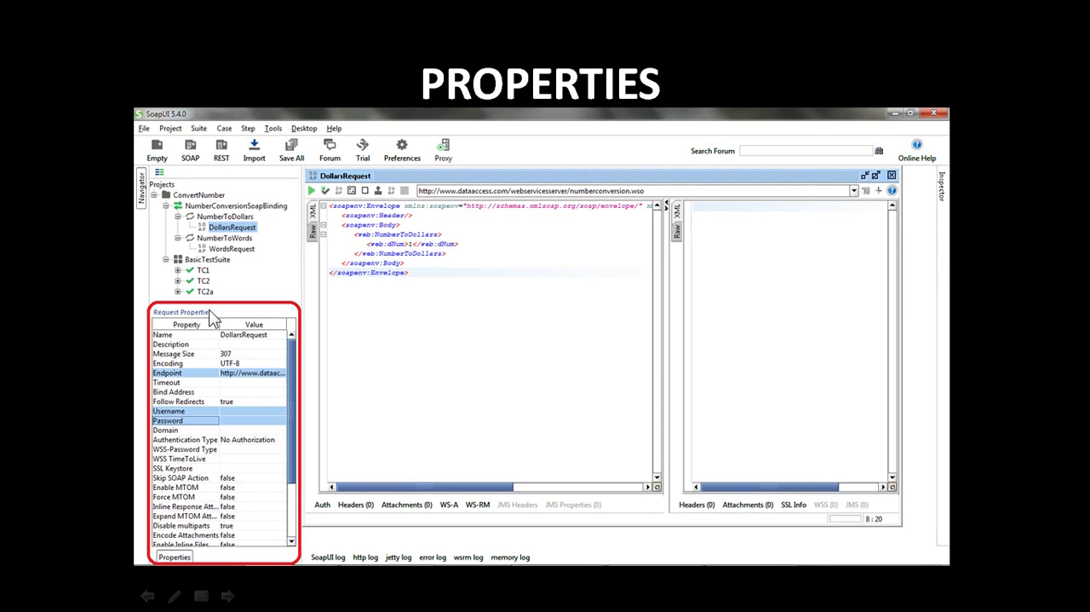
mouse_move(313, 354)
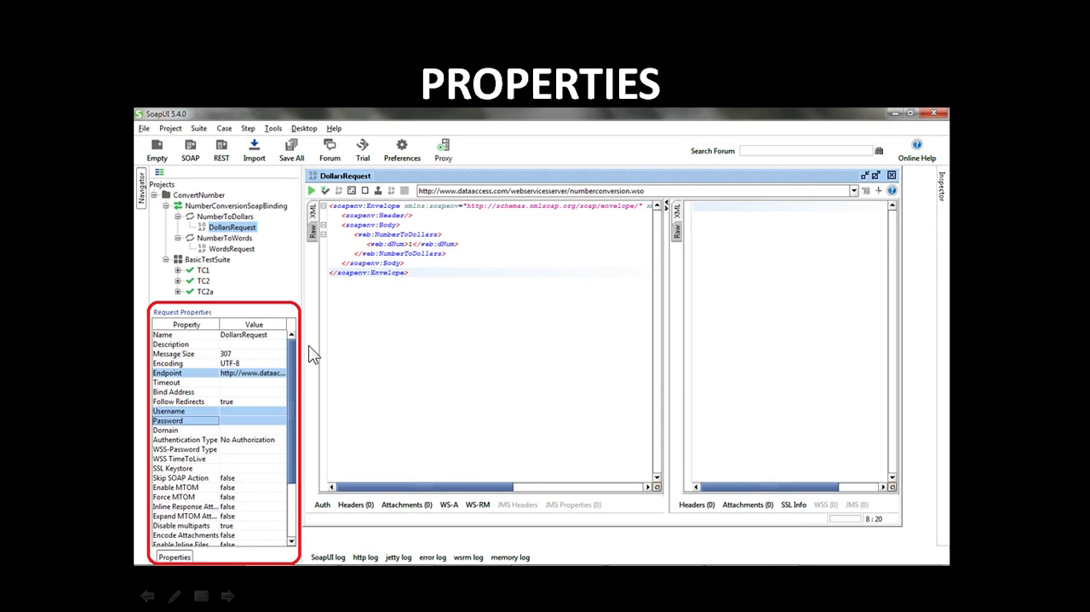
mouse_move(298, 407)
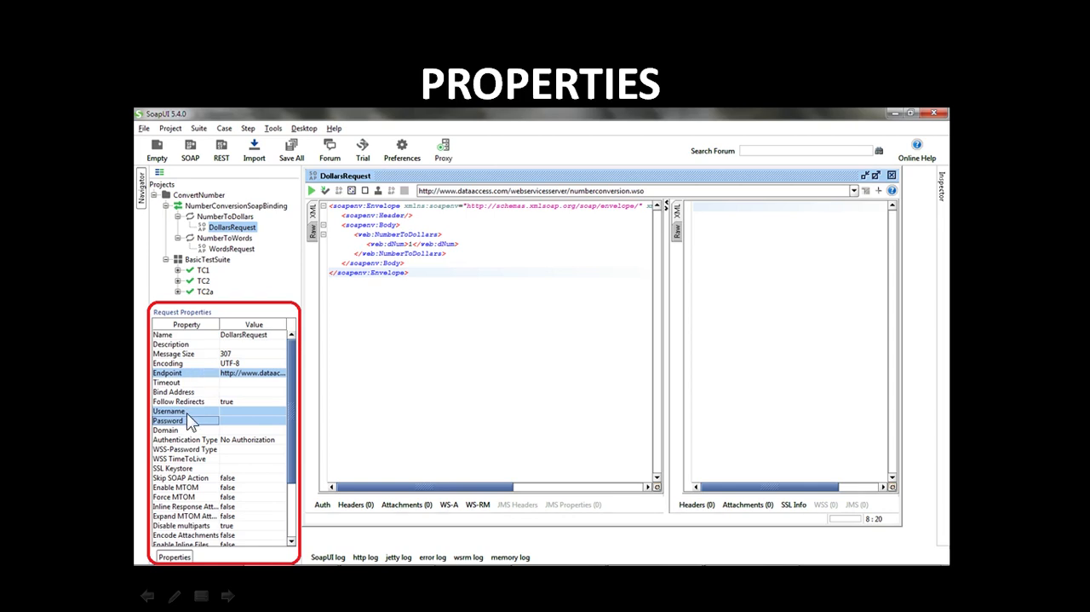
mouse_move(192, 421)
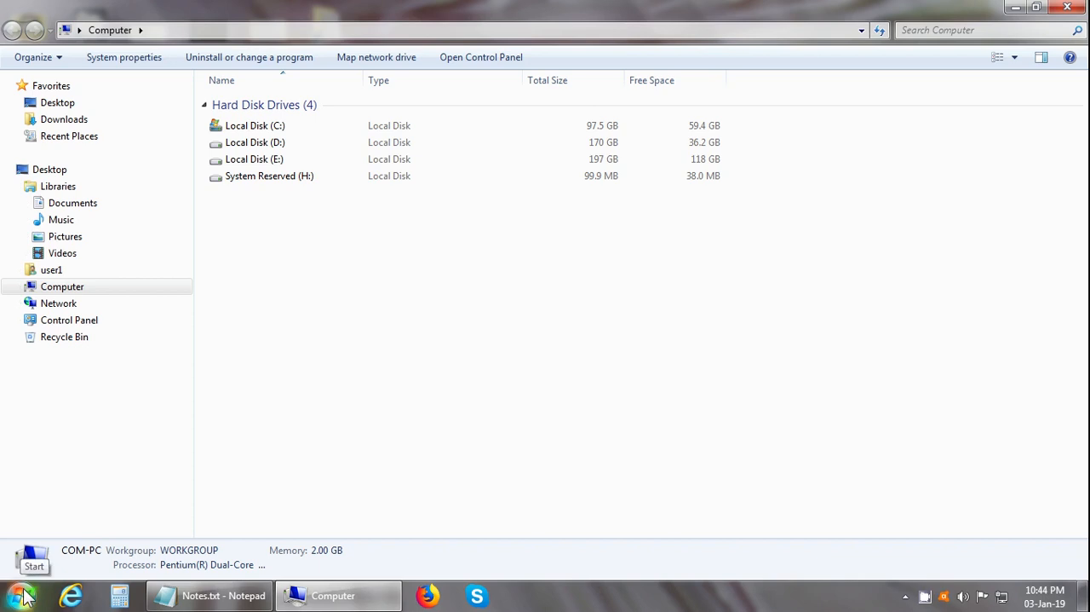
Launch SoapUI 5.4.0 from Start > All Programs > SmartBear.
left_click(15, 590)
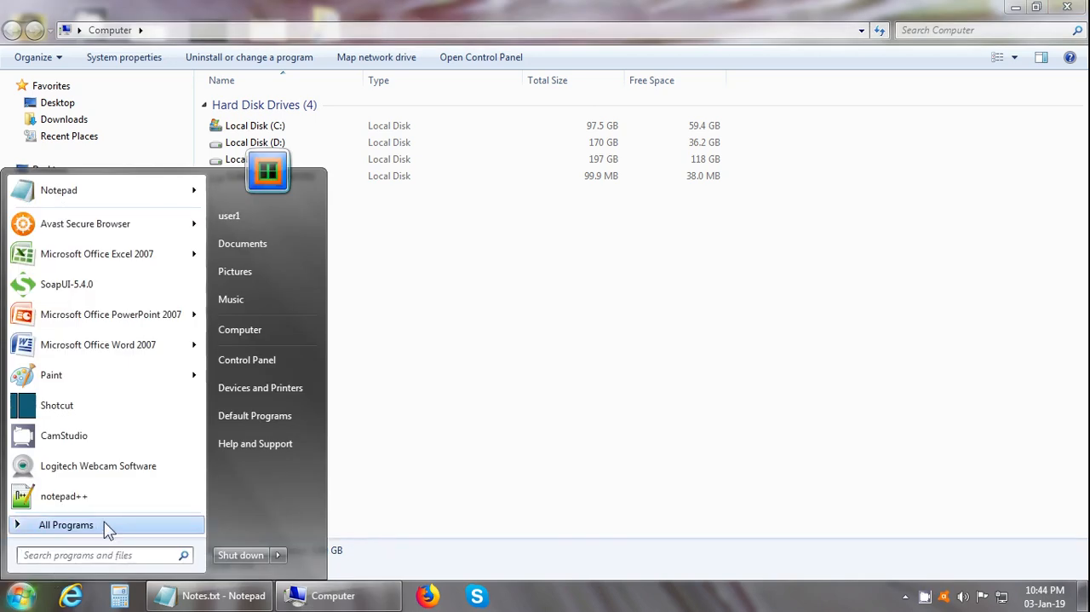
left_click(66, 524)
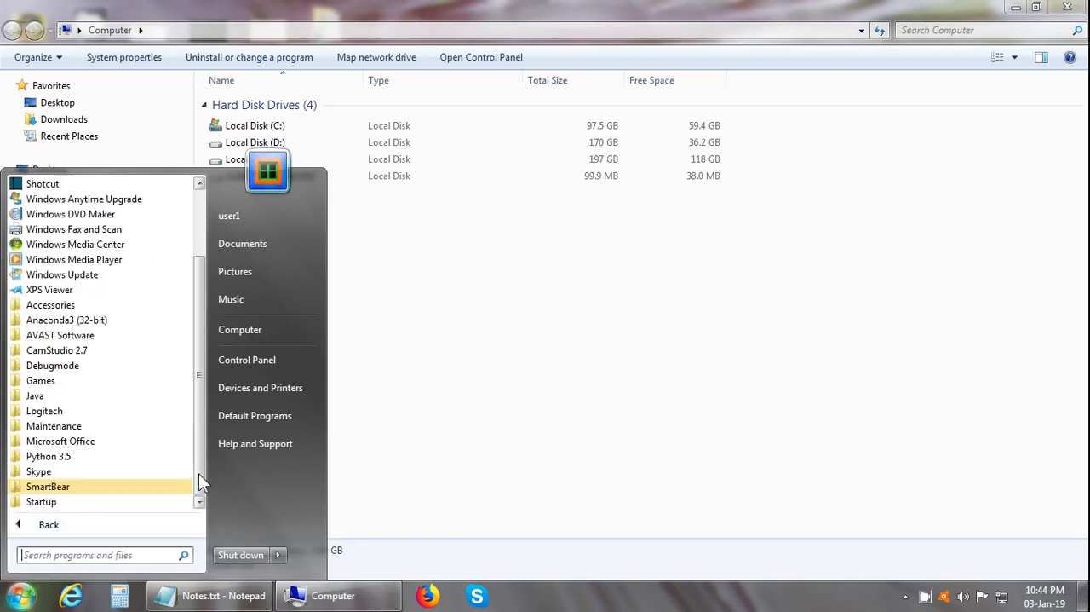
left_click(48, 485)
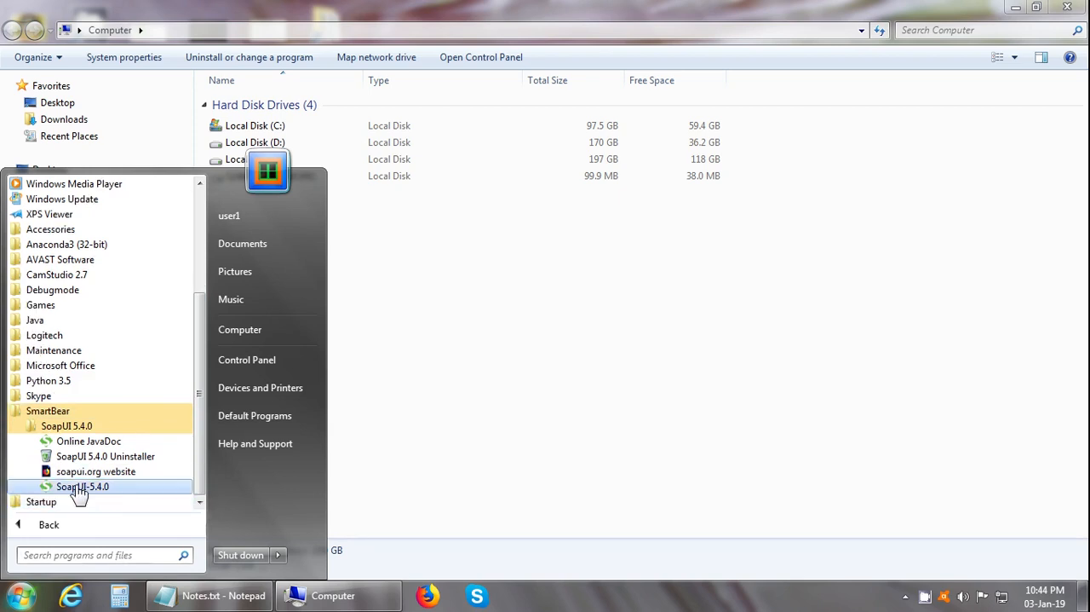
left_click(82, 486)
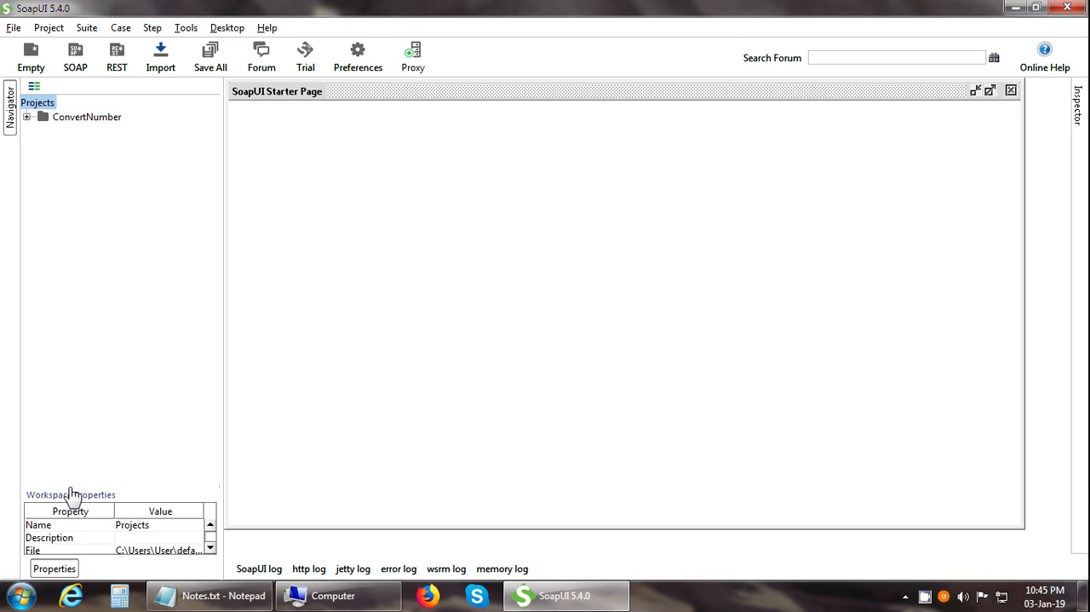
mouse_move(118, 352)
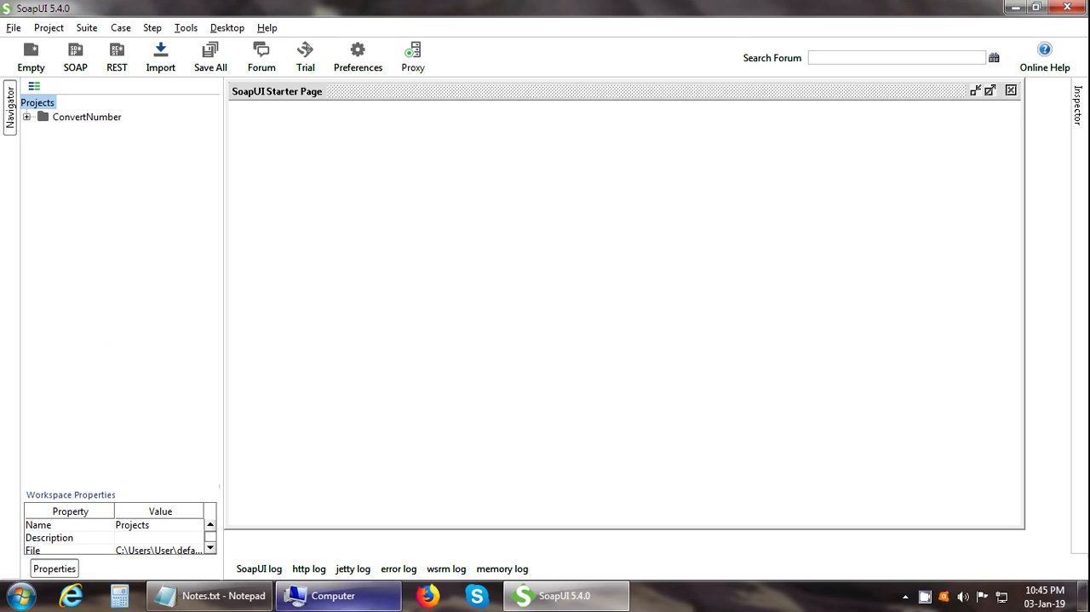
left_click(332, 594)
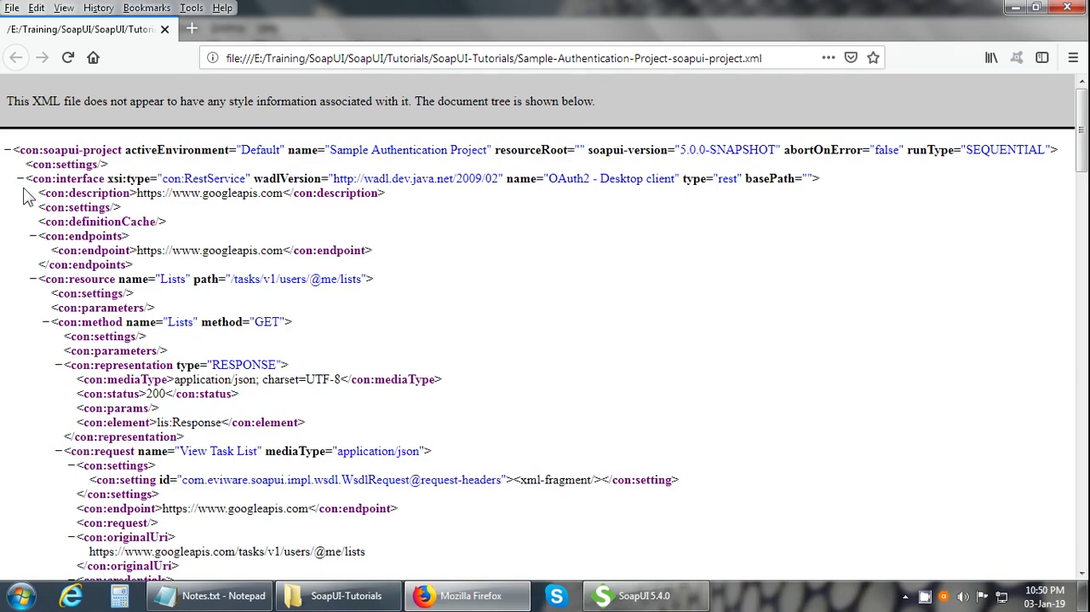
Bring SoapUI 5.4.0 to the front, showing its empty workspace and starter page.
left_click(13, 27)
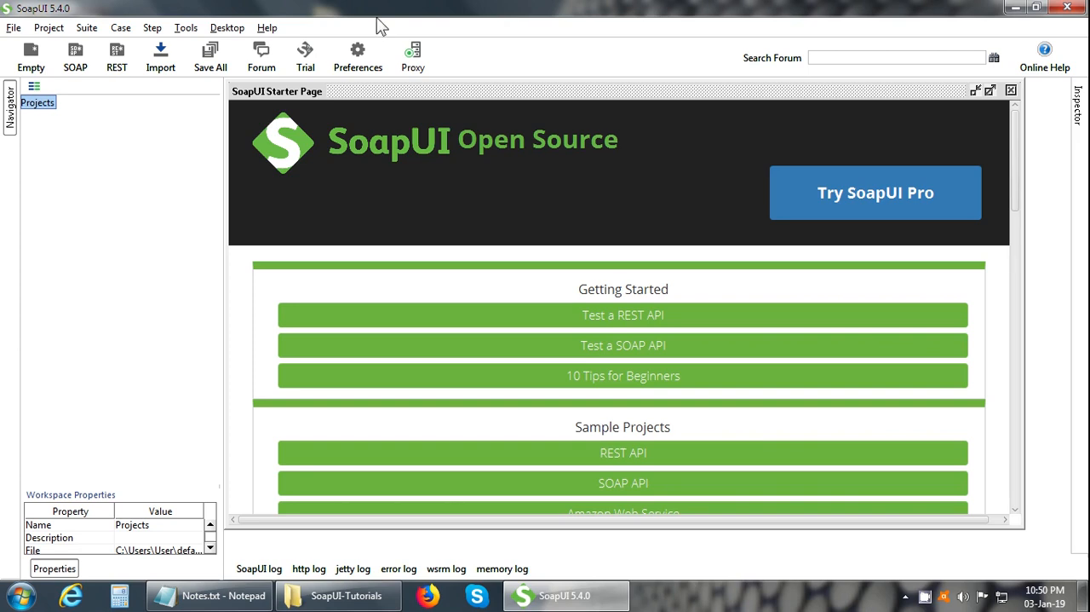
left_click(13, 27)
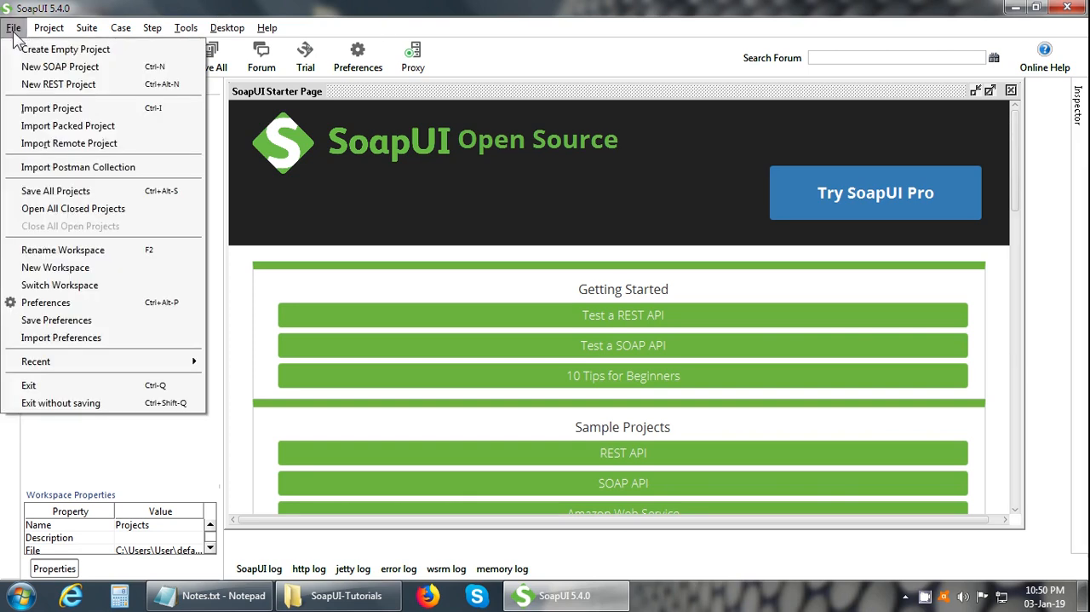
mouse_move(60, 67)
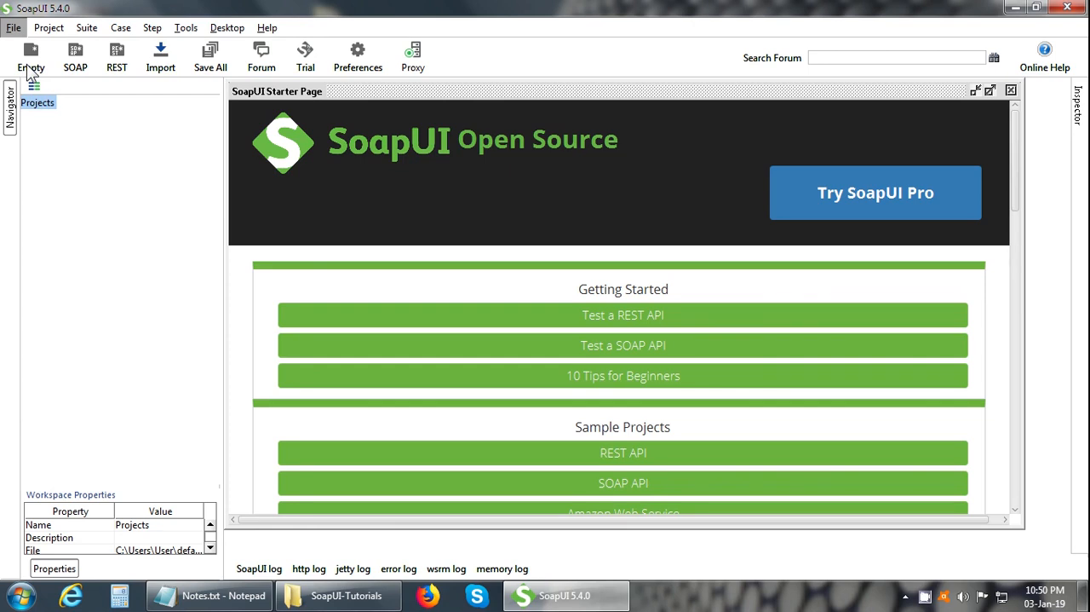
left_click(75, 57)
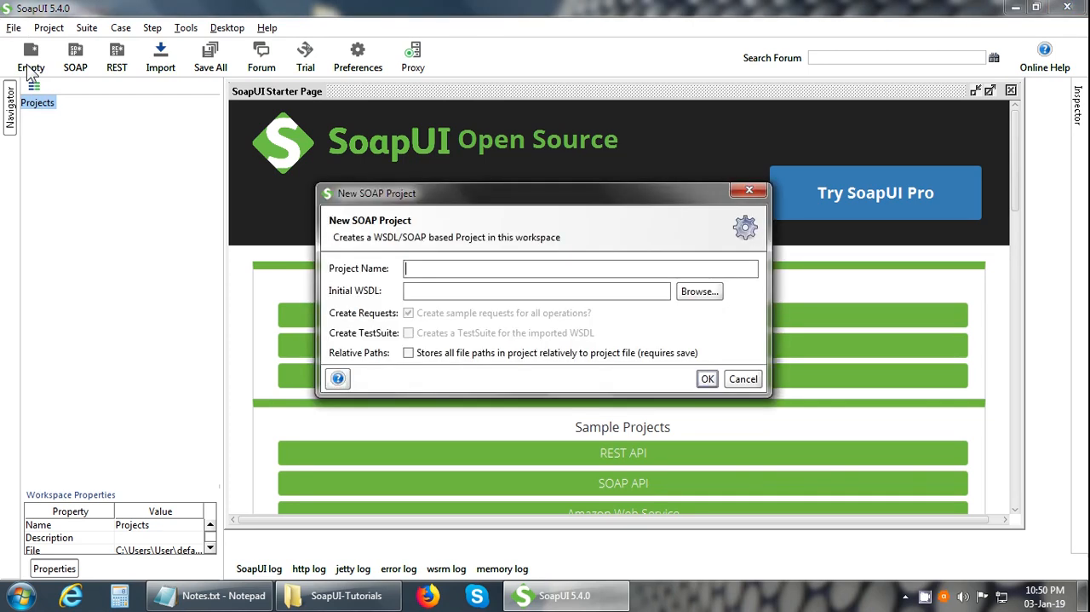
type("P")
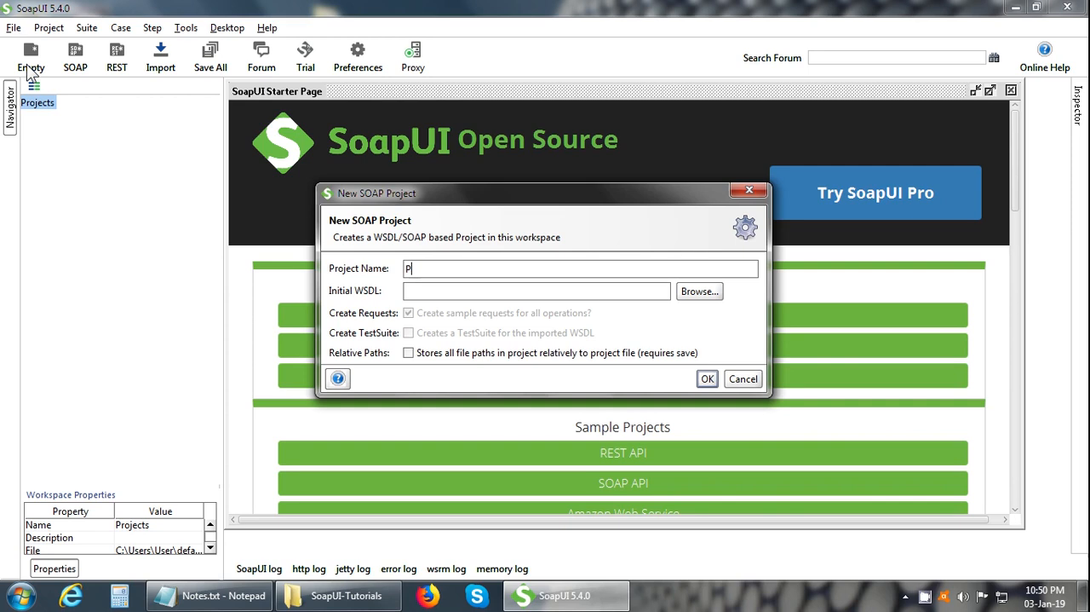
type("roject1")
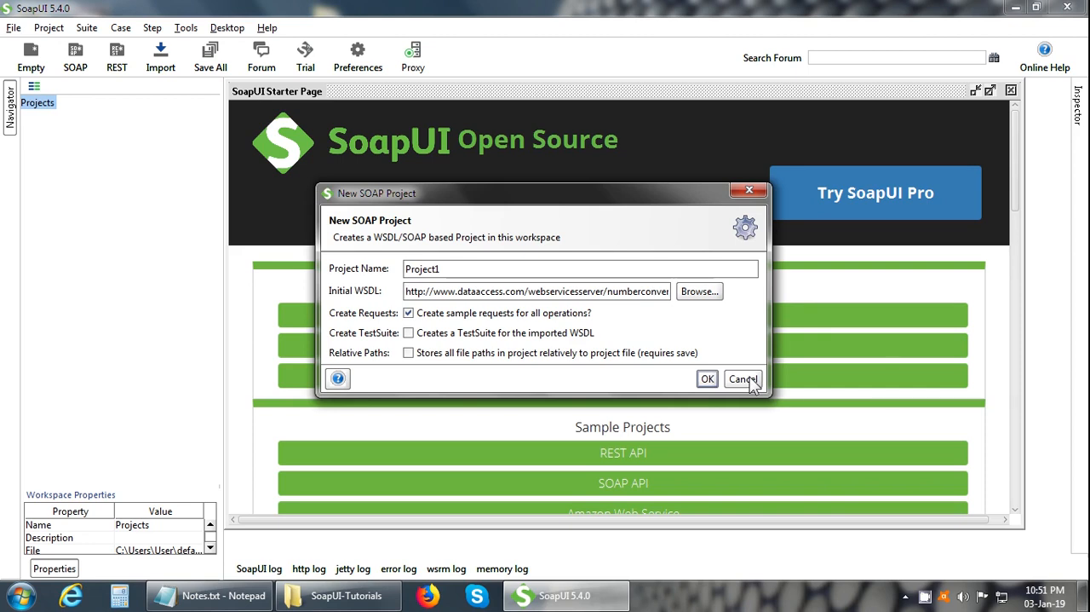
left_click(742, 378)
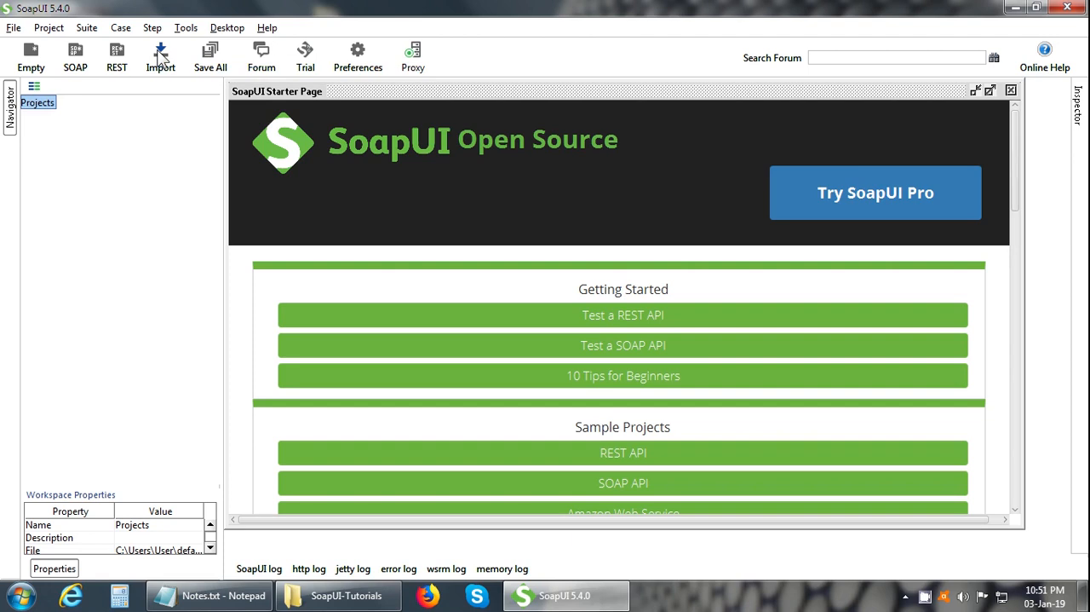
mouse_move(21, 30)
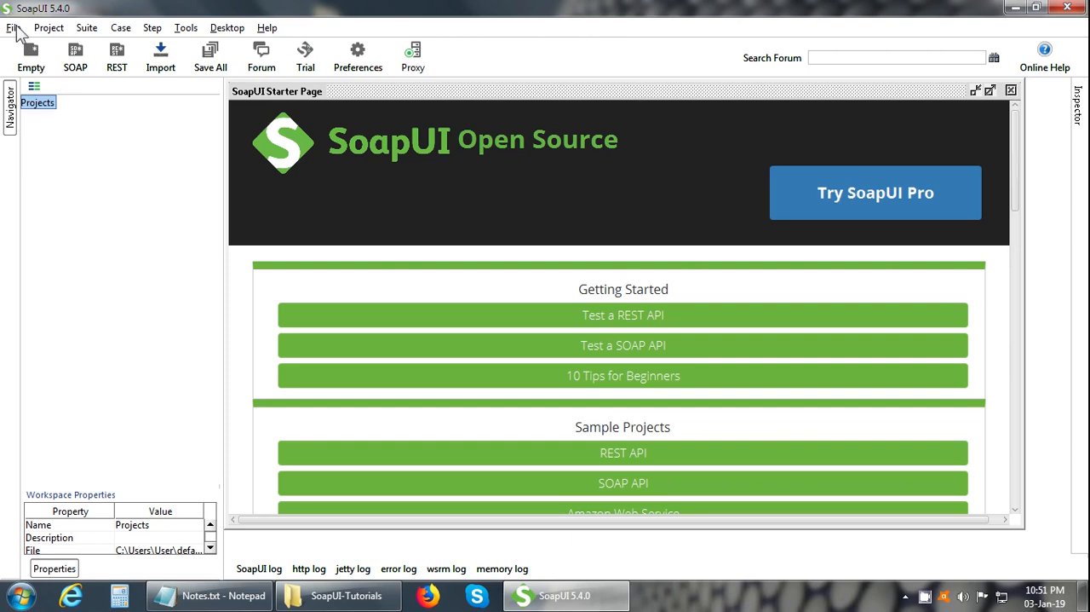
Import the ConvertNumber project XML file through File > Import Project.
left_click(12, 28)
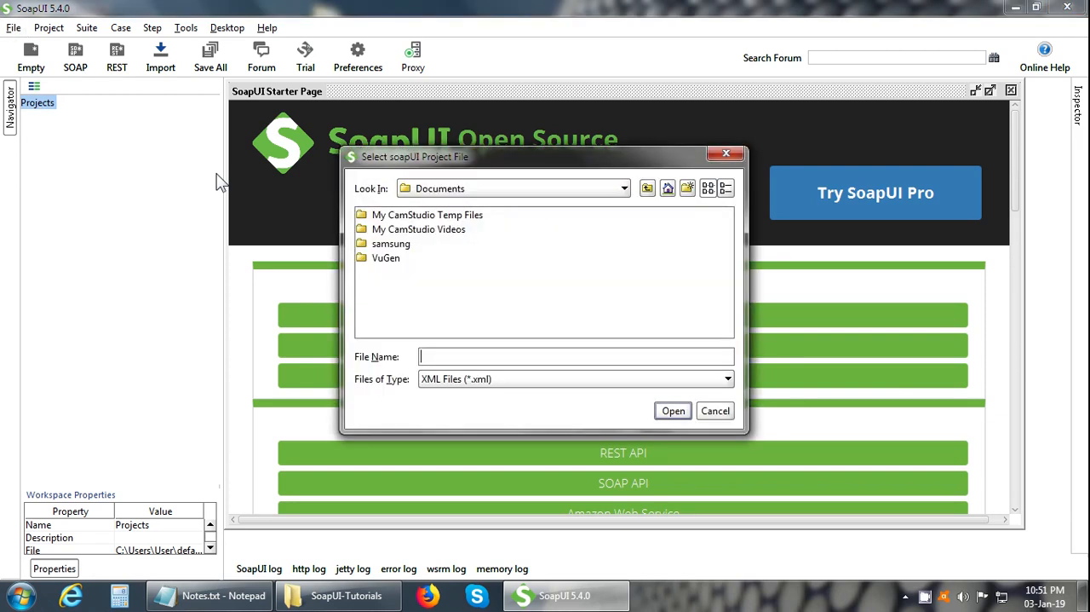
left_click(715, 410)
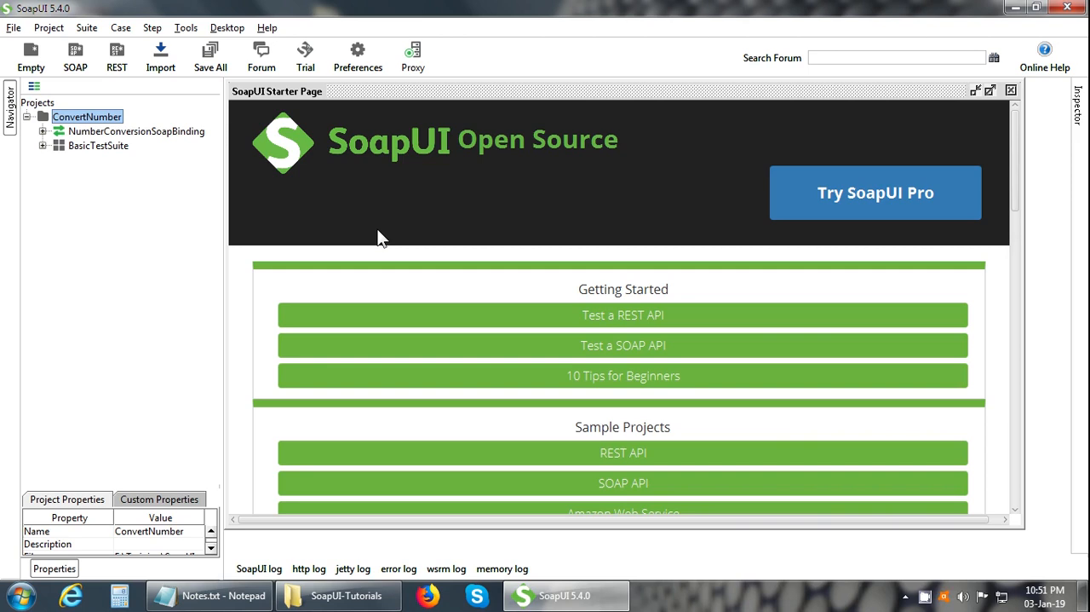
mouse_move(101, 163)
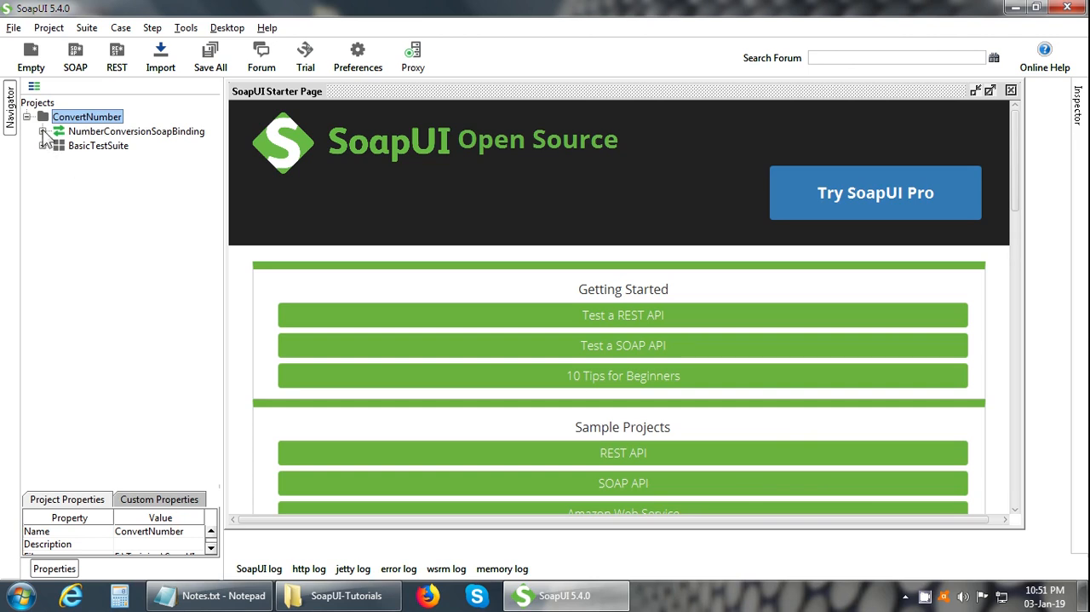
Expand NumberConversionSoapBinding > NumberToWords and open the WordsRequest editor.
left_click(58, 131)
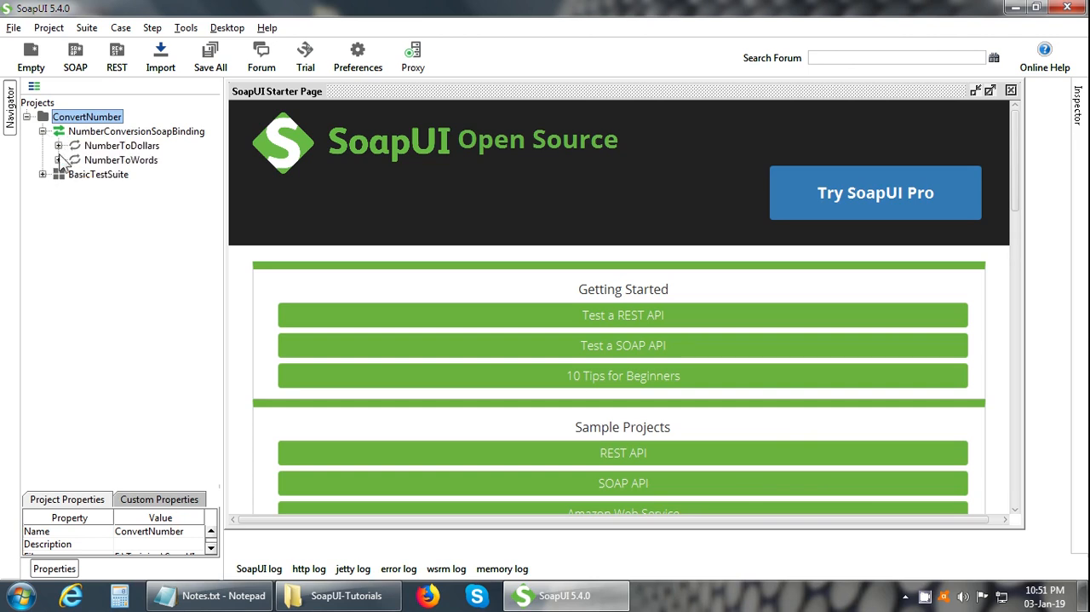
left_click(59, 159)
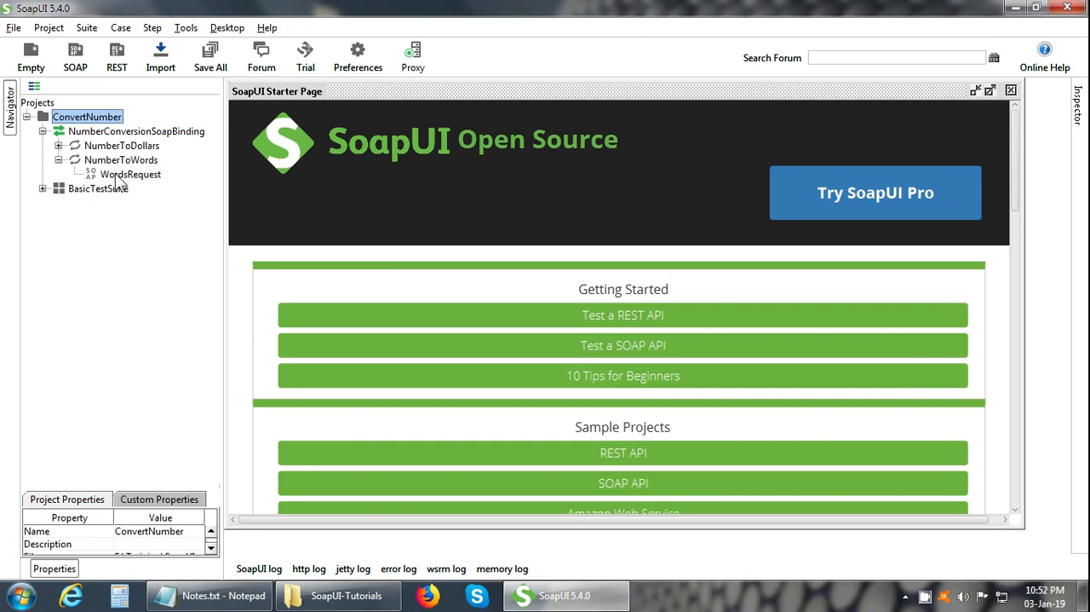
left_click(130, 174)
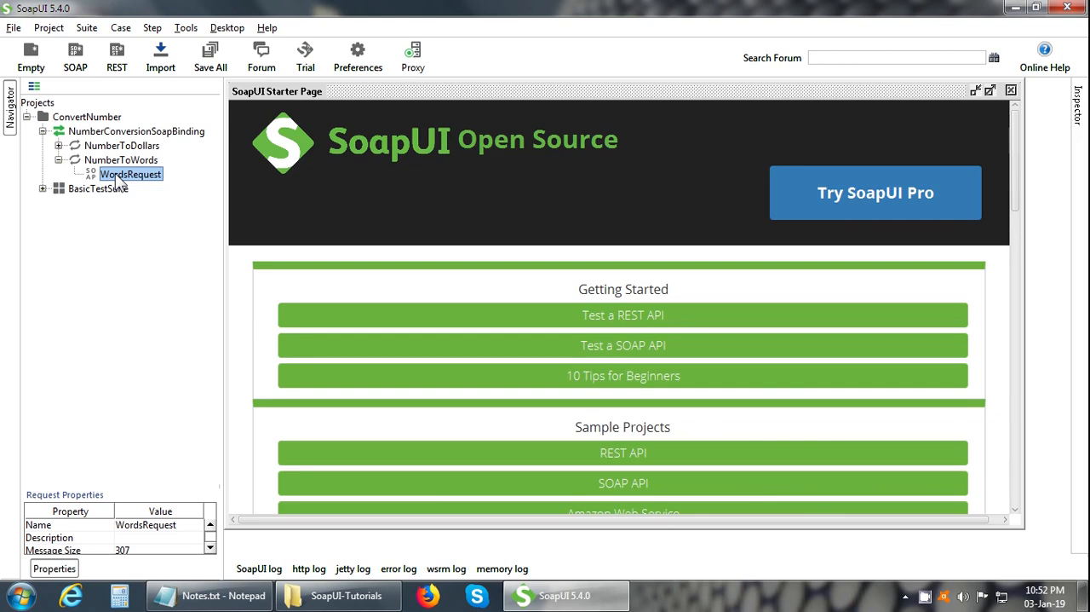
double_click(131, 174)
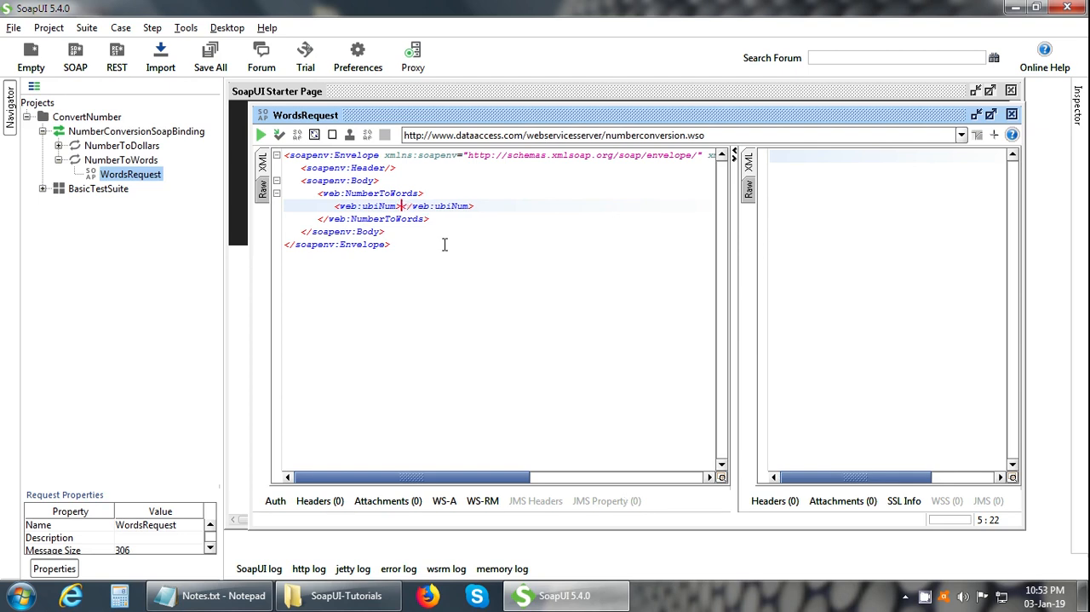
Set ubiNum to 123 and submit, getting 'one hundred and twenty three'.
type("123")
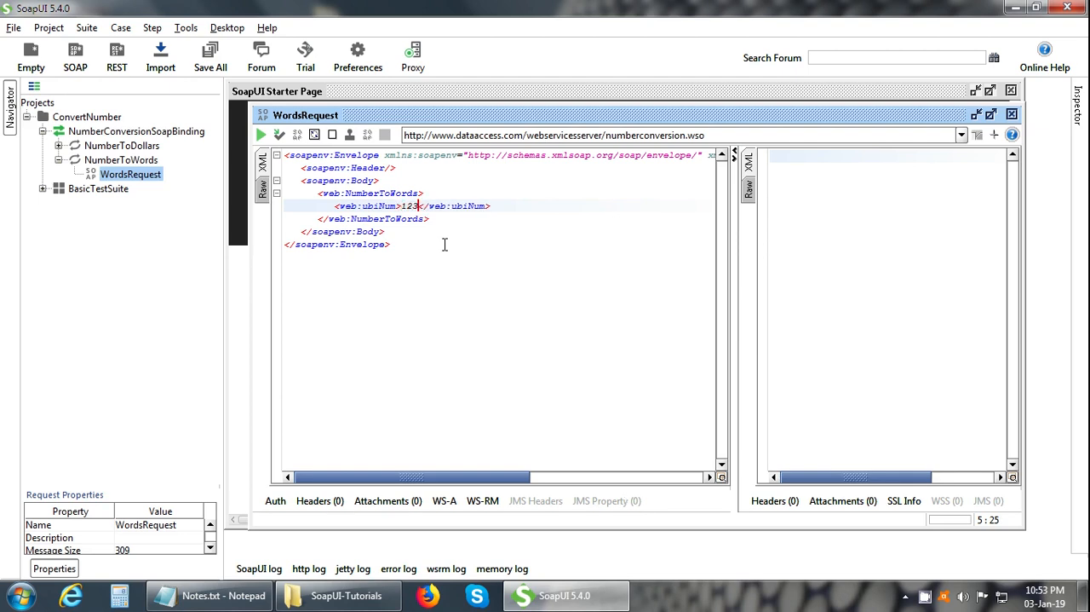
mouse_move(262, 135)
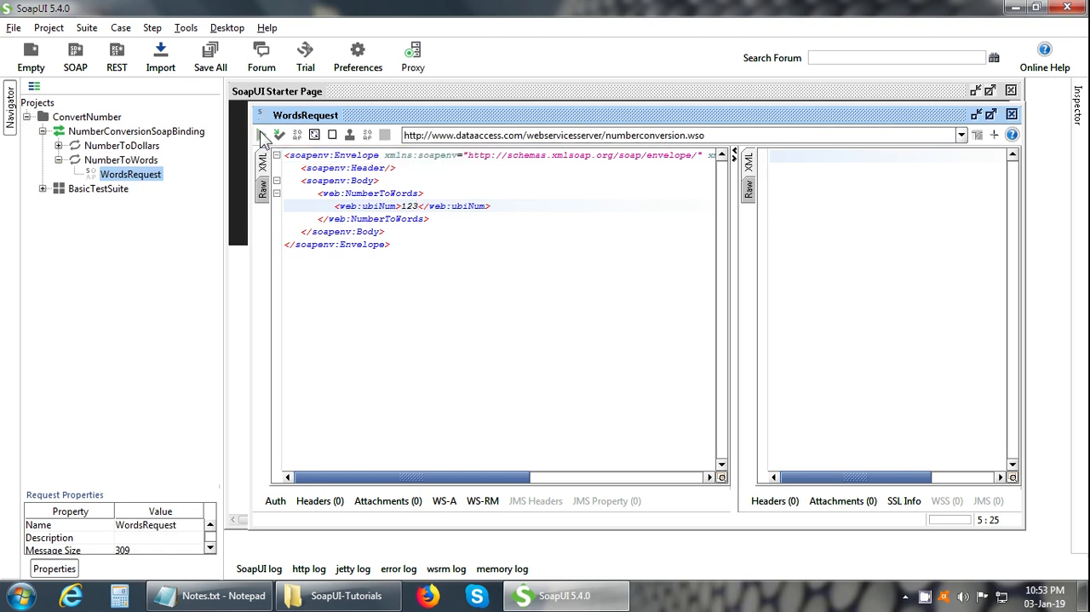
left_click(278, 134)
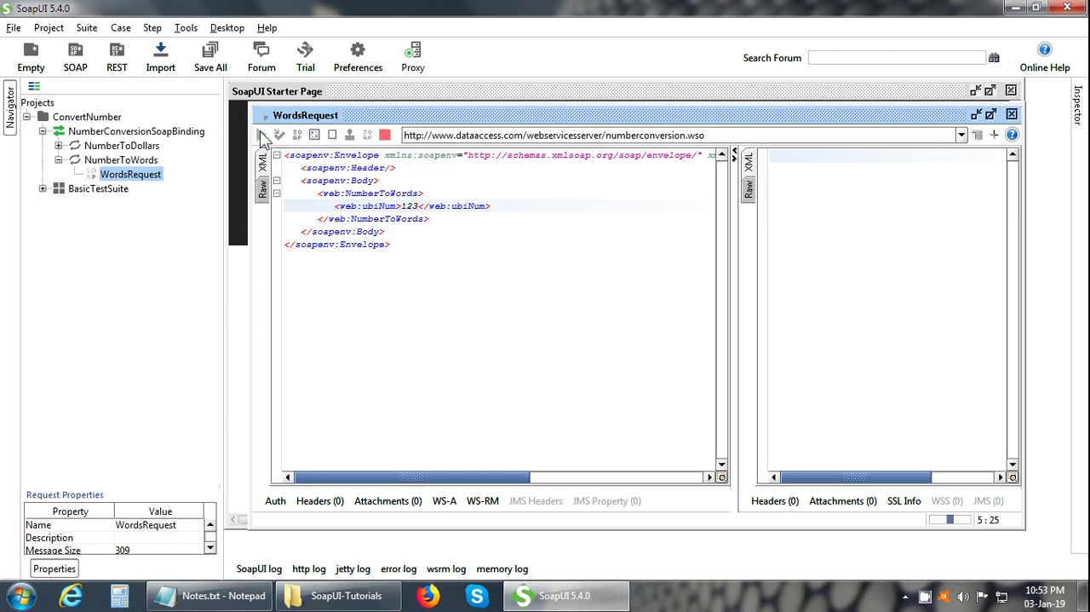
left_click(264, 135)
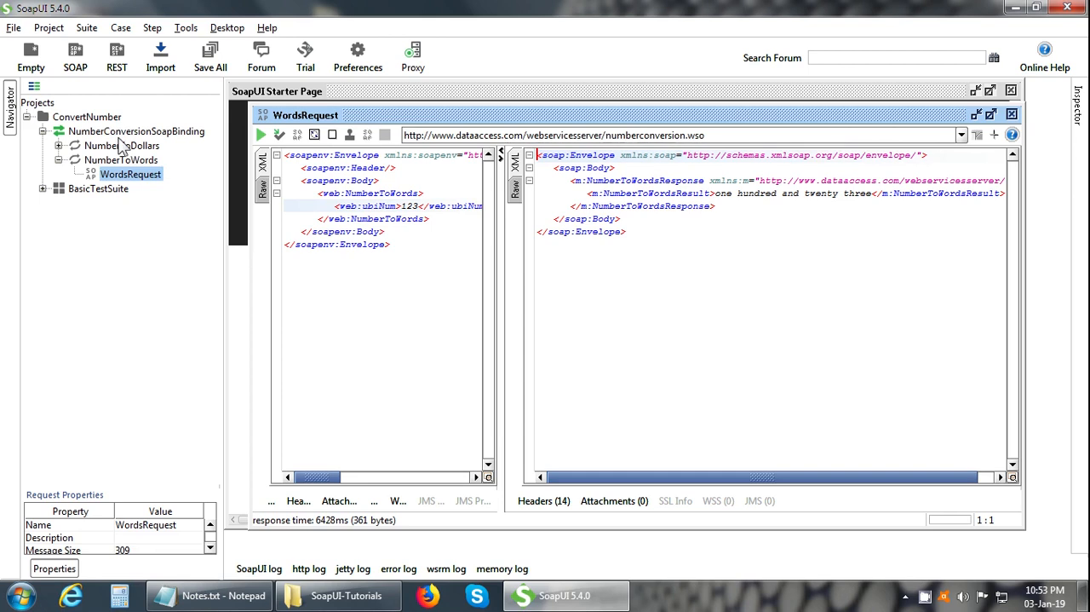
left_click(136, 130)
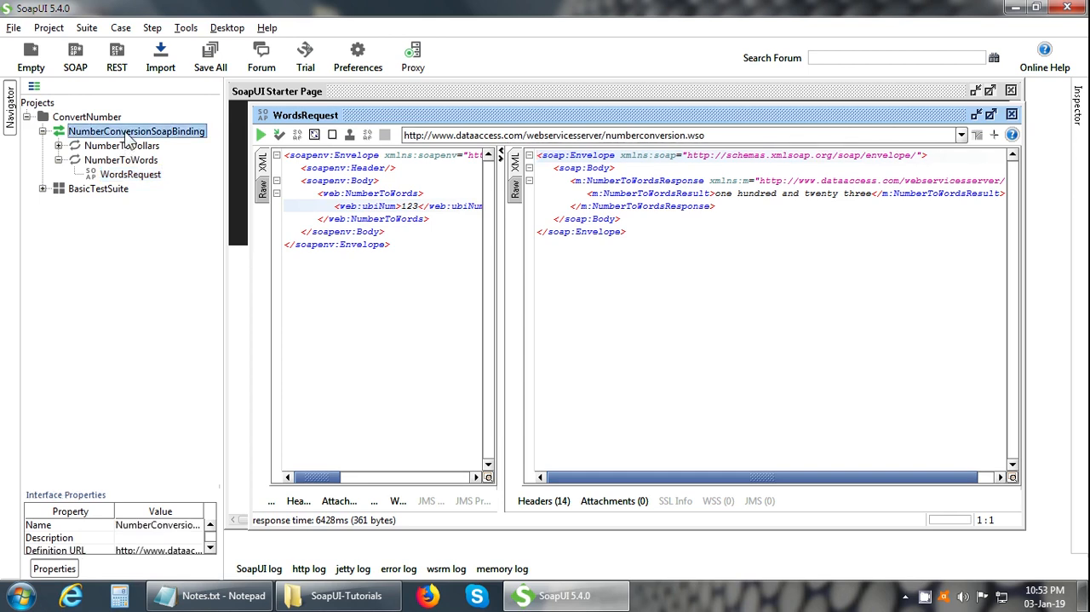
right_click(136, 131)
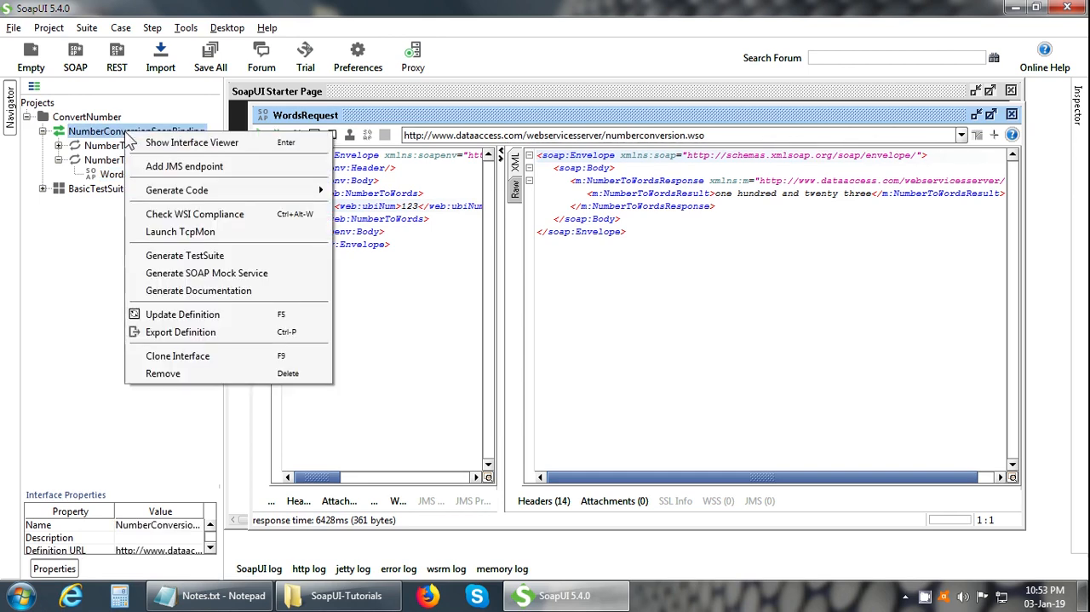
mouse_move(185, 254)
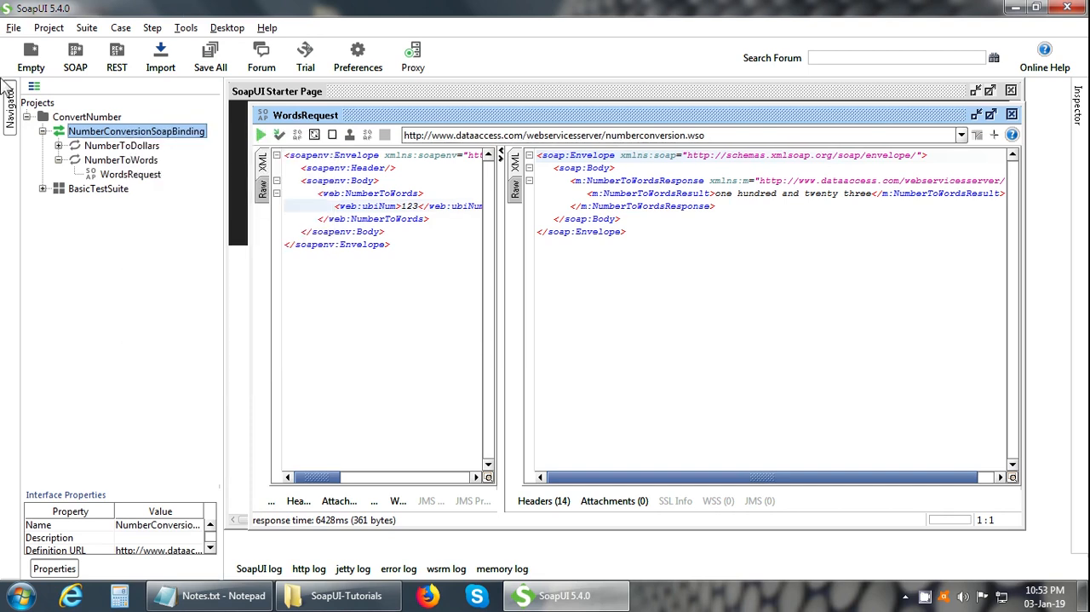
left_click(48, 28)
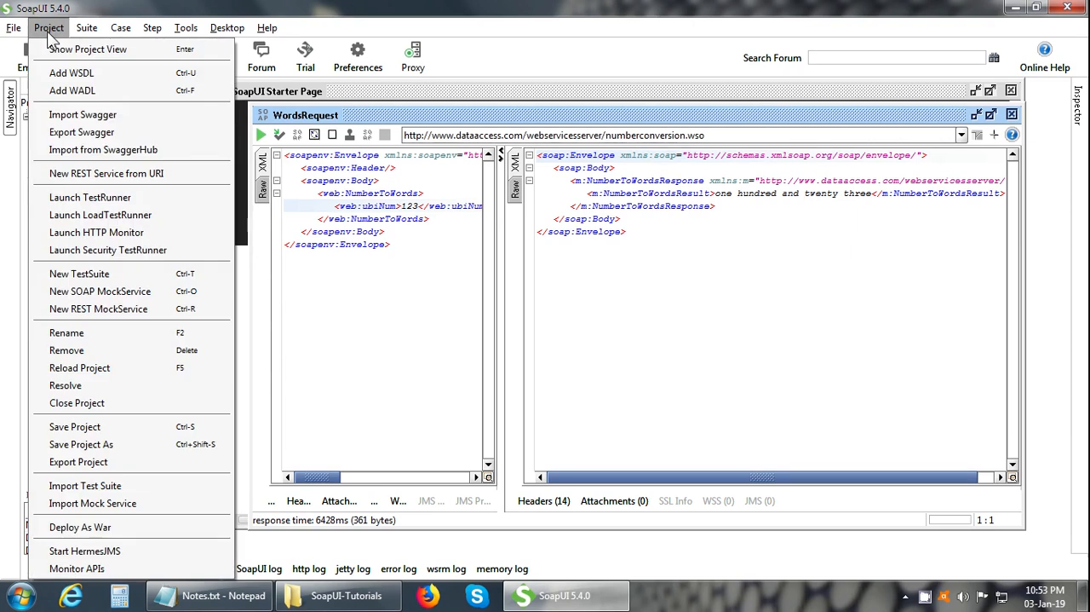
mouse_move(79, 273)
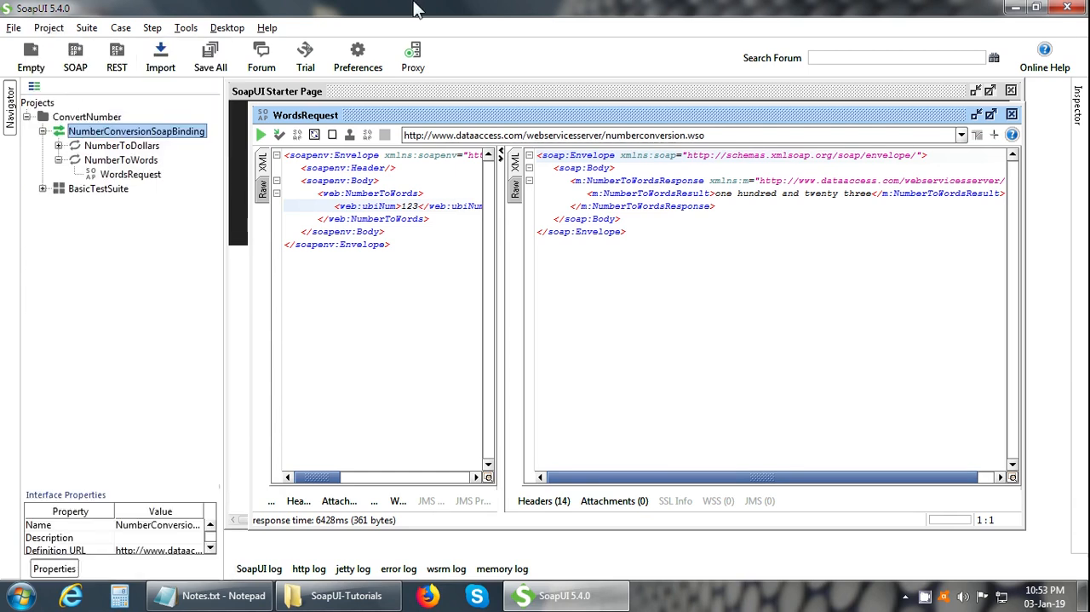
left_click(97, 188)
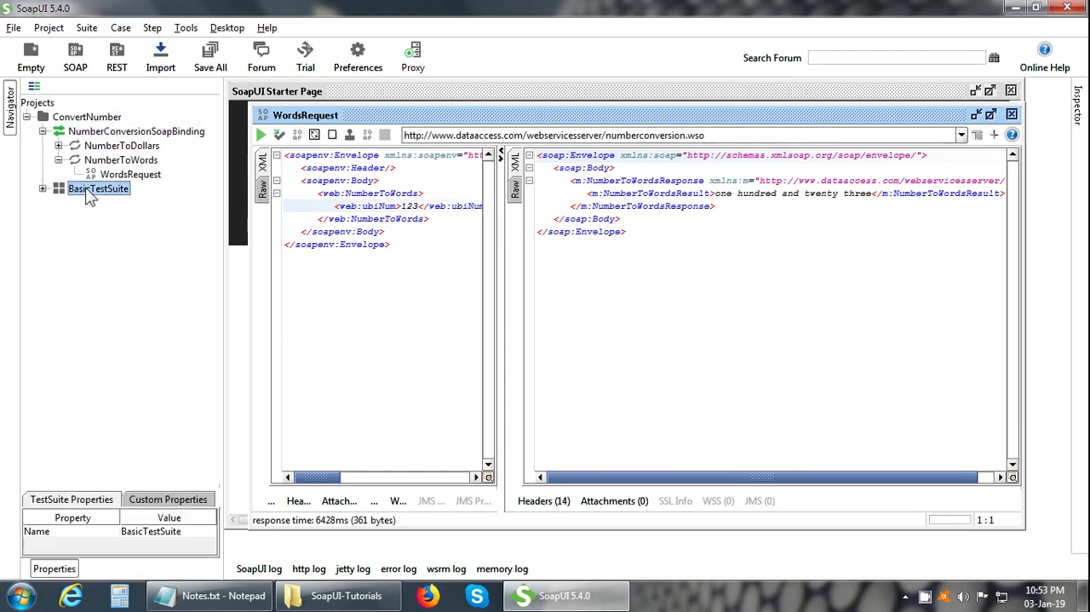
Open BasicTestSuite and run TC1, TC2 and TC2a to FINISHED.
double_click(99, 188)
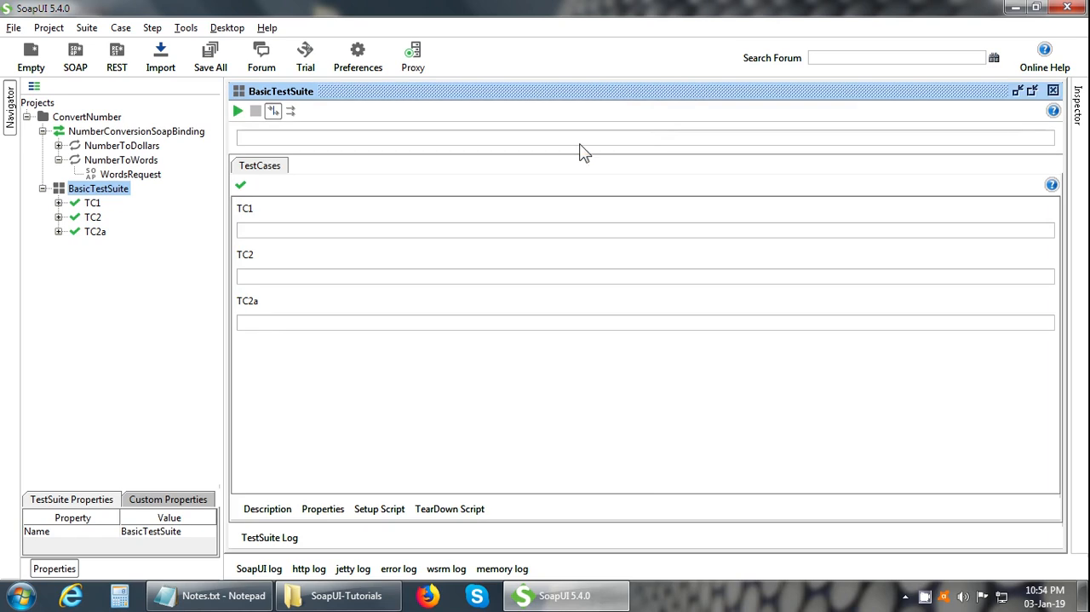
mouse_move(239, 110)
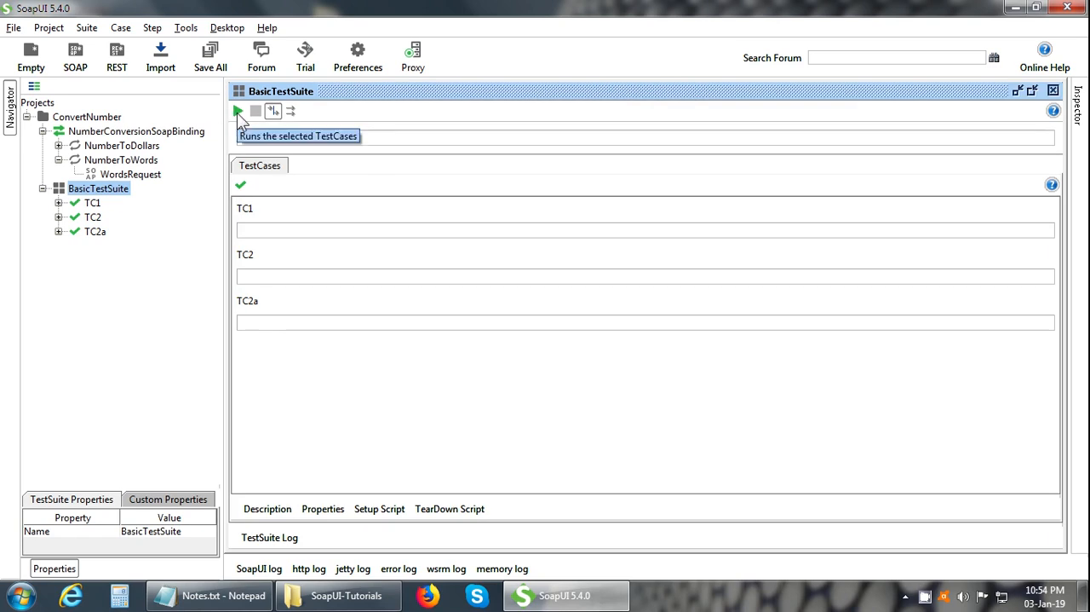
mouse_move(241, 119)
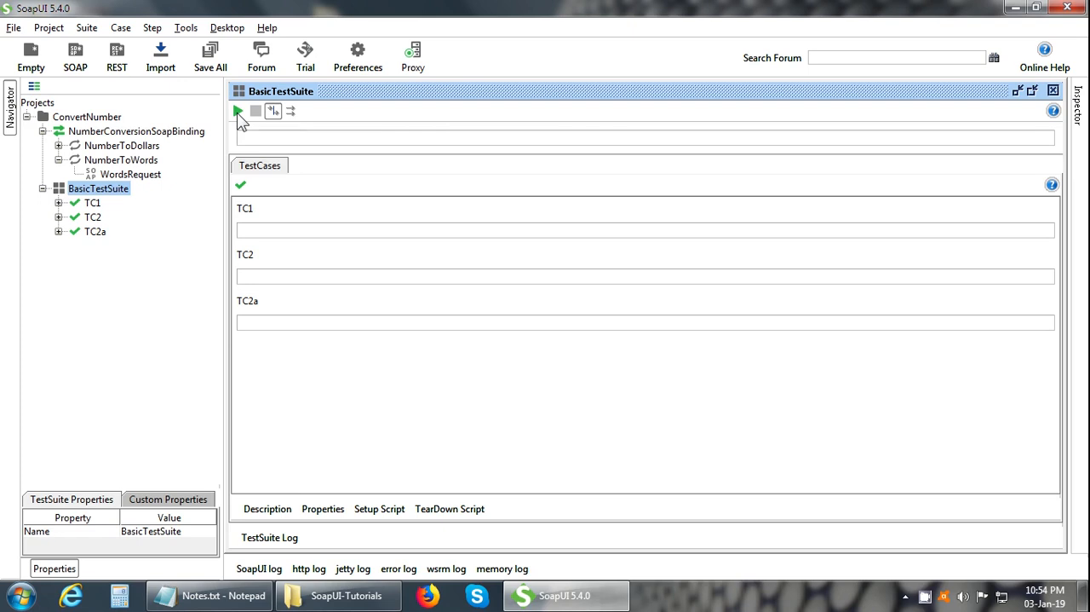
left_click(238, 111)
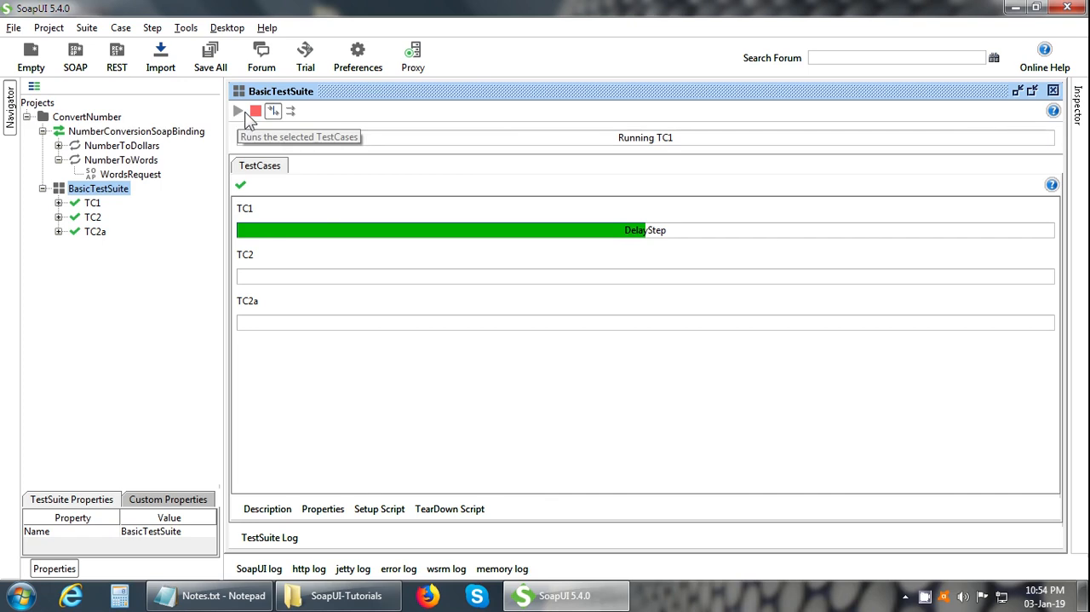
left_click(238, 111)
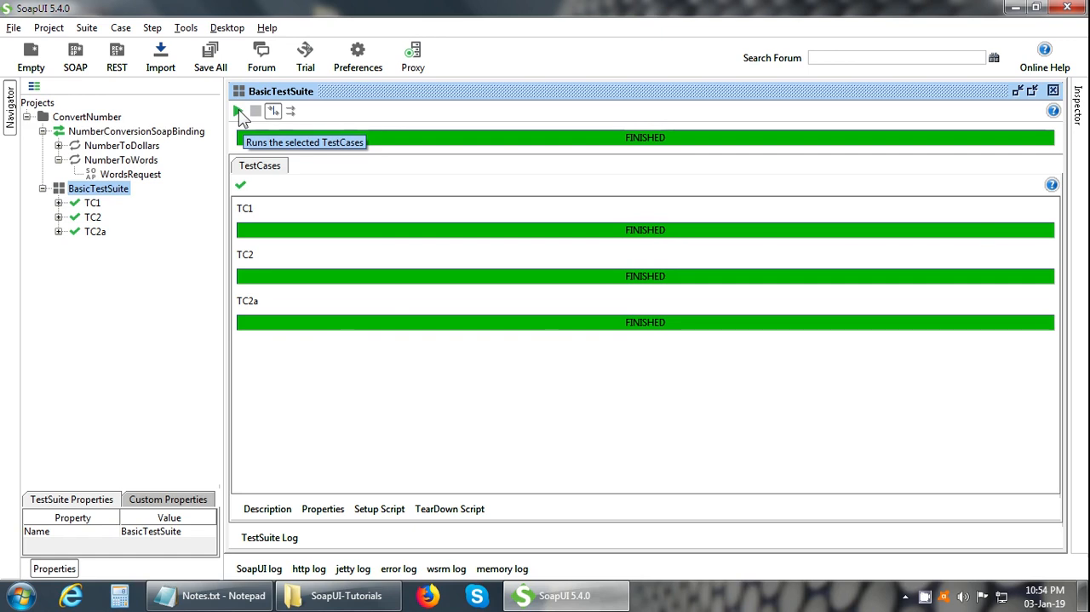
Rerun the suite and cancel it partway through TC1.
left_click(238, 111)
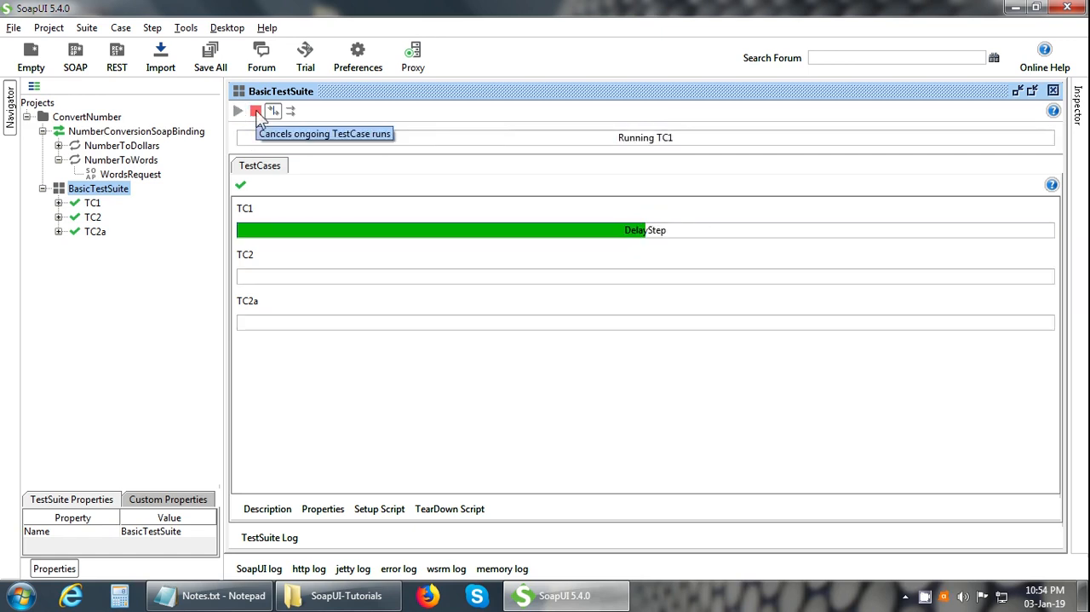
left_click(256, 111)
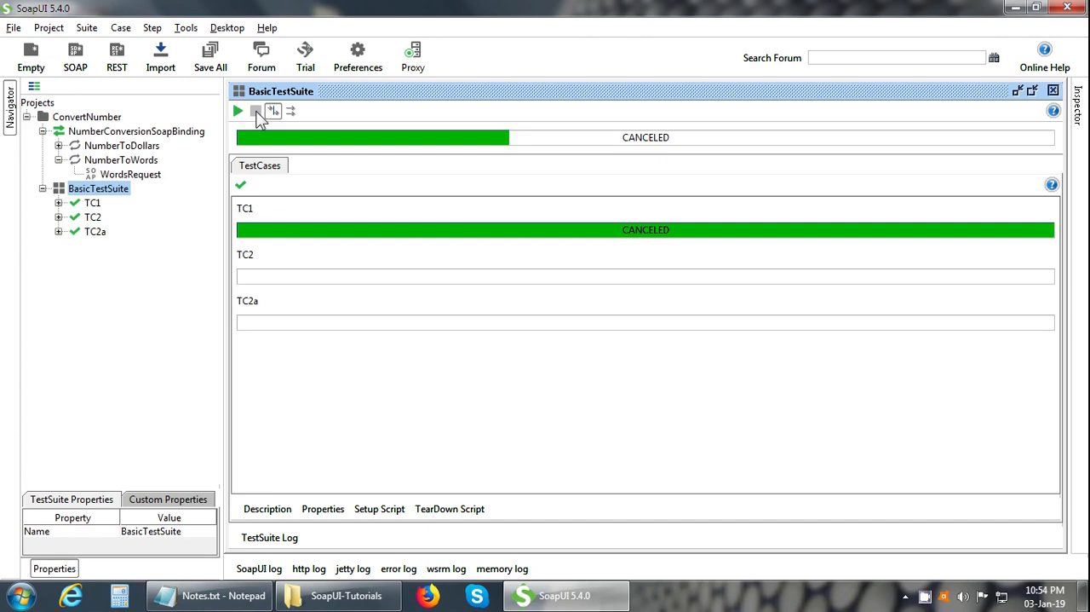
left_click(93, 203)
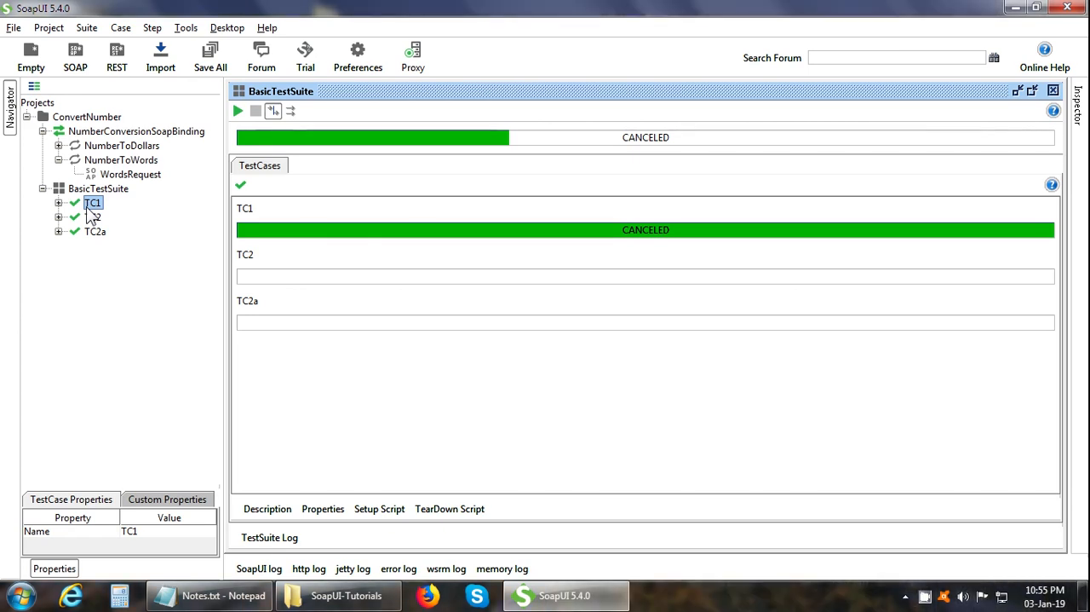
Show BasicTestSuite's context menu and dismiss it without choosing an action.
left_click(97, 188)
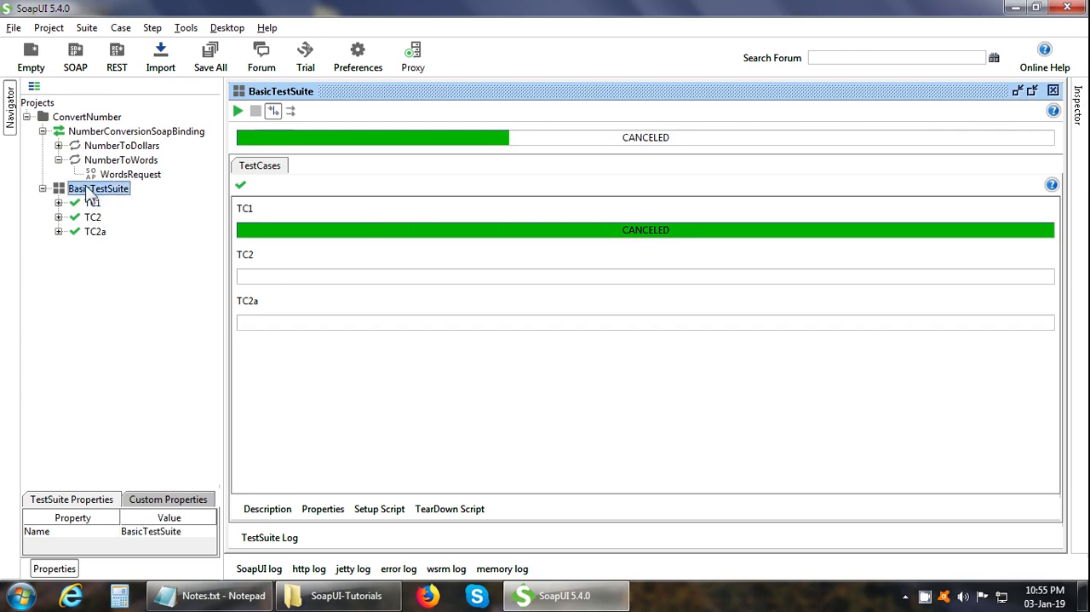
right_click(98, 188)
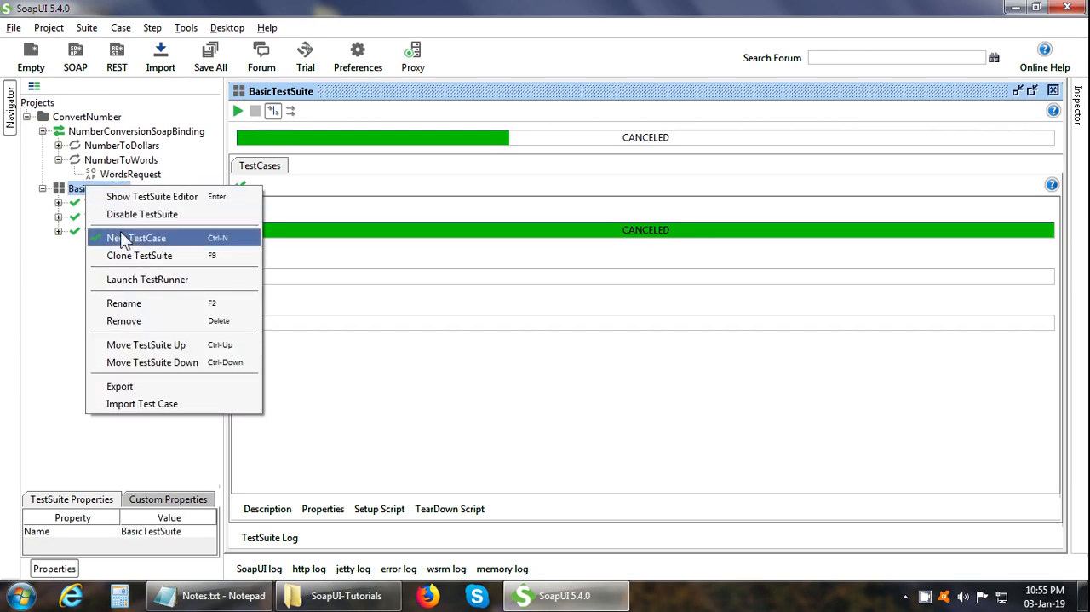
mouse_move(142, 214)
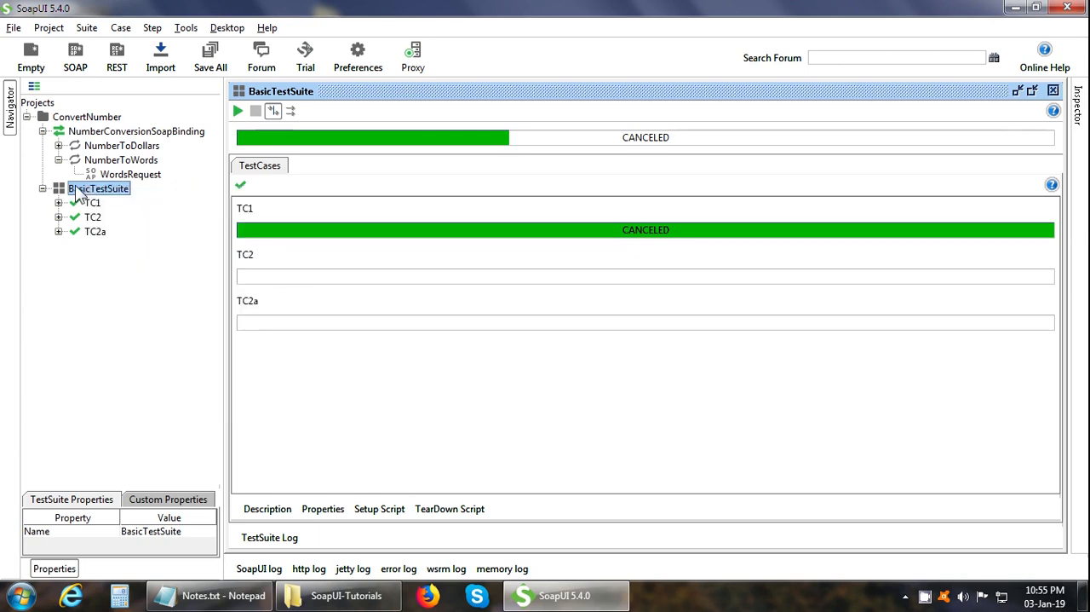
double_click(132, 159)
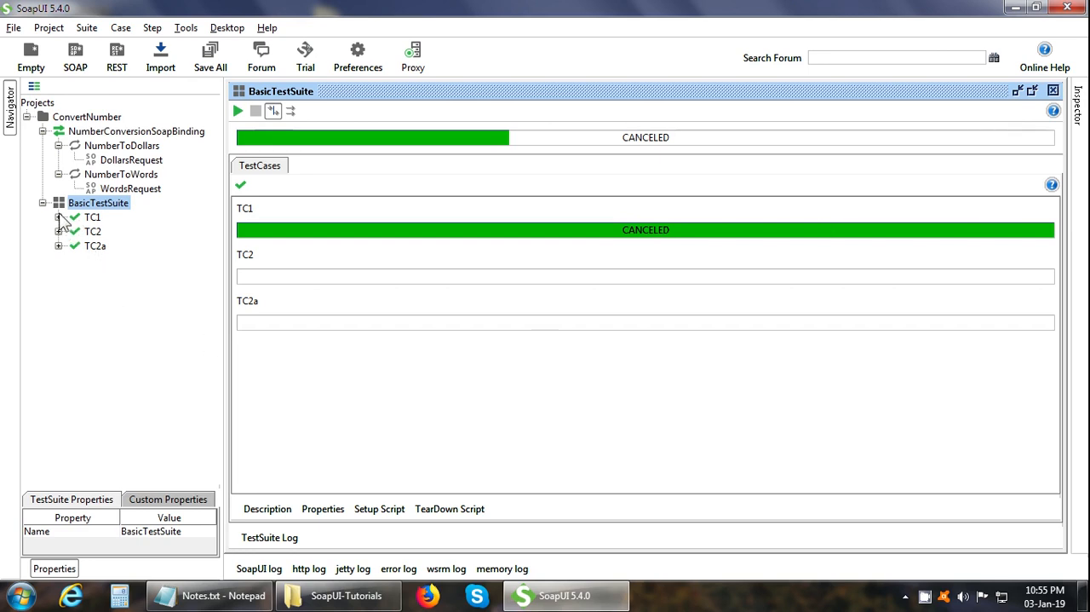
Expand TC1 and its Test Steps, revealing NumberToDollars and DelayStep [5000].
left_click(92, 217)
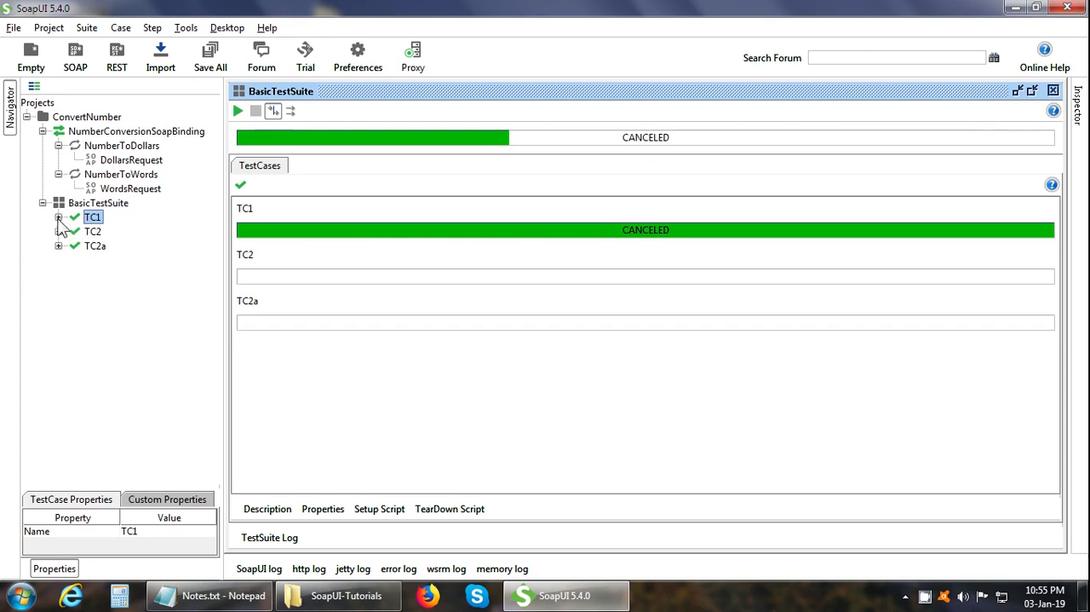
left_click(58, 217)
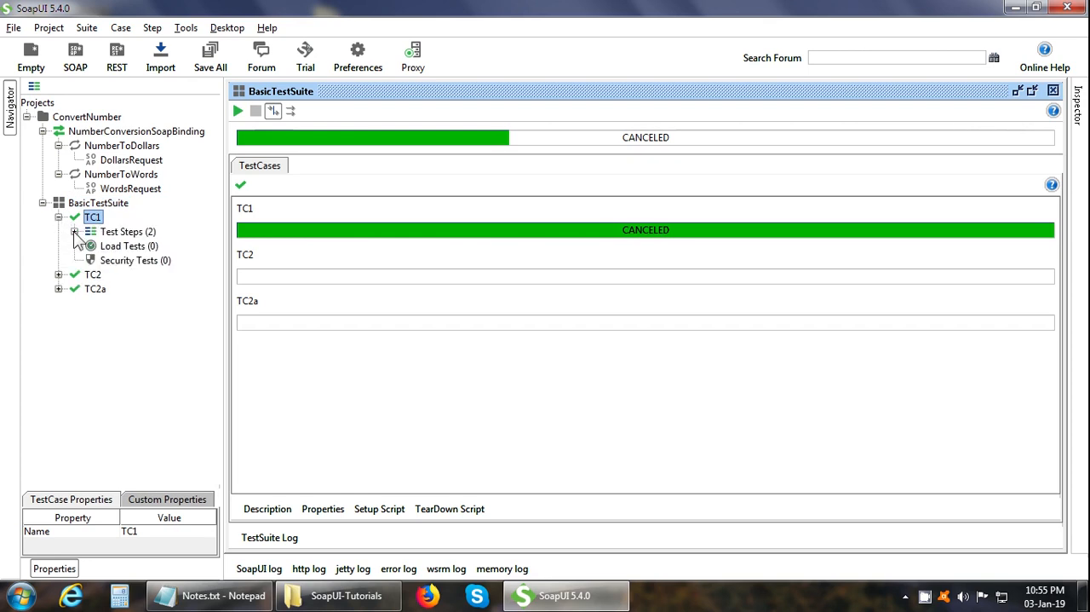
left_click(75, 231)
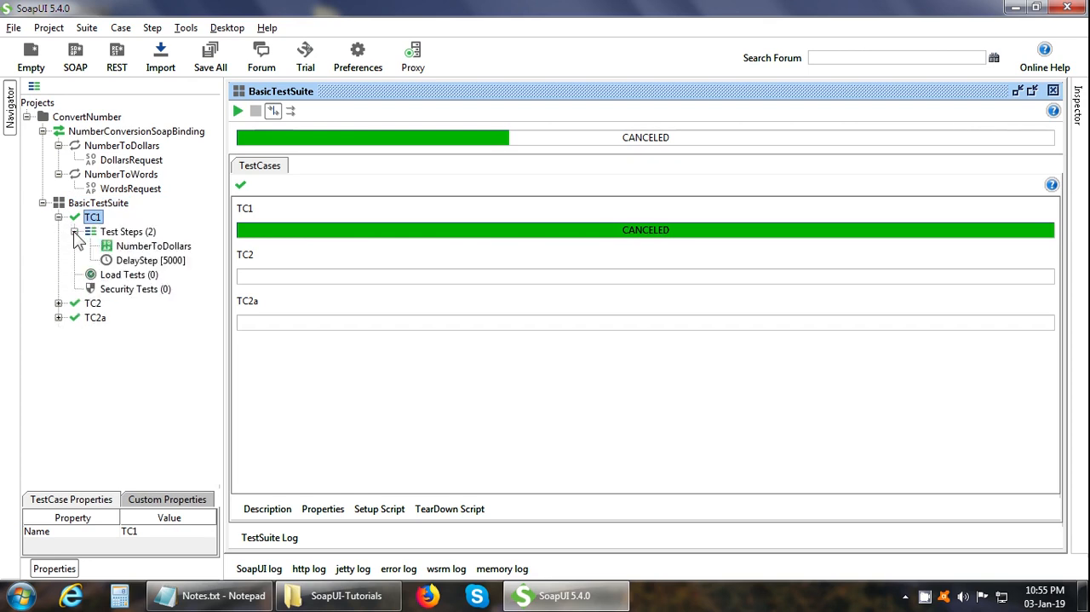
right_click(93, 217)
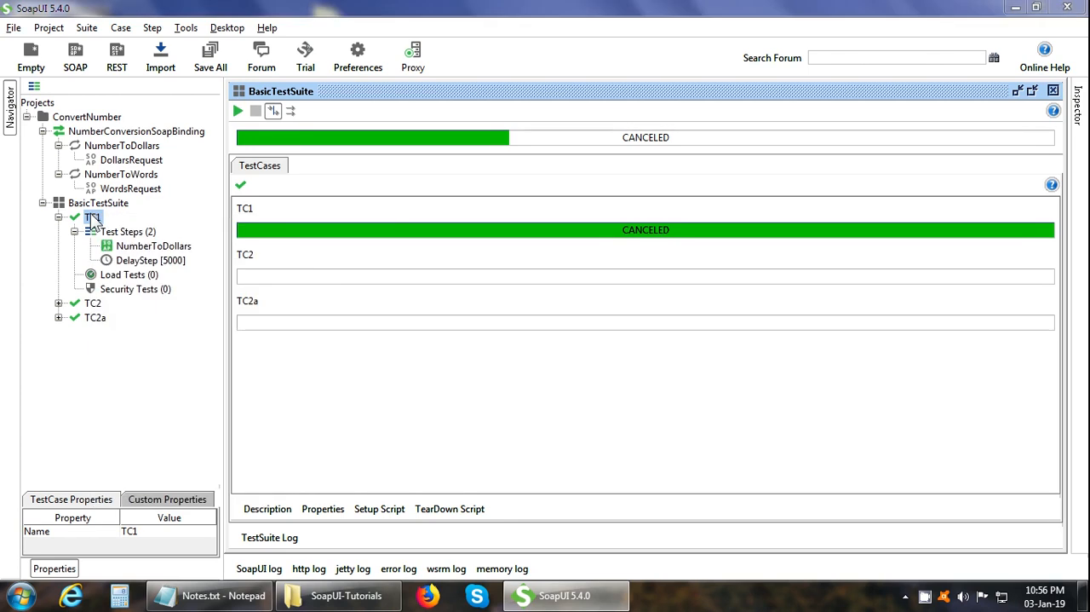
right_click(91, 217)
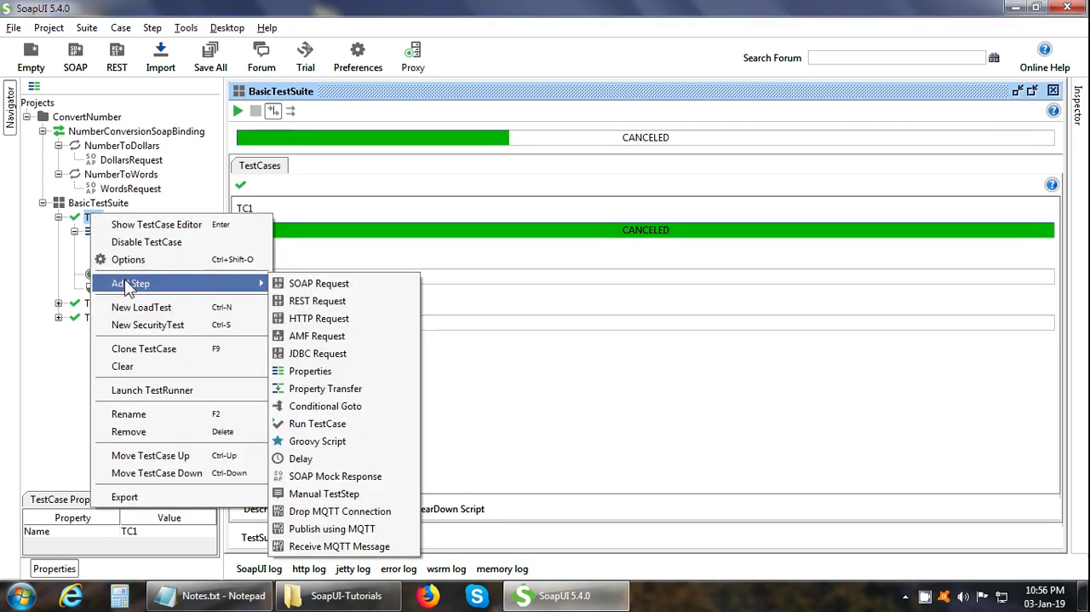
mouse_move(210, 285)
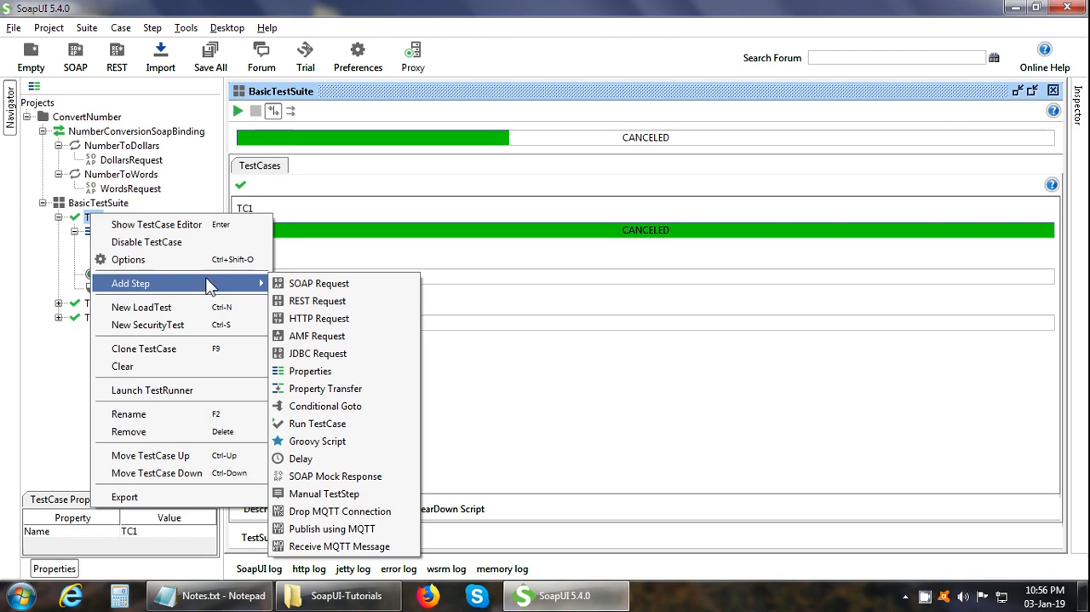
mouse_move(319, 283)
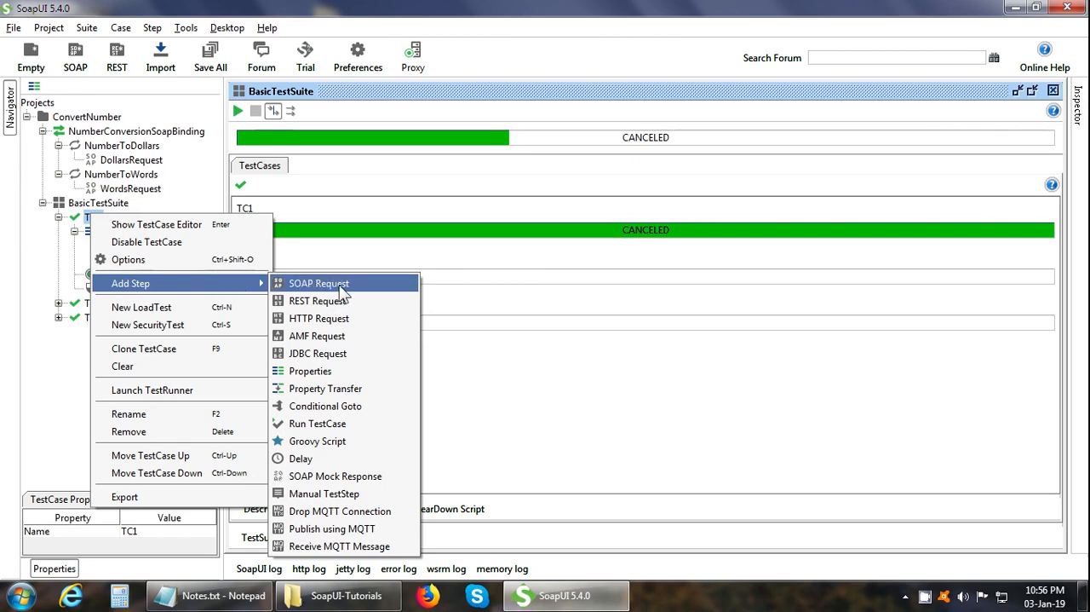
mouse_move(375, 294)
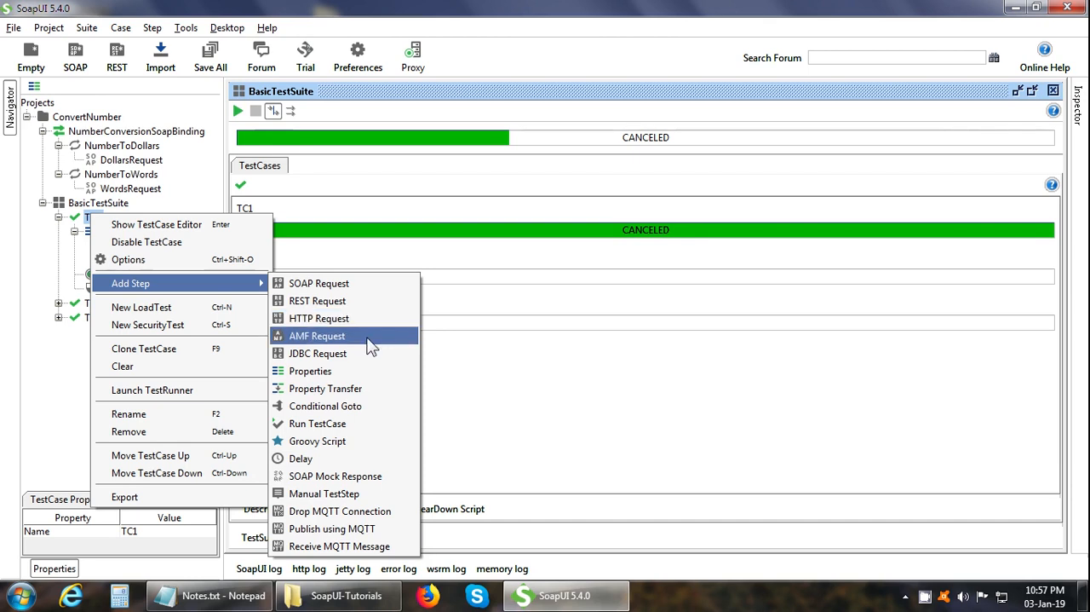
mouse_move(370, 345)
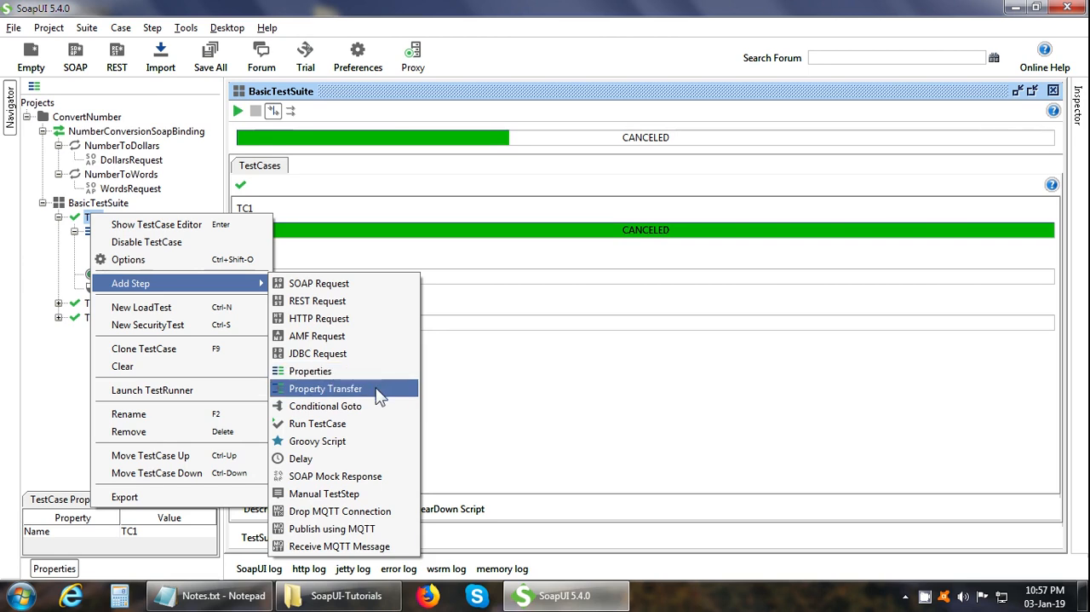
mouse_move(357, 406)
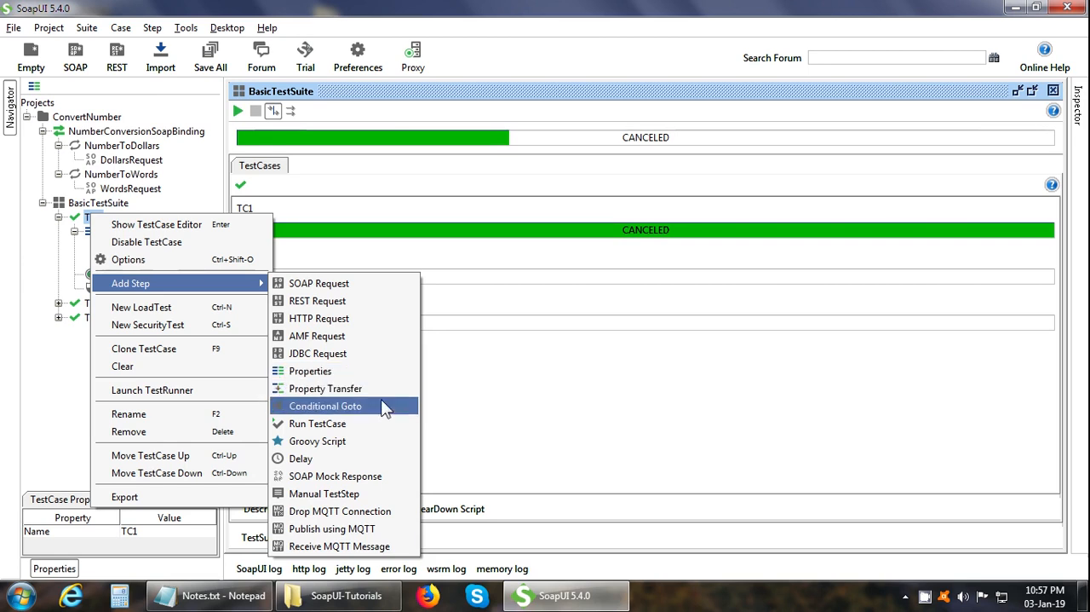
mouse_move(385, 414)
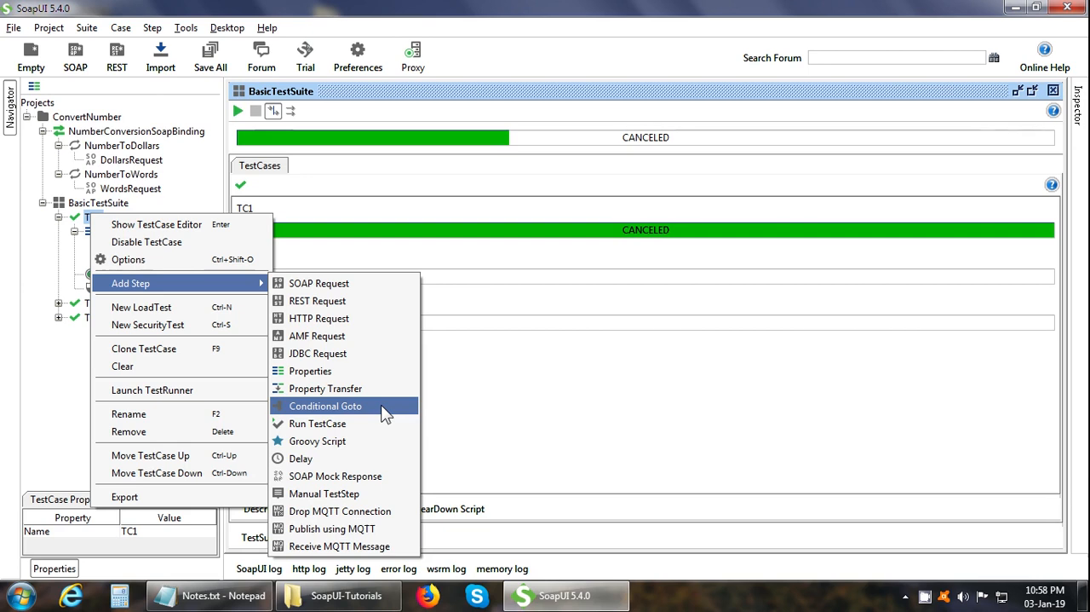
mouse_move(358, 423)
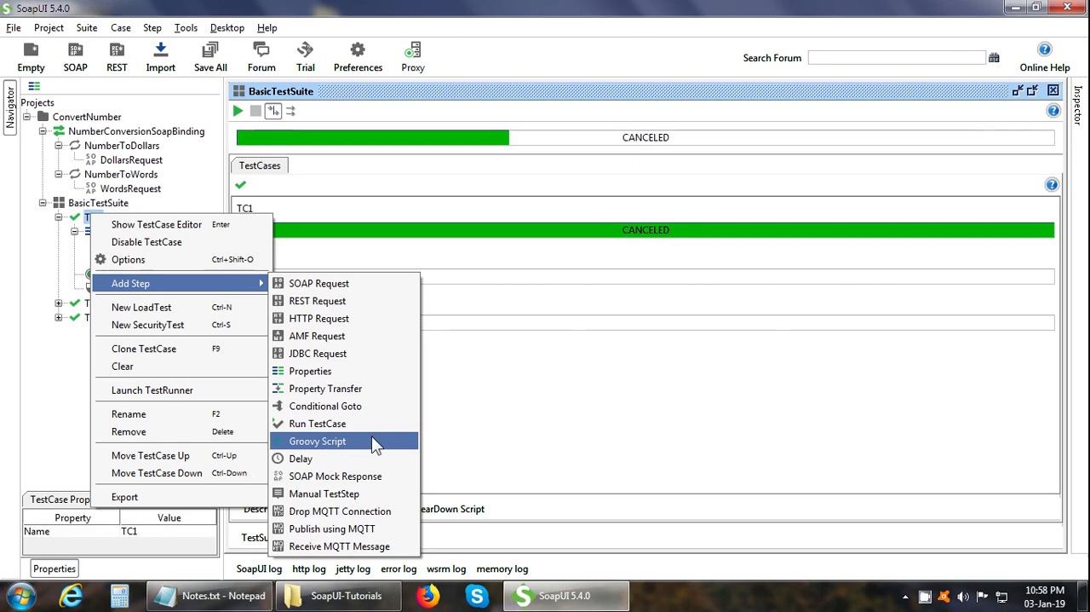
mouse_move(301, 458)
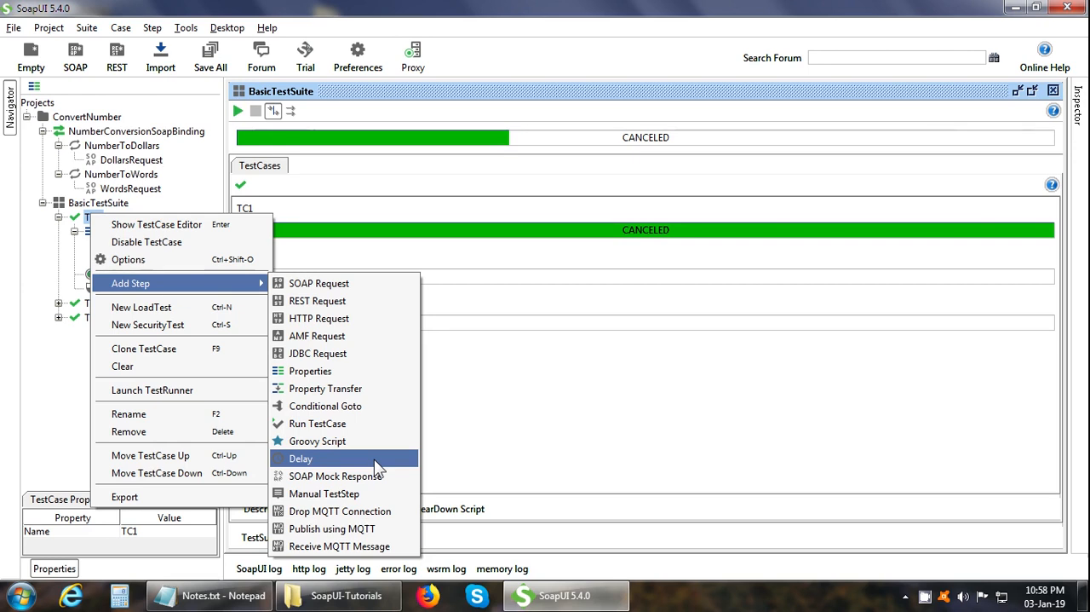
mouse_move(392, 482)
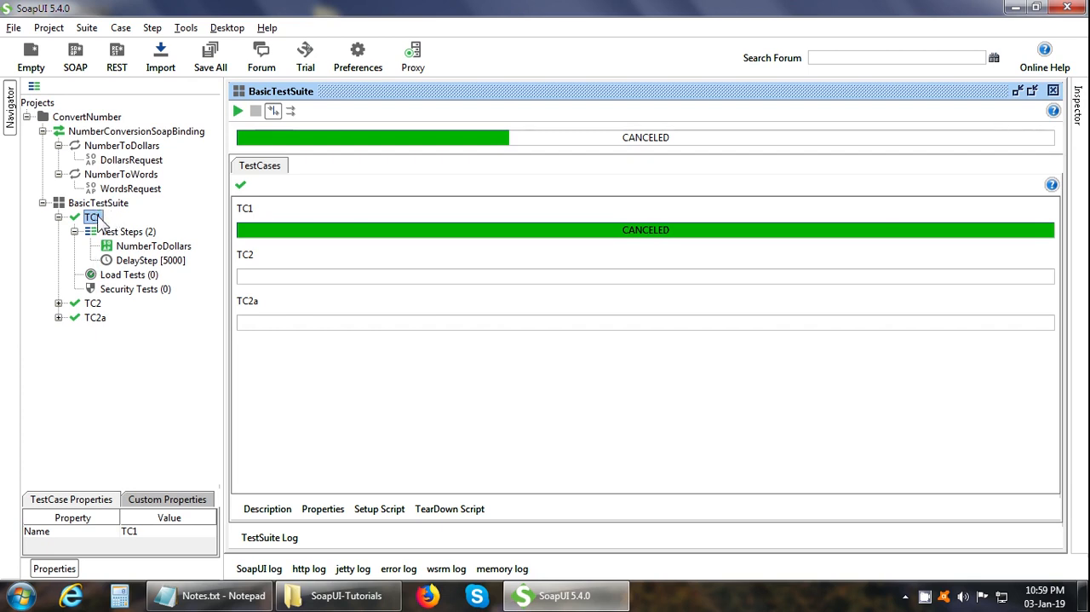
double_click(91, 217)
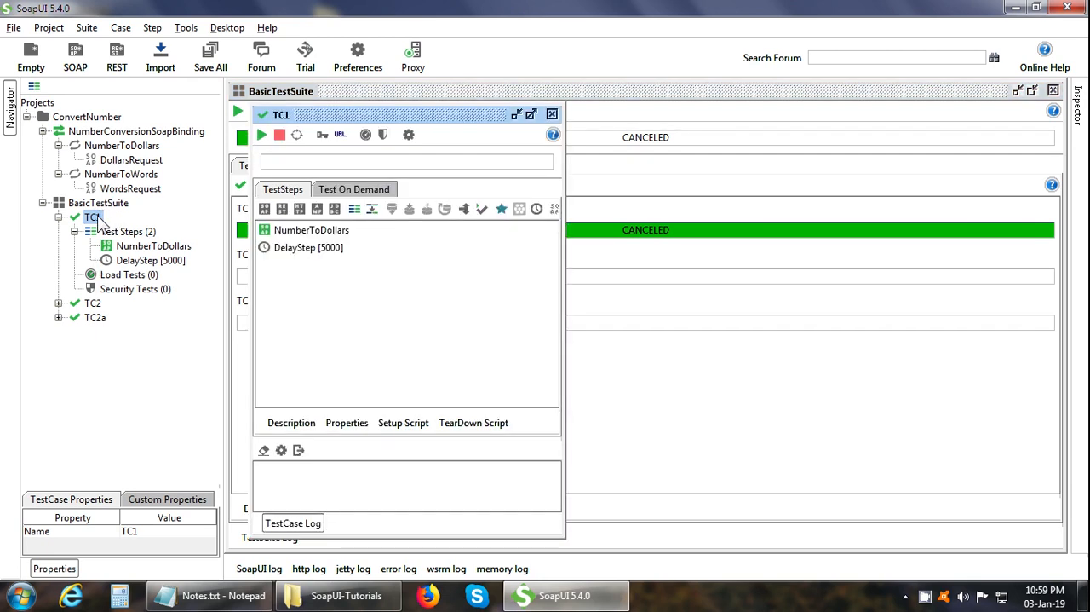
mouse_move(213, 210)
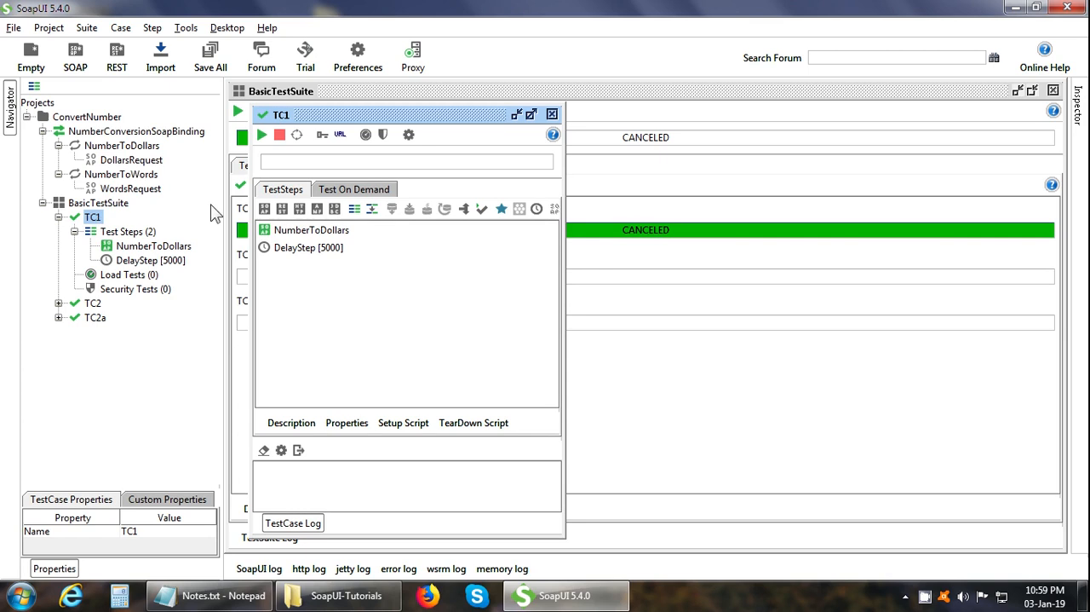
mouse_move(265, 208)
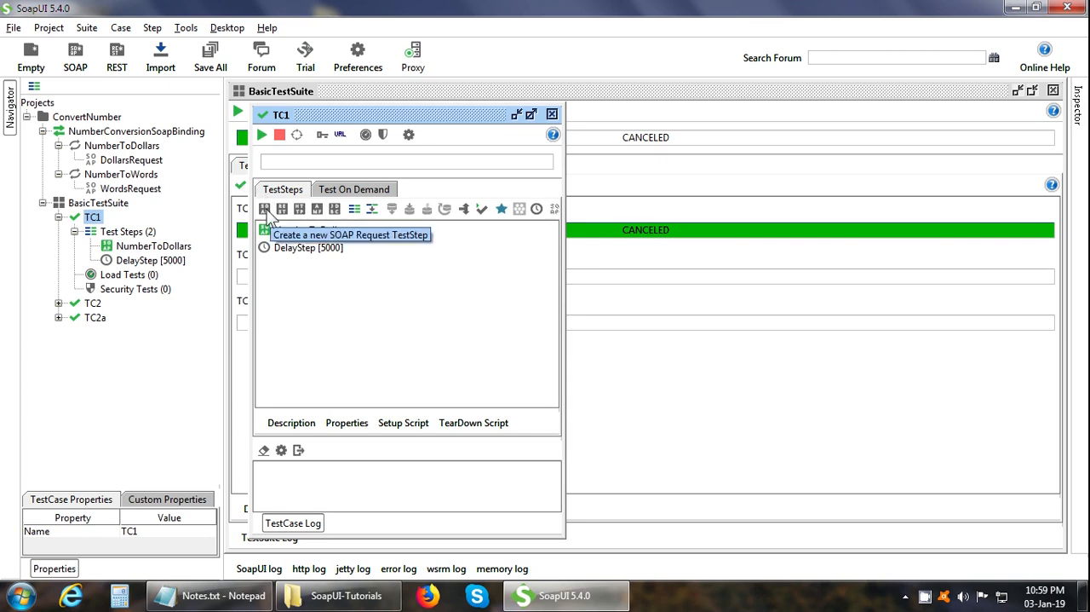
mouse_move(271, 218)
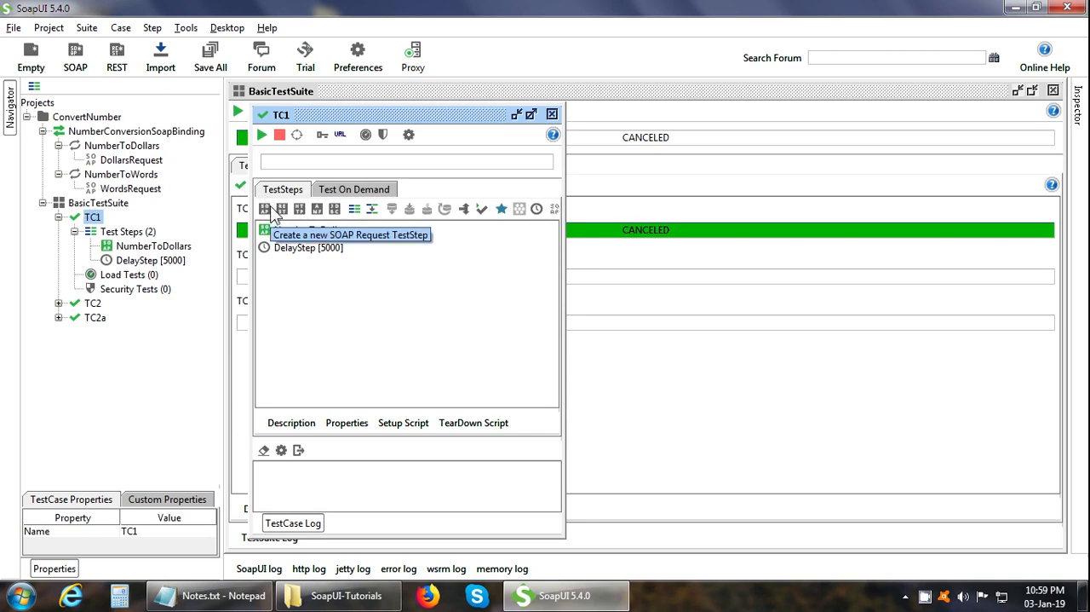
left_click(98, 203)
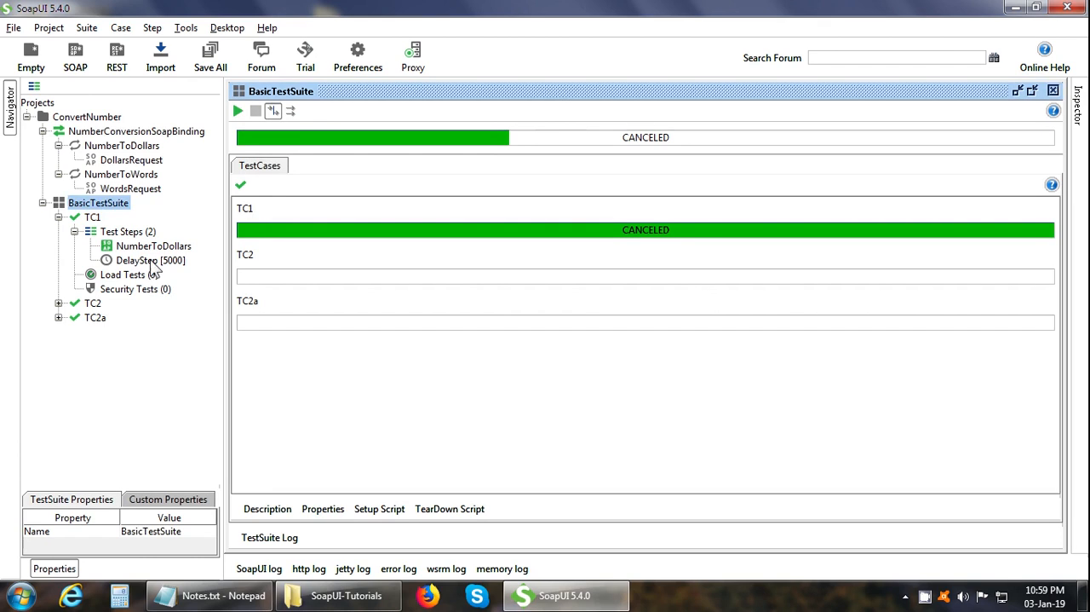
left_click(153, 245)
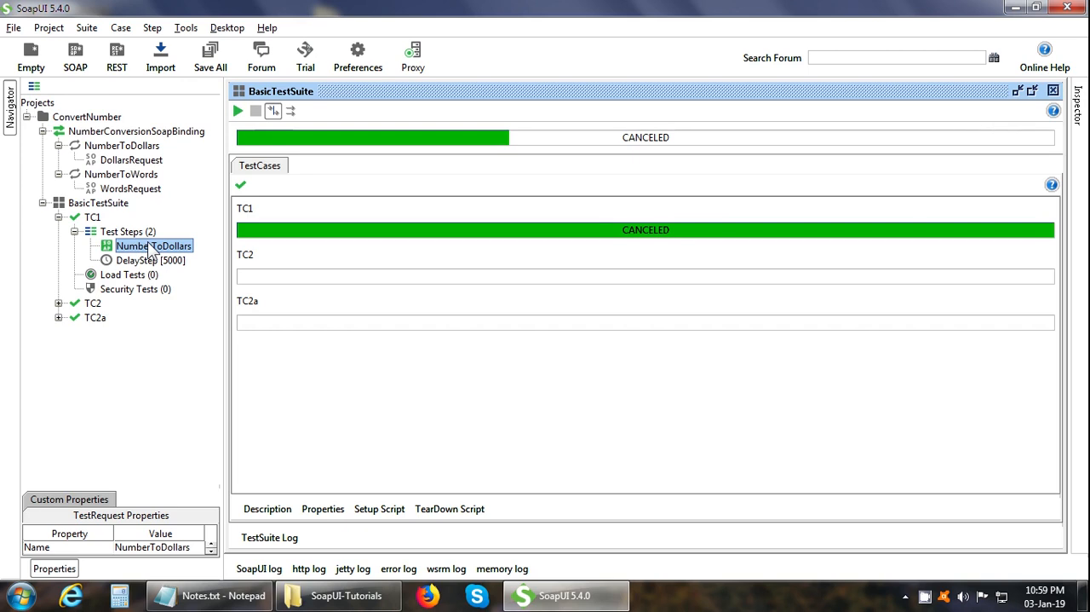
Show the NumberToDollars step's context menu with Open Editor, Rename and Clone TestStep.
right_click(153, 245)
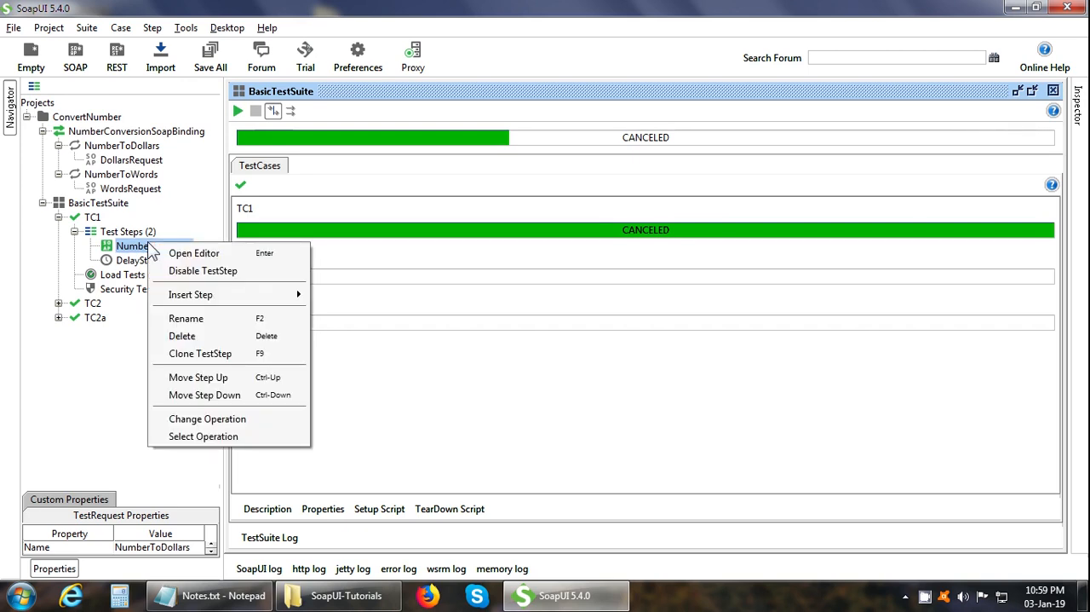
mouse_move(203, 270)
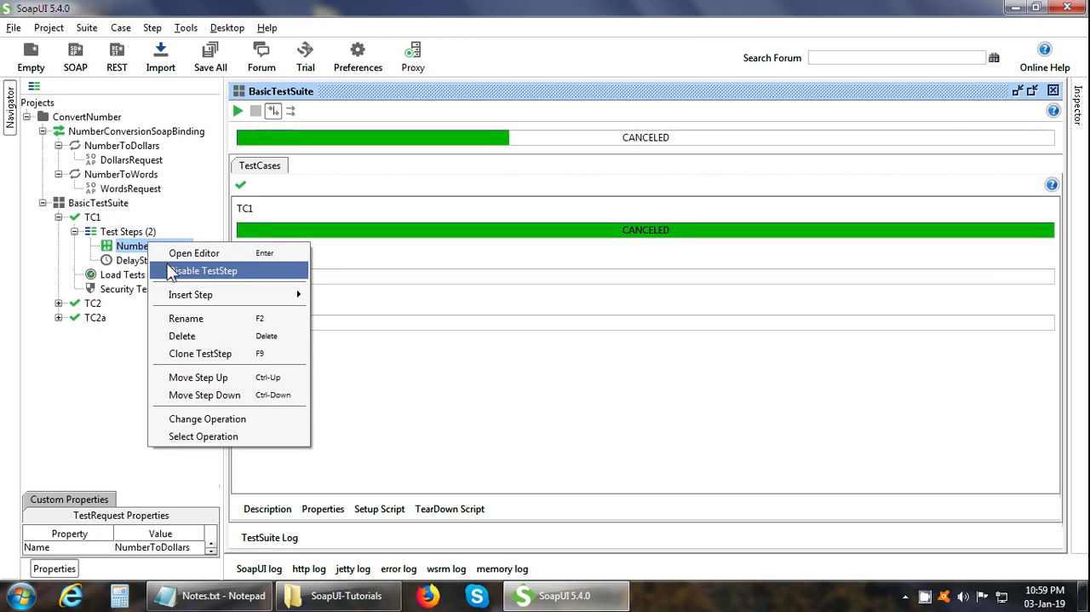
mouse_move(170, 284)
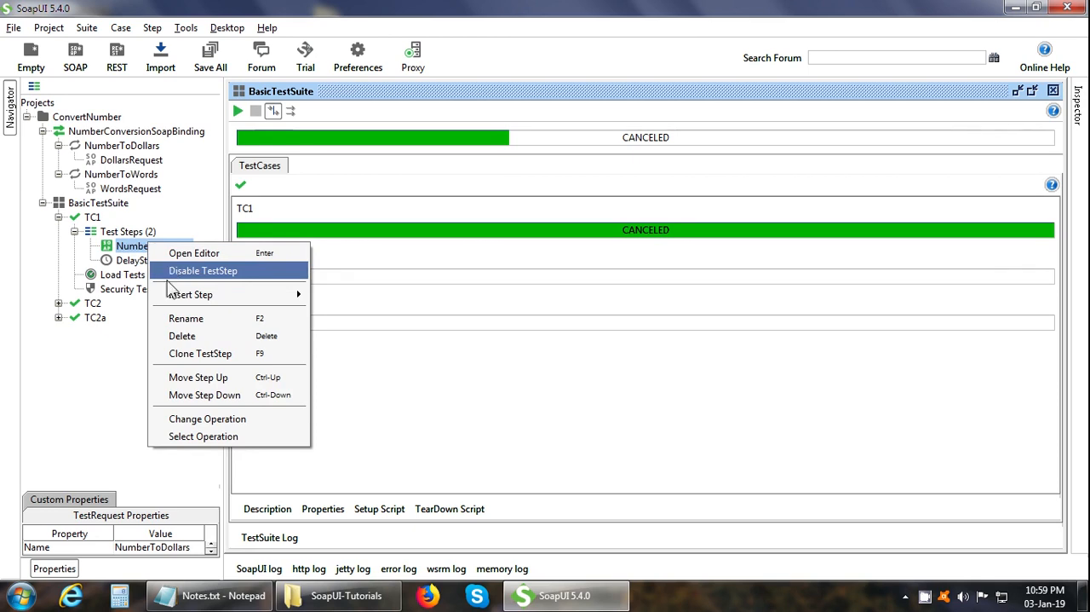
mouse_move(204, 328)
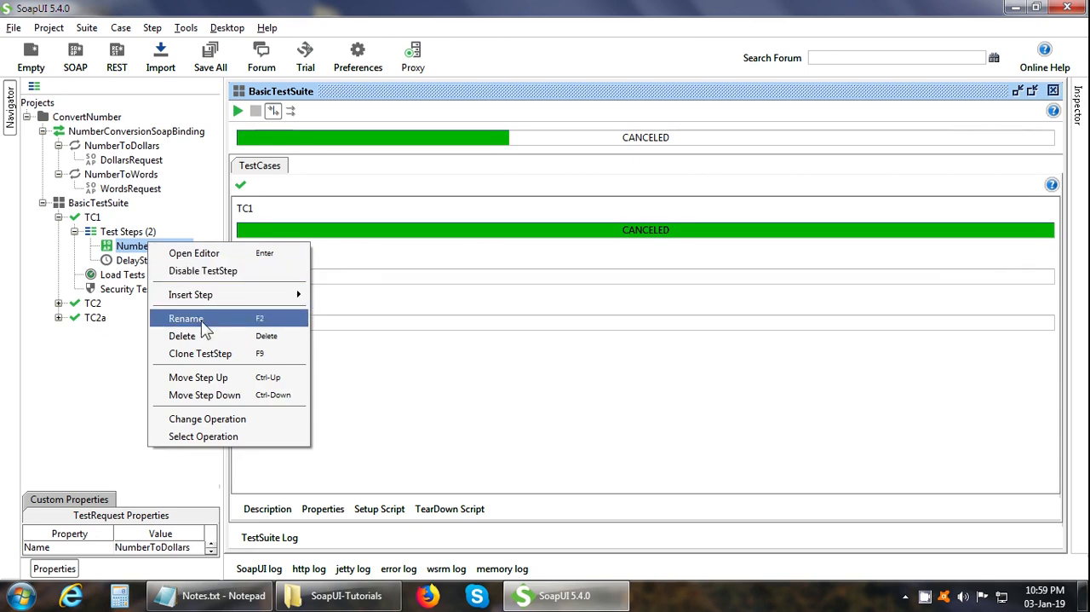
mouse_move(219, 339)
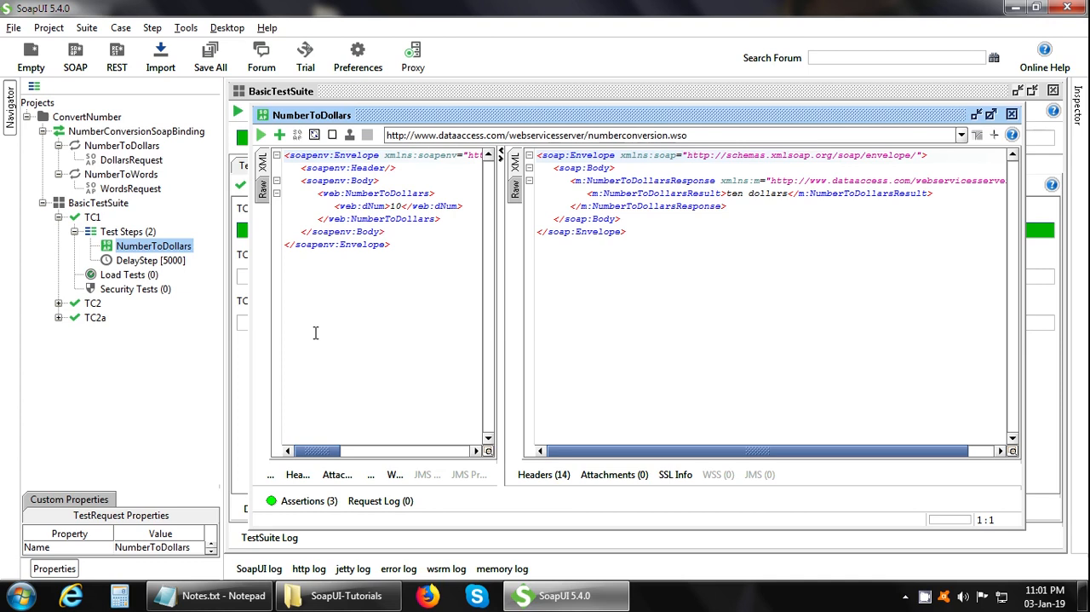
mouse_move(227, 177)
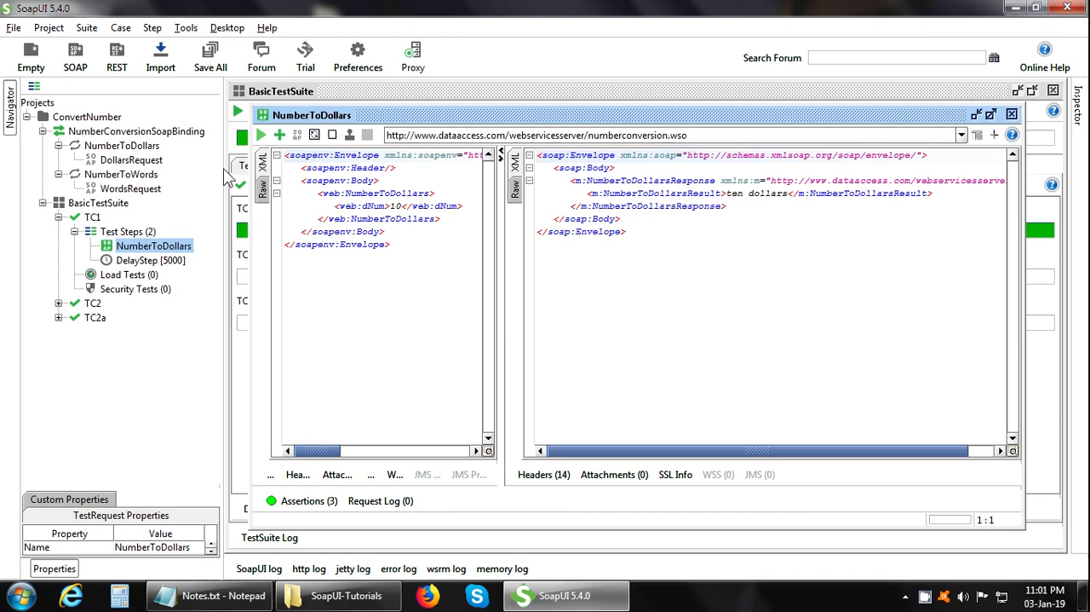
mouse_move(280, 134)
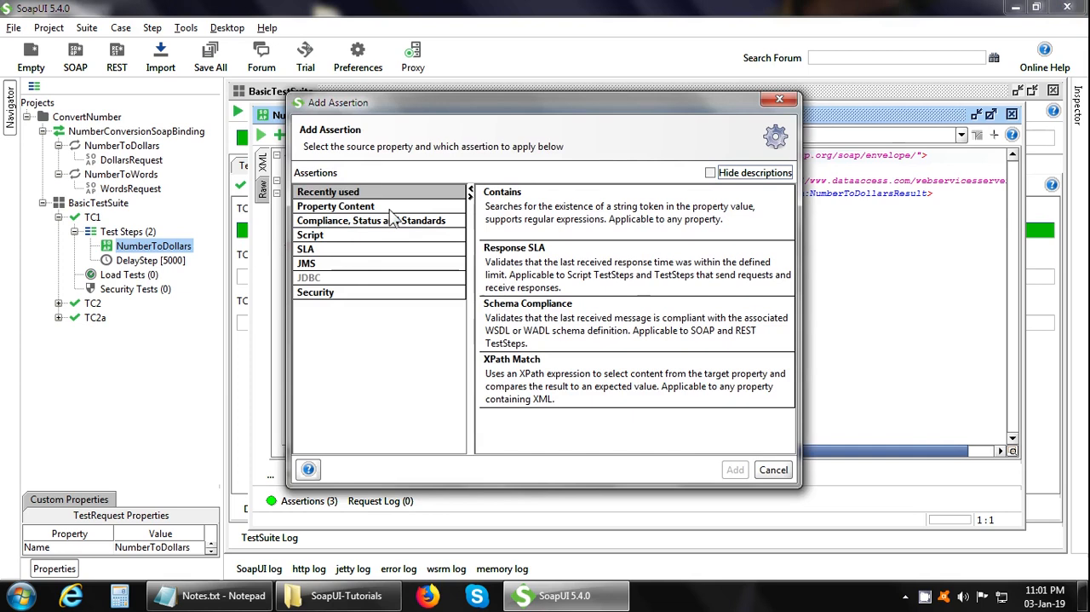
left_click(335, 207)
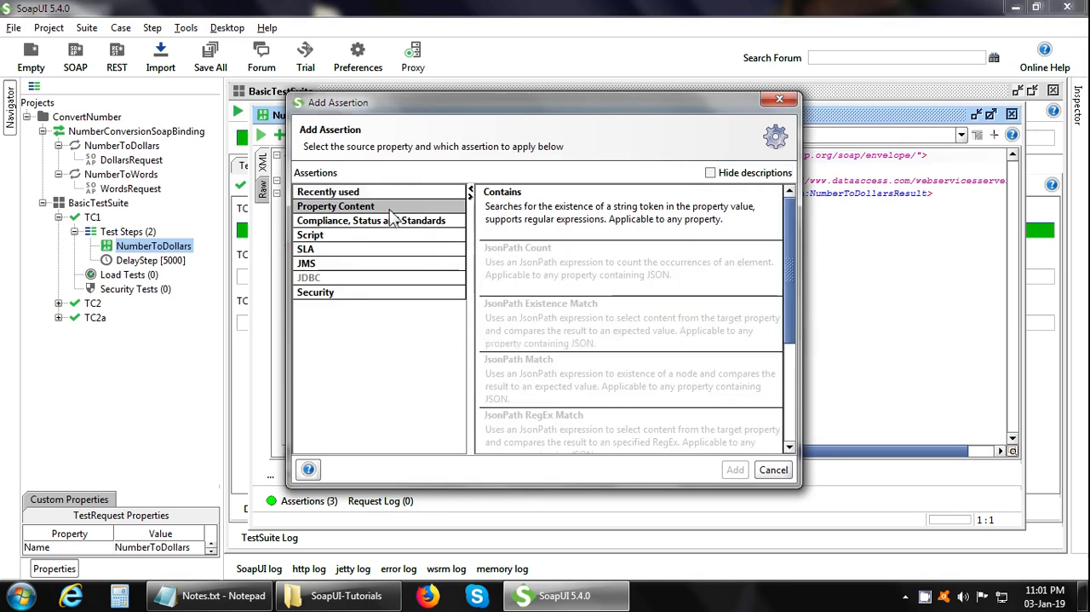
mouse_move(517, 219)
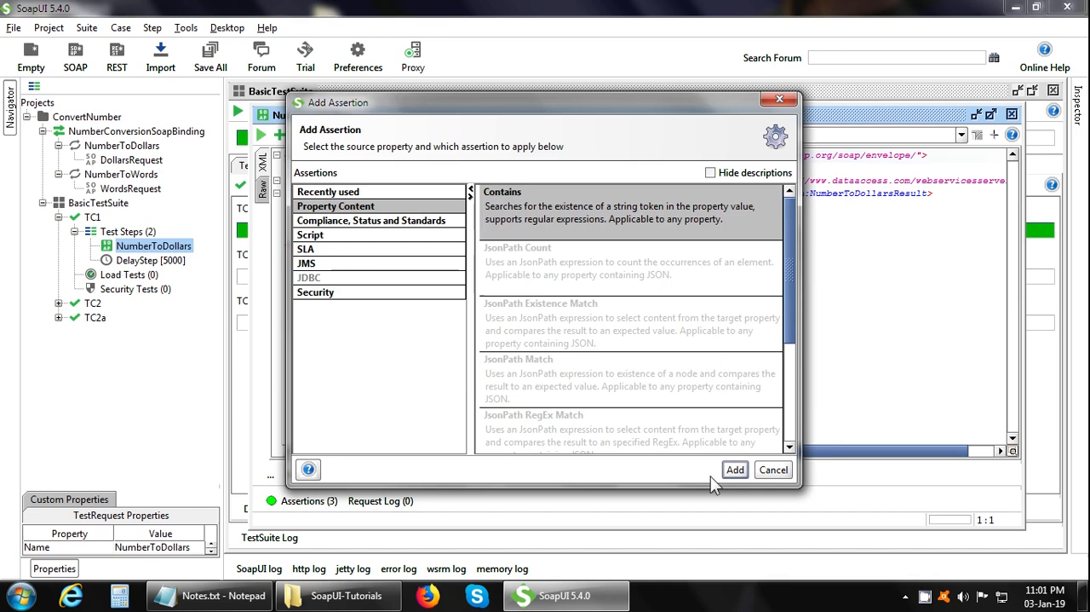
left_click(735, 470)
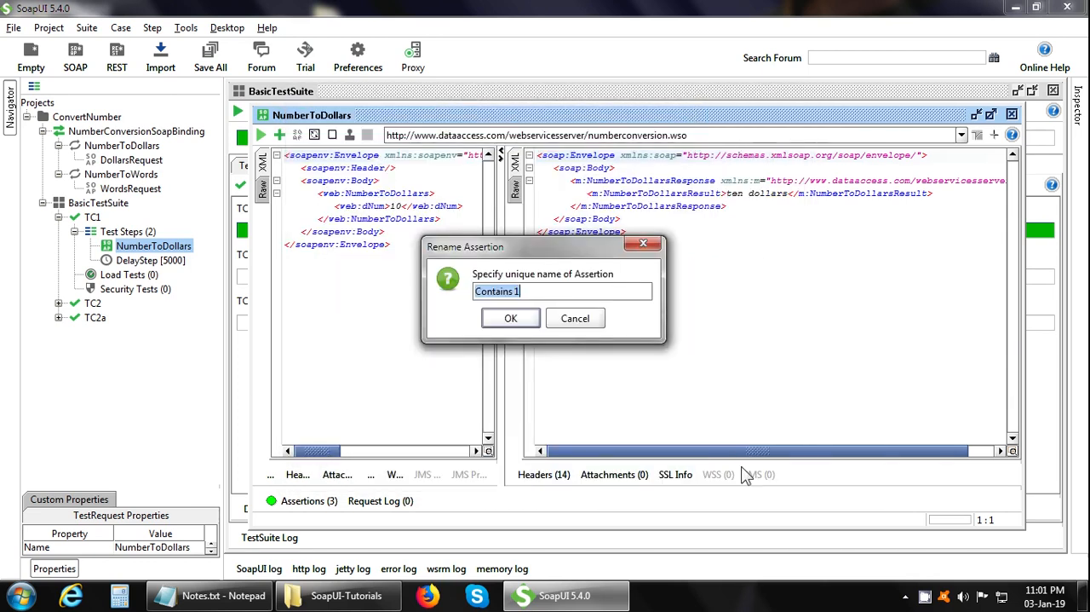
mouse_move(616, 348)
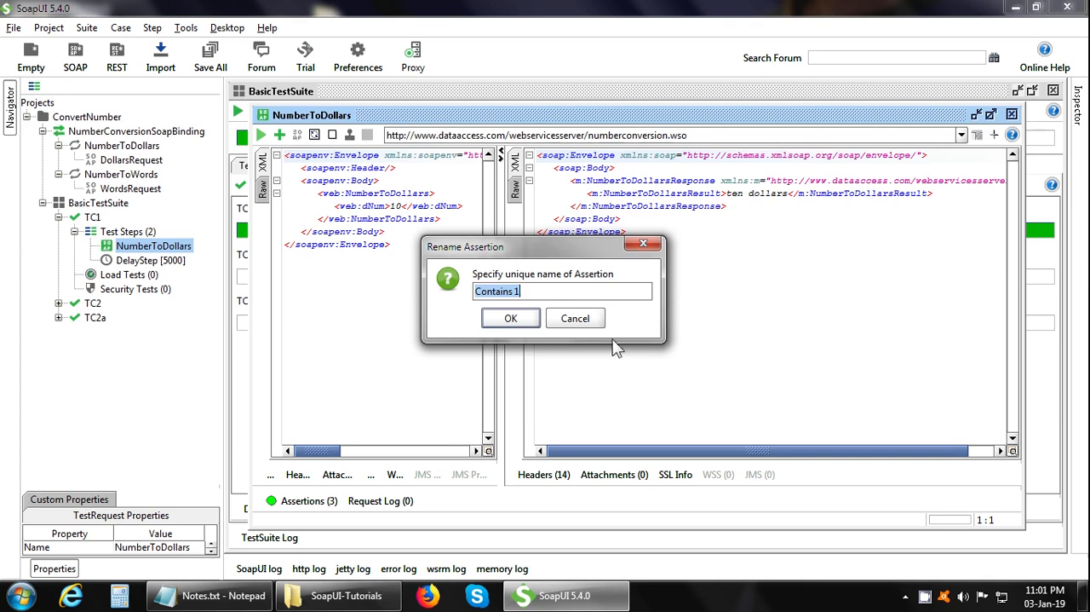
left_click(511, 317)
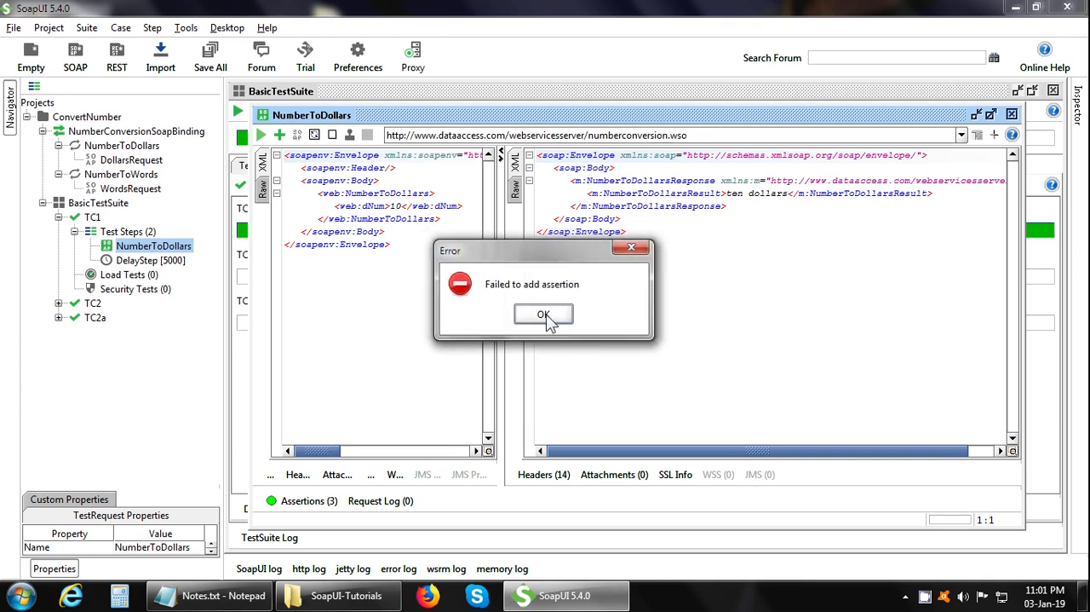
left_click(544, 314)
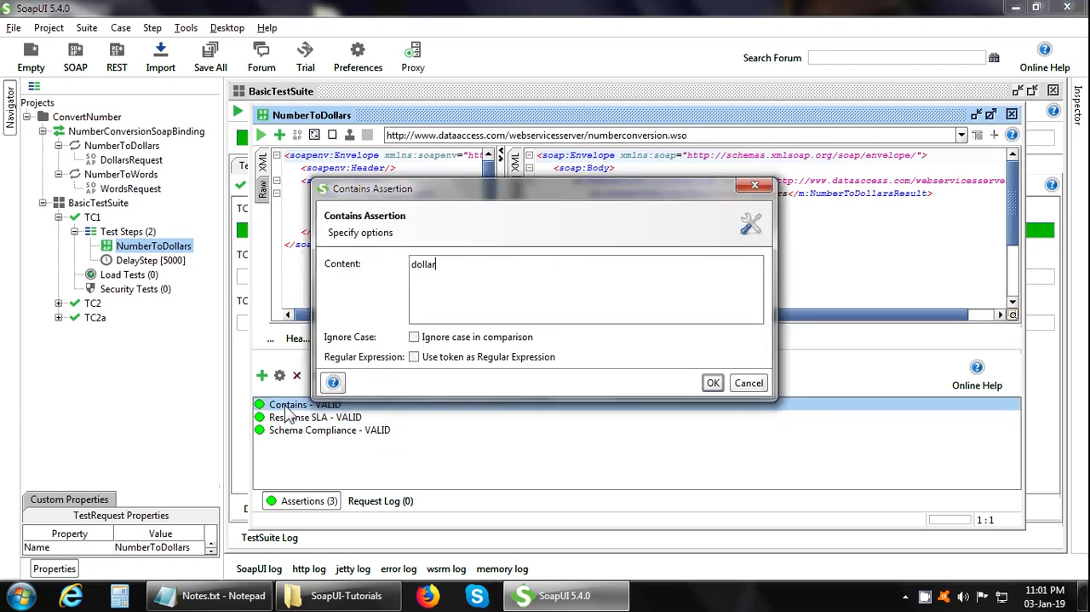
mouse_move(466, 298)
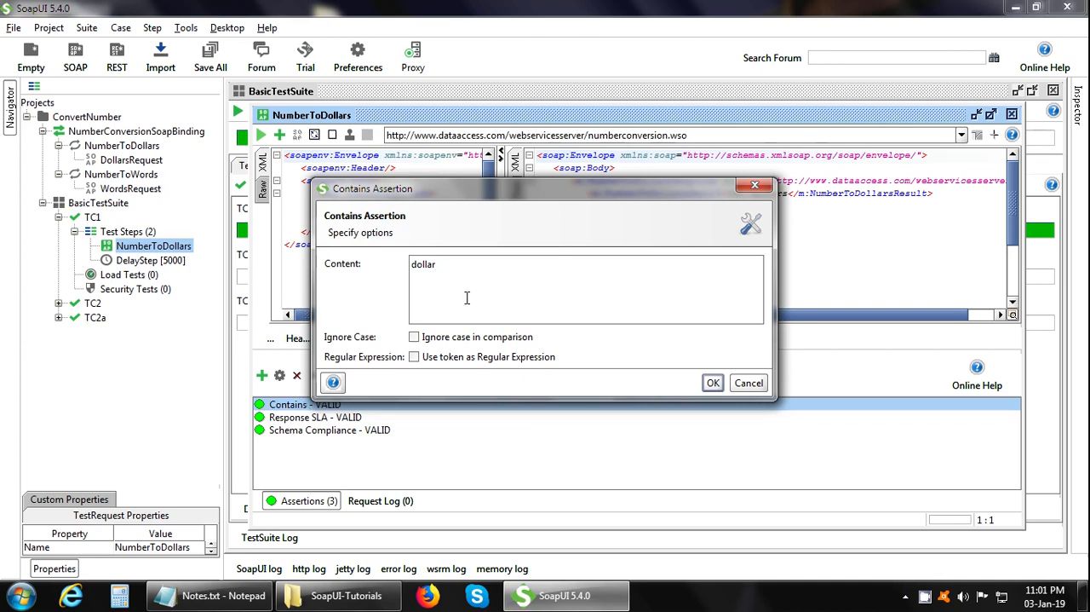
mouse_move(465, 292)
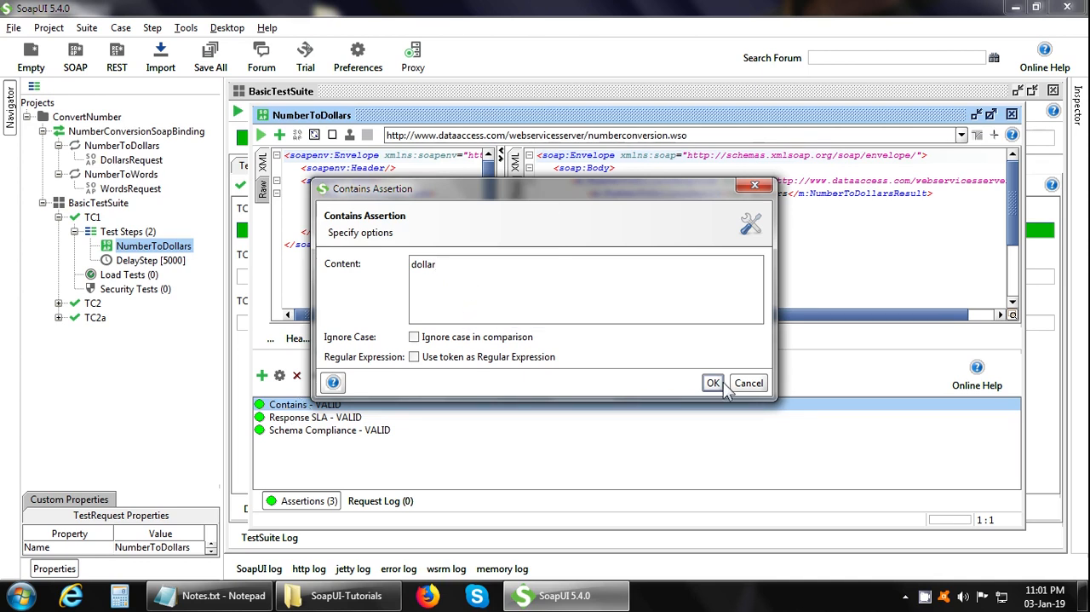
mouse_move(749, 383)
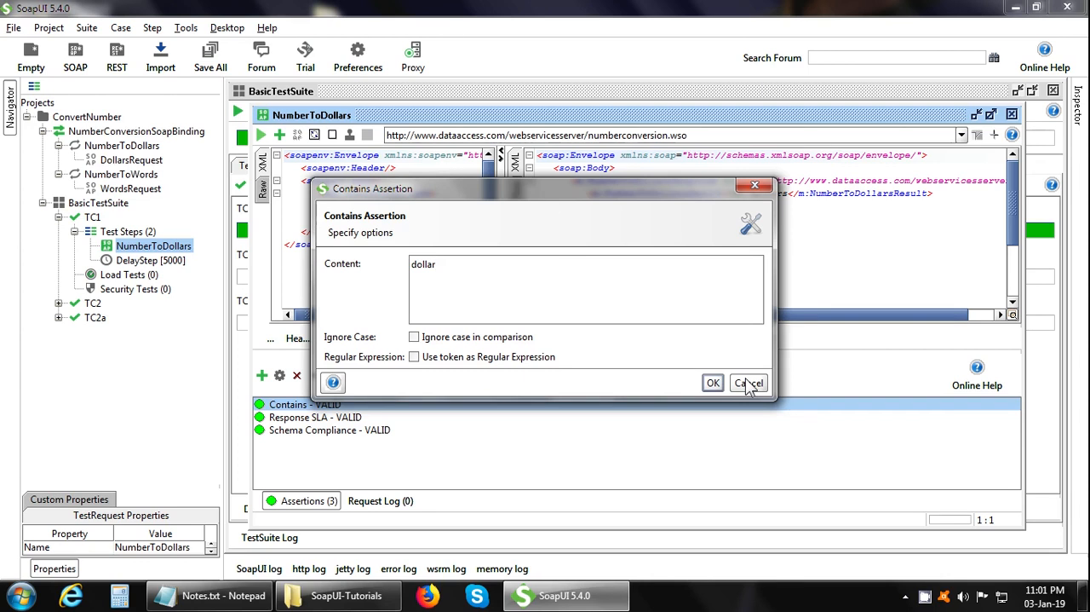
Close the Contains settings unchanged, resend NumberToDollars and view the assertion list.
left_click(746, 383)
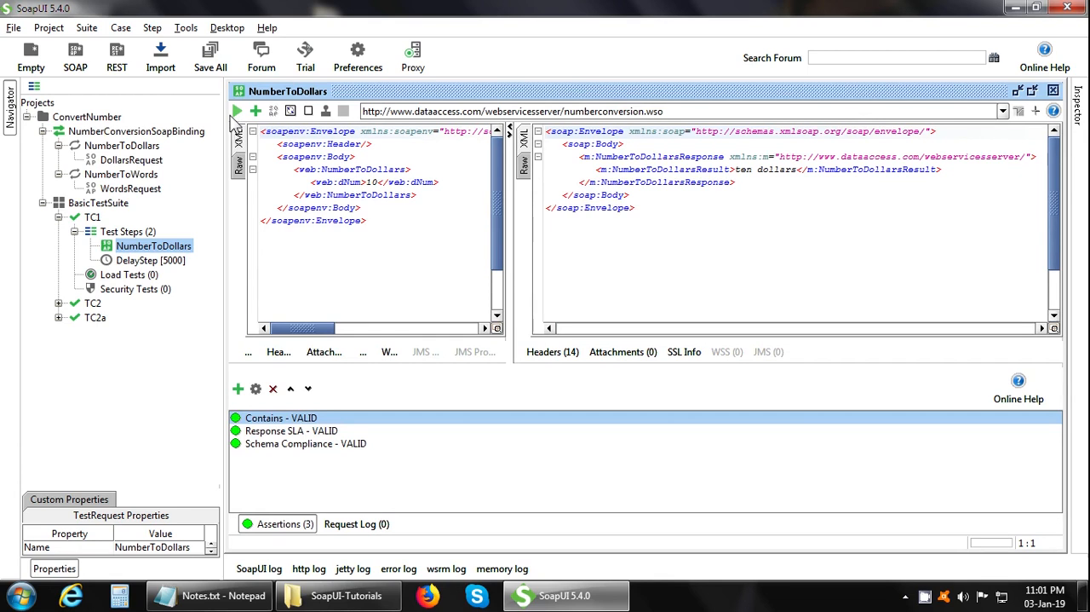
mouse_move(238, 111)
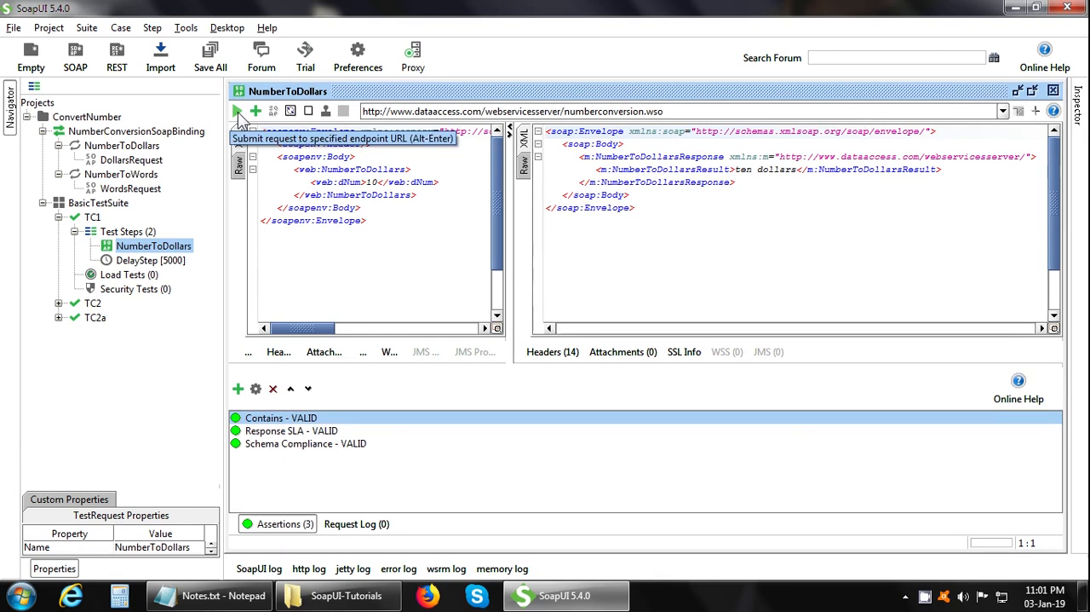
left_click(238, 111)
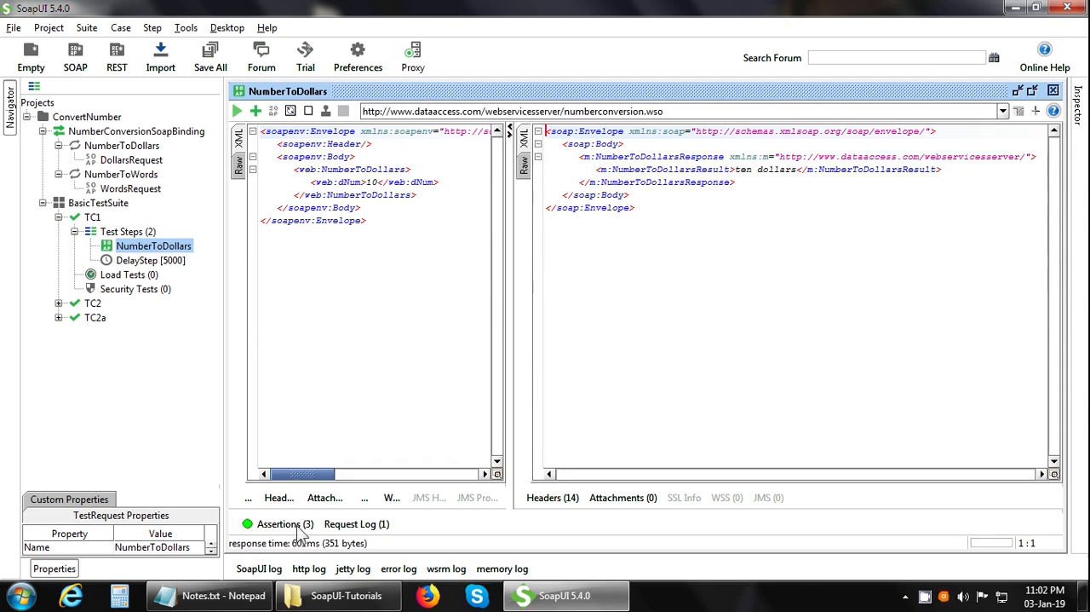
left_click(279, 523)
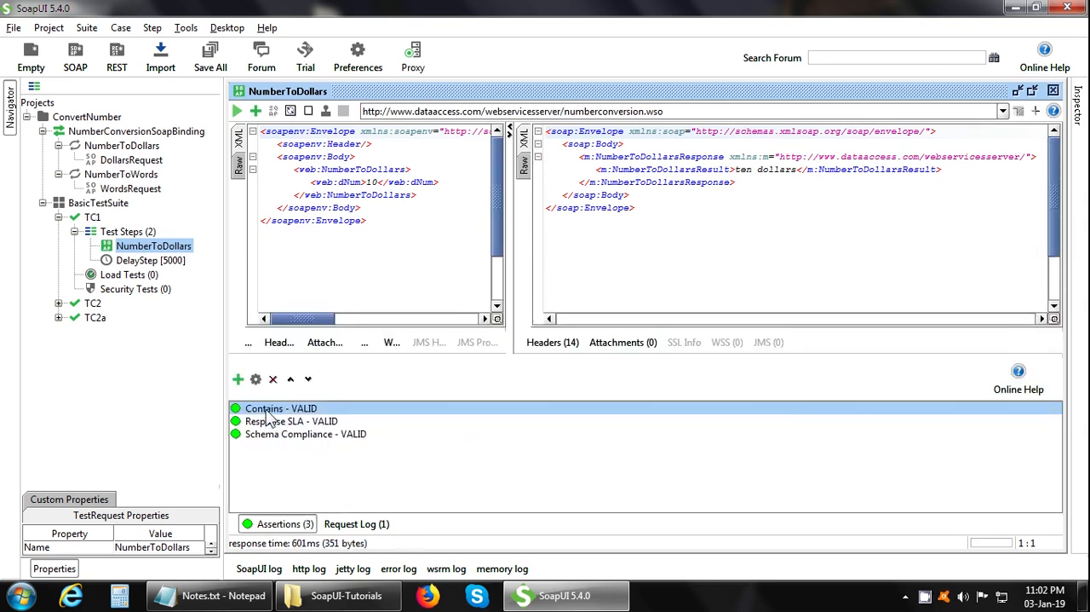
Change the Contains assertion's expected token to 'euro' so it fails.
double_click(281, 408)
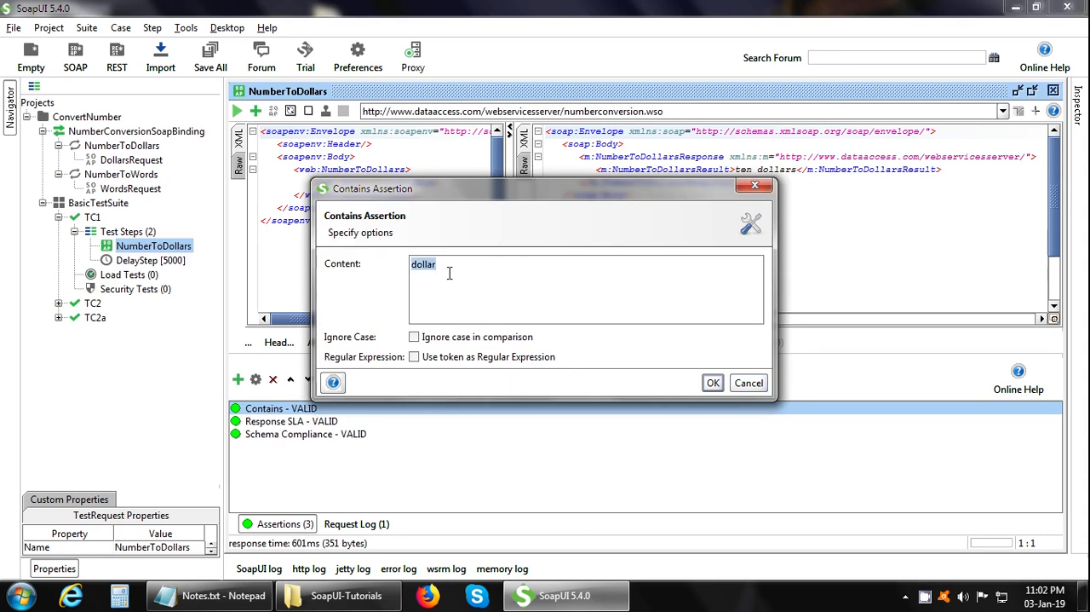
type("euro")
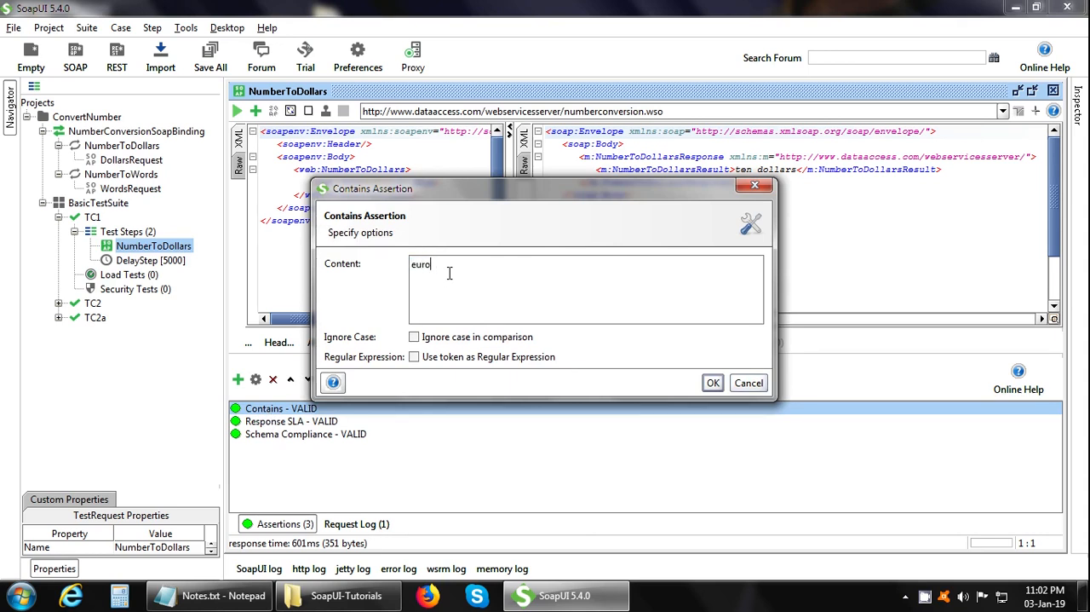
left_click(713, 382)
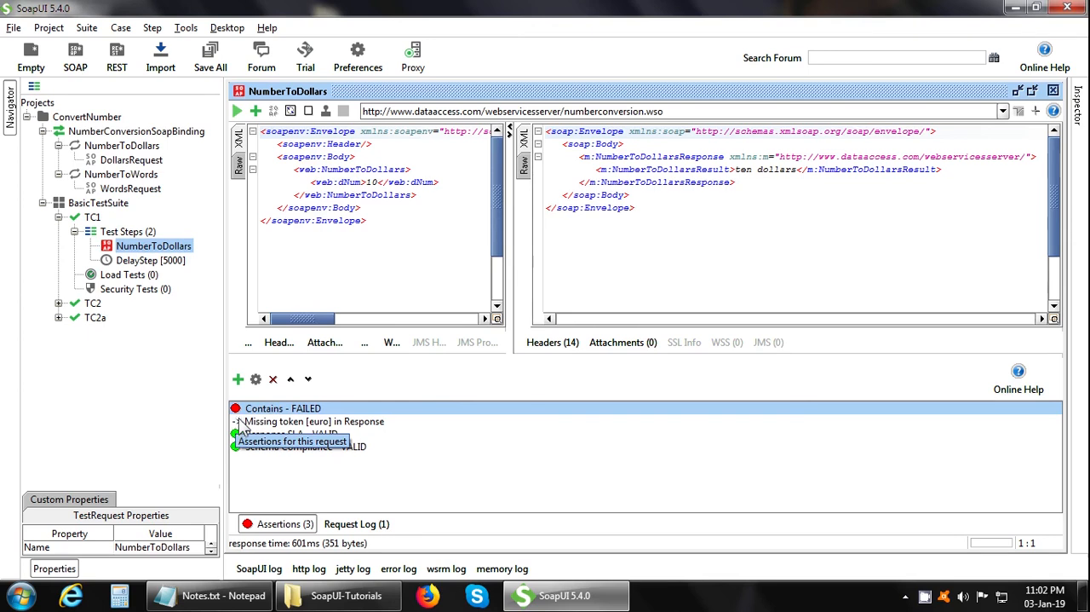
mouse_move(242, 426)
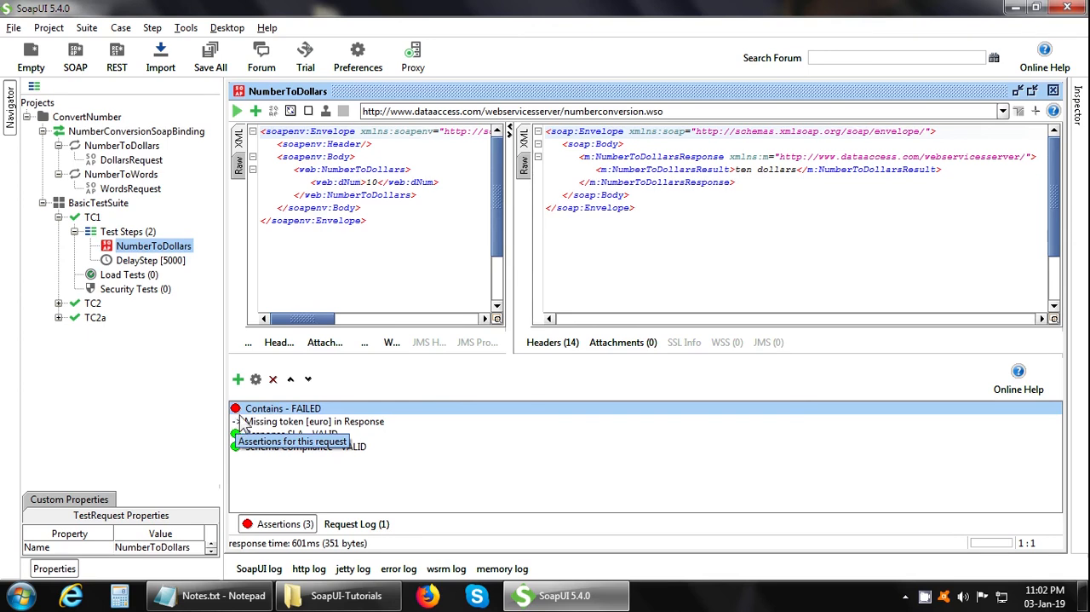
mouse_move(271, 436)
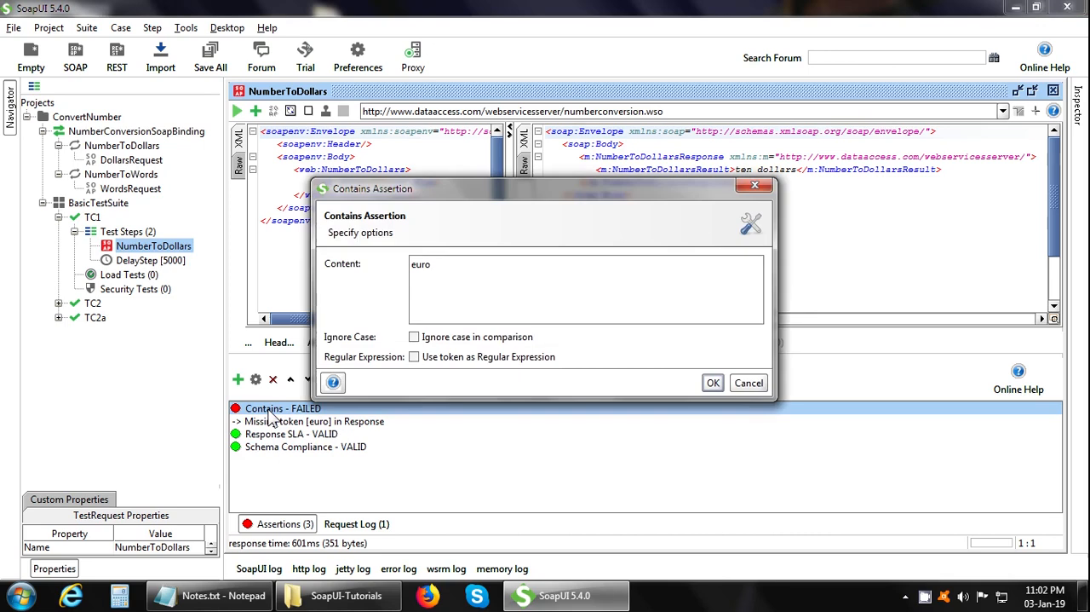
Set the Contains token back to 'dollar' so all three assertions pass.
double_click(421, 264)
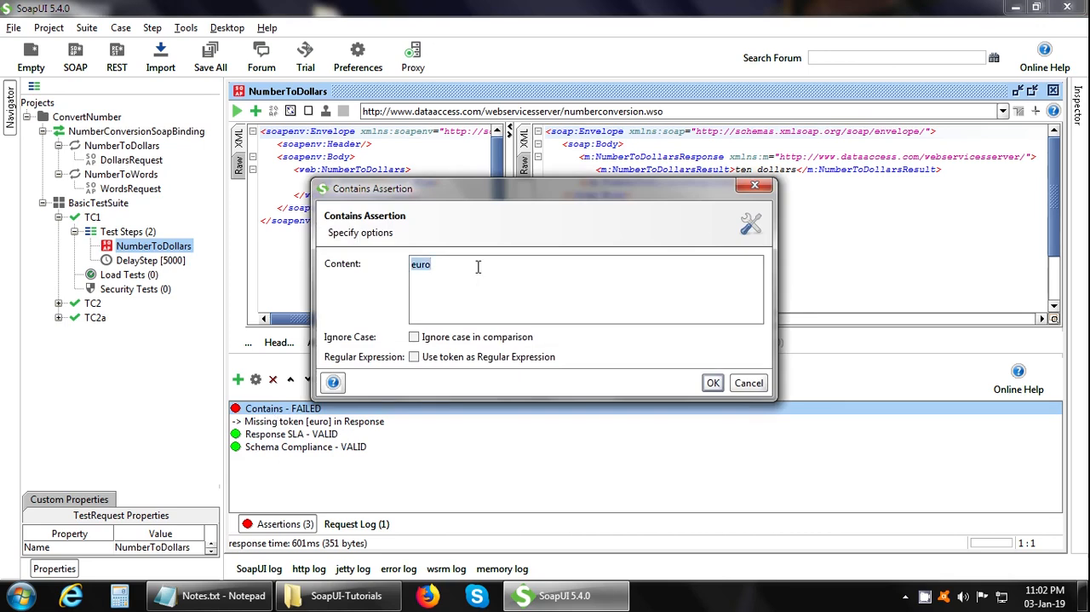
type("dollar")
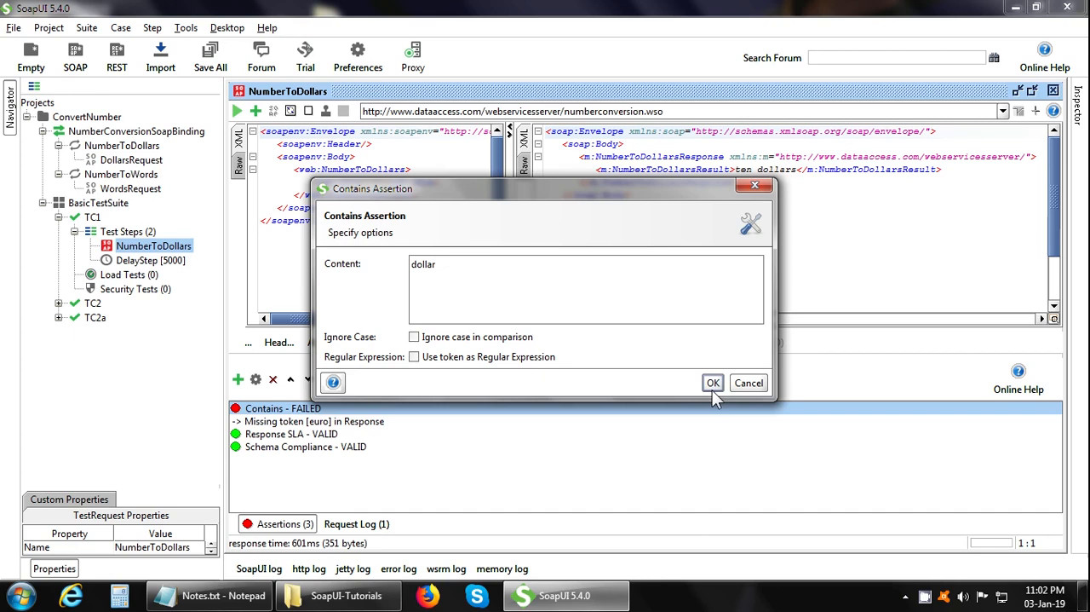
left_click(713, 382)
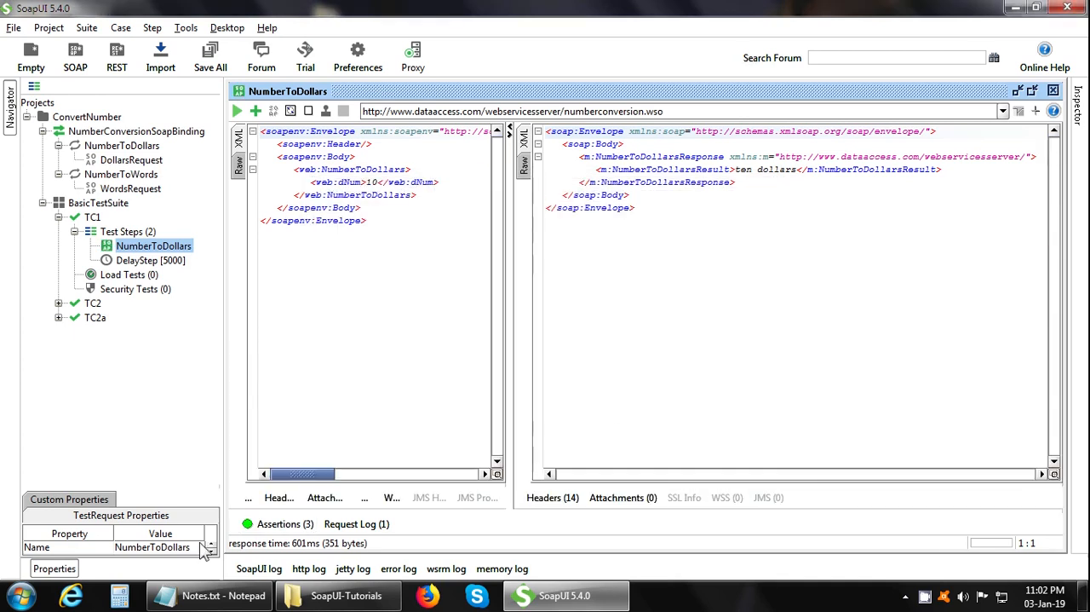
Review the Response SLA assertion and accept its 1000 ms maximum response time.
left_click(284, 523)
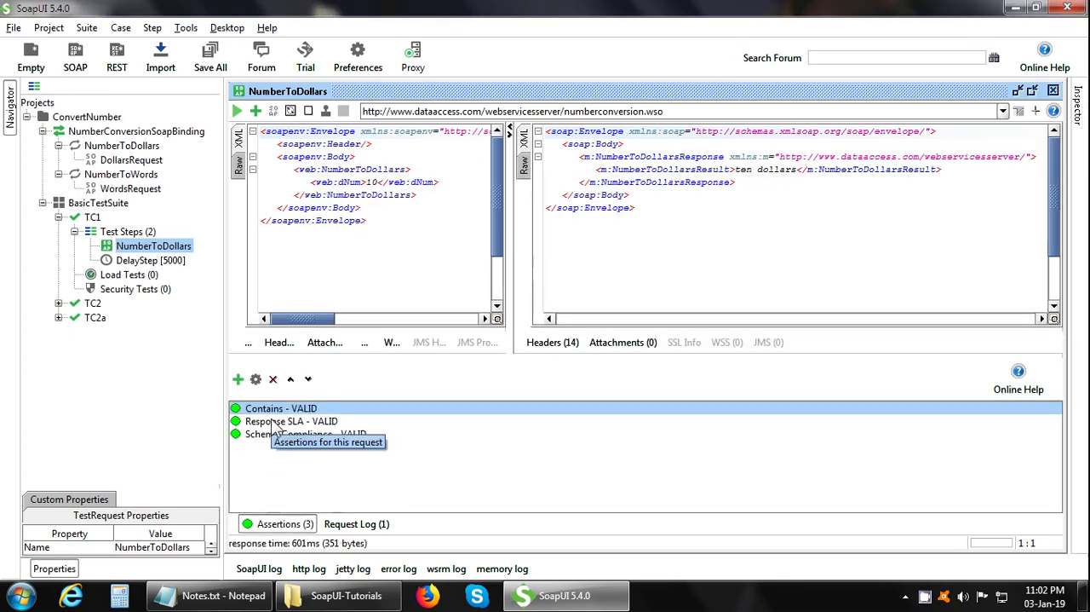
left_click(291, 421)
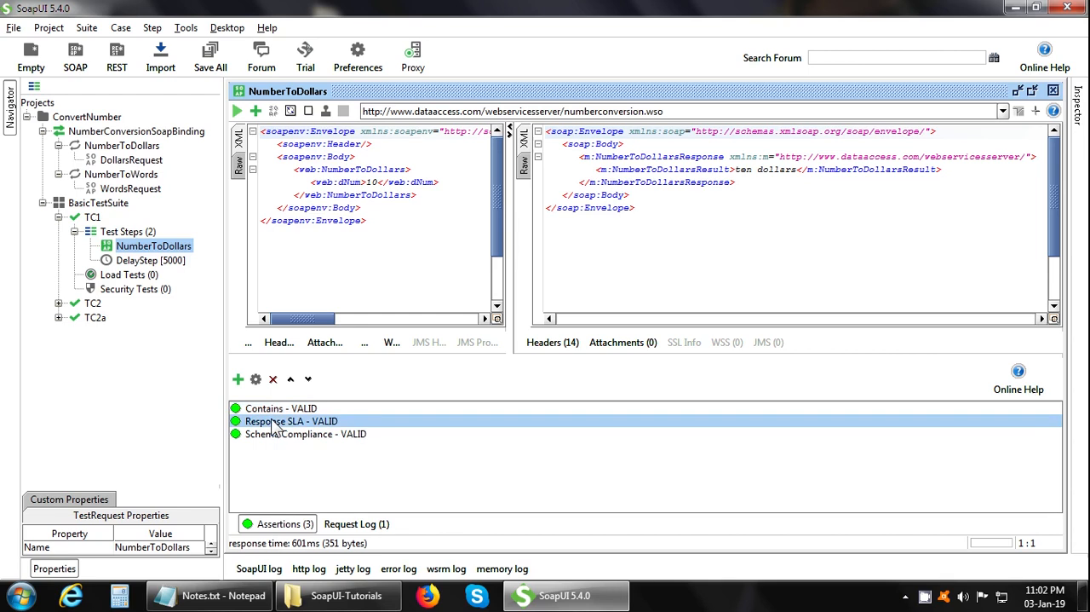
double_click(290, 421)
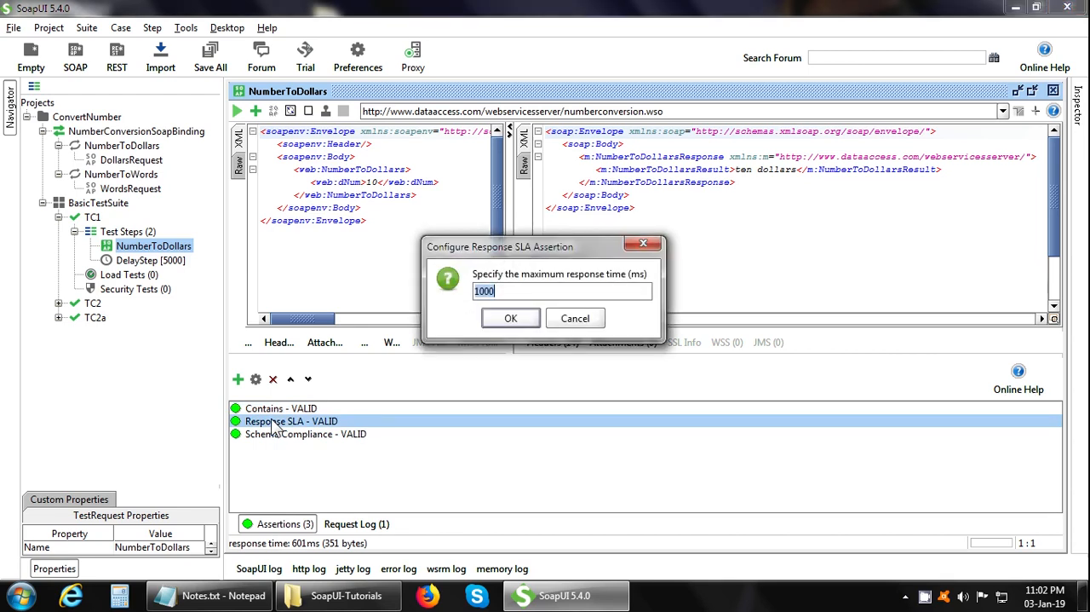
mouse_move(760, 275)
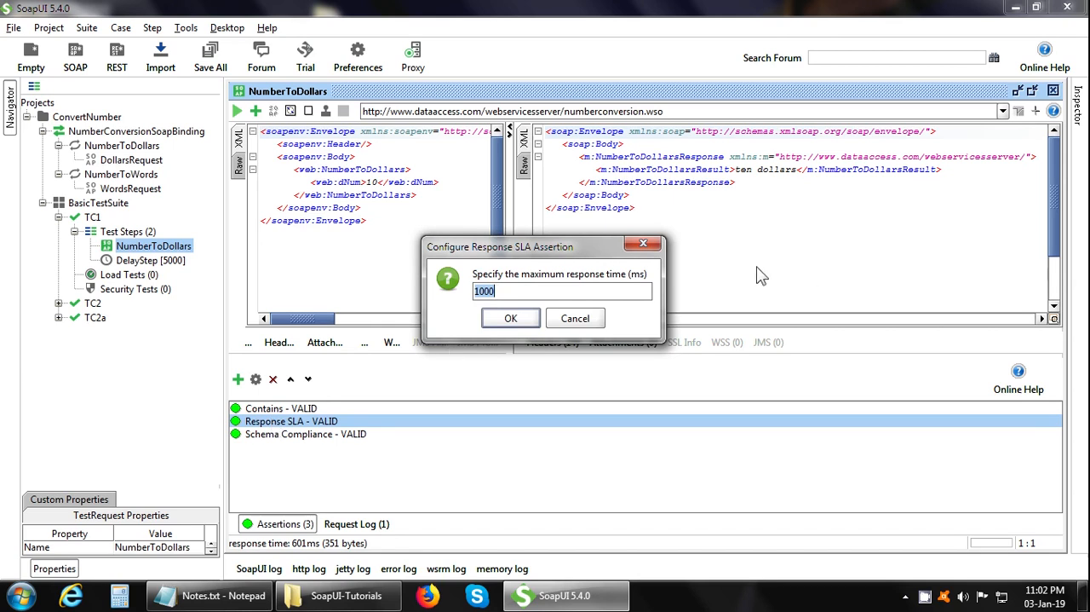
left_click(510, 318)
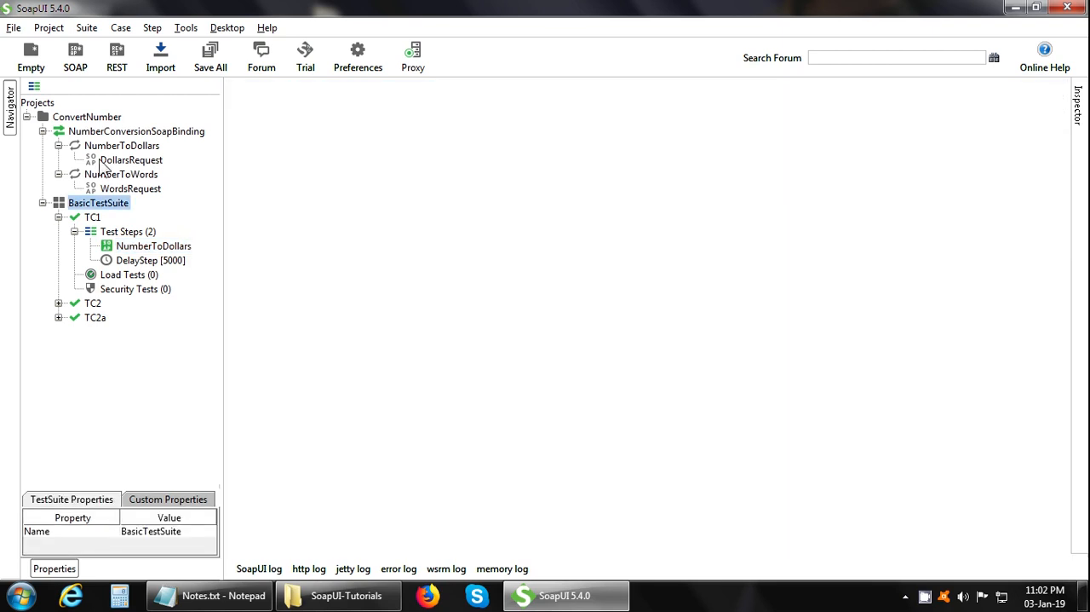
mouse_move(124, 135)
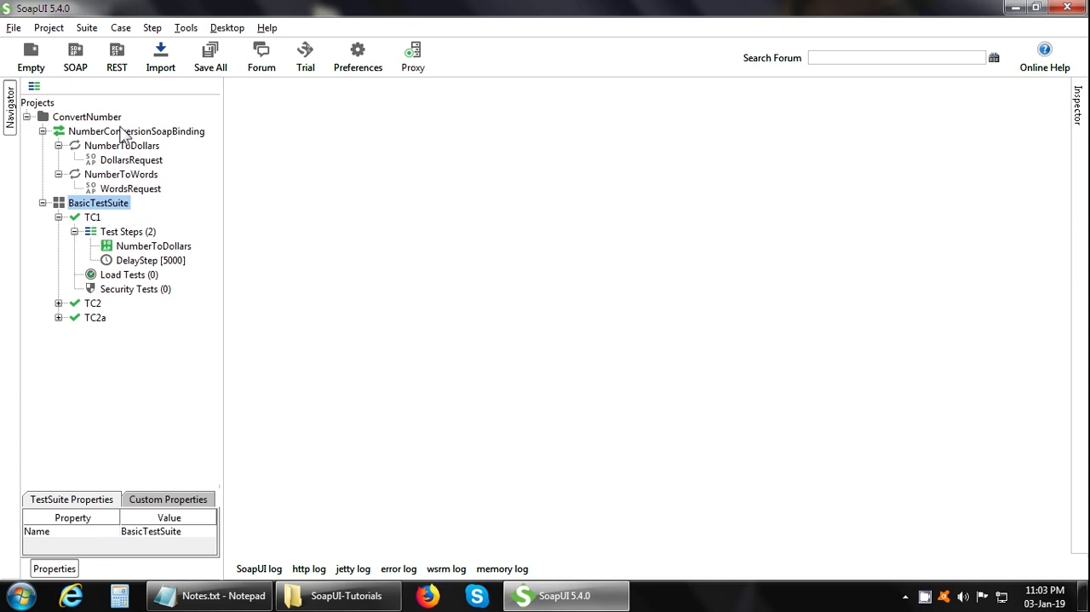
mouse_move(122, 140)
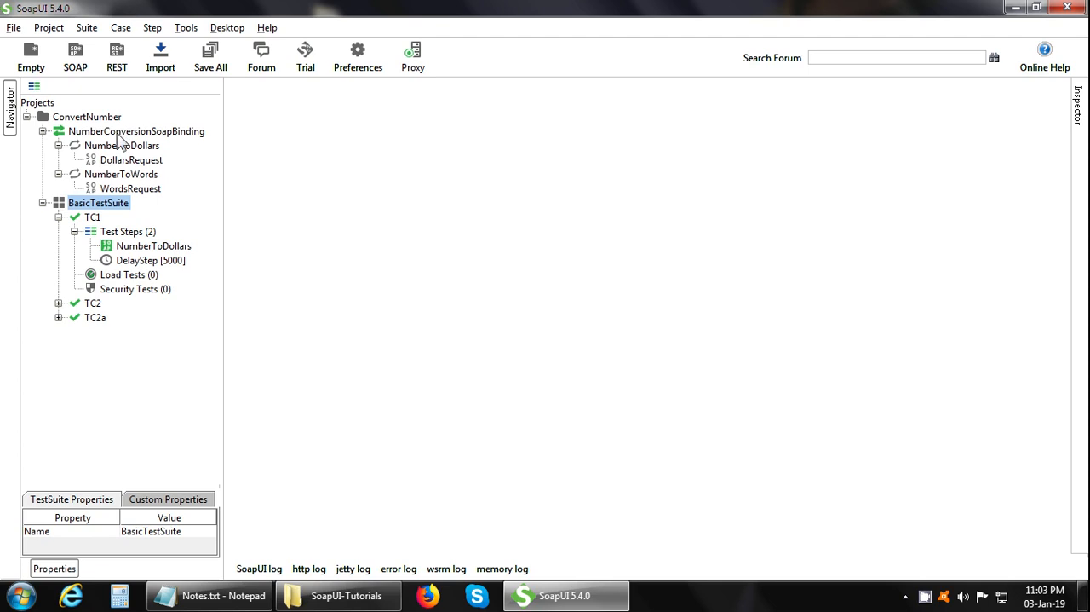
left_click(137, 130)
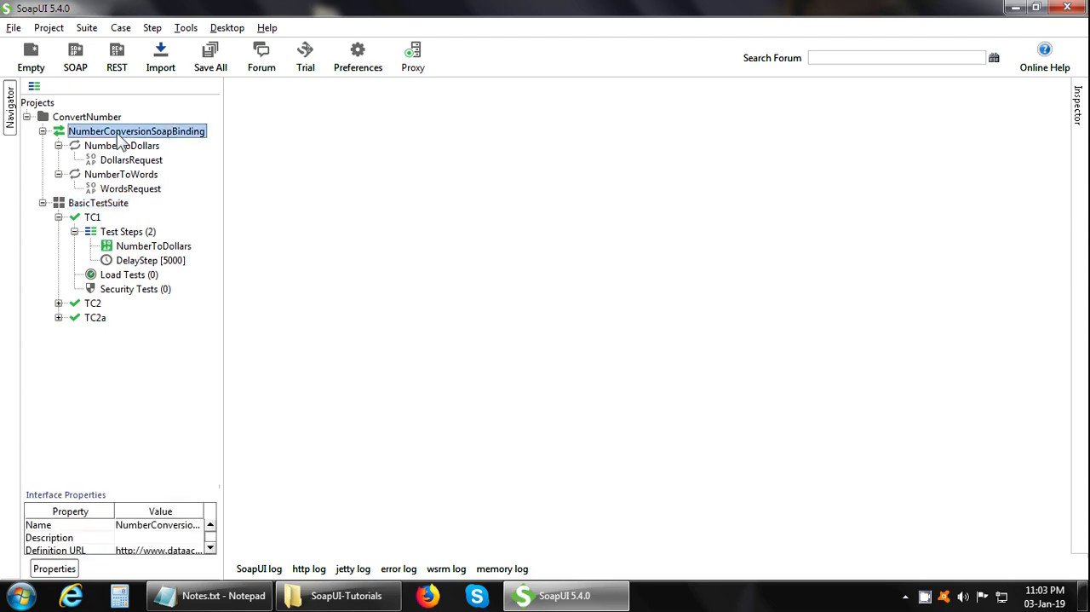
double_click(136, 130)
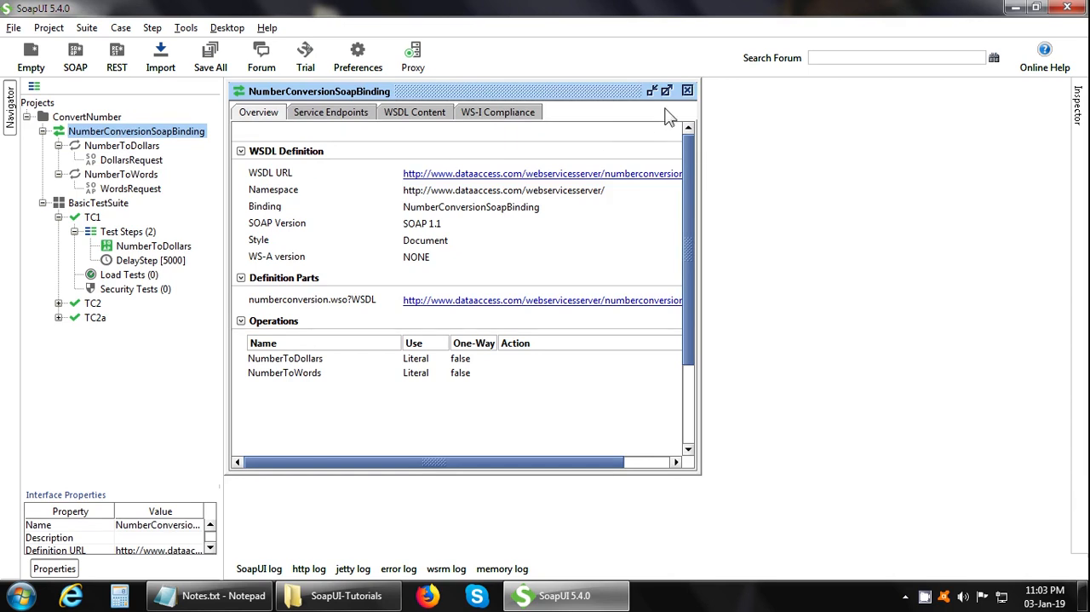
left_click(666, 90)
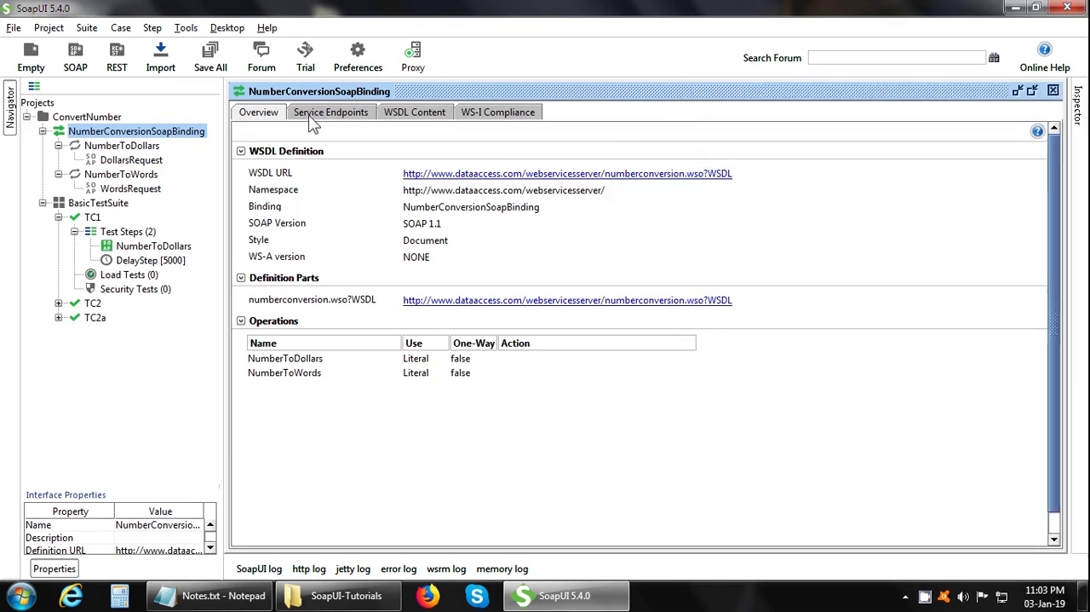
left_click(331, 111)
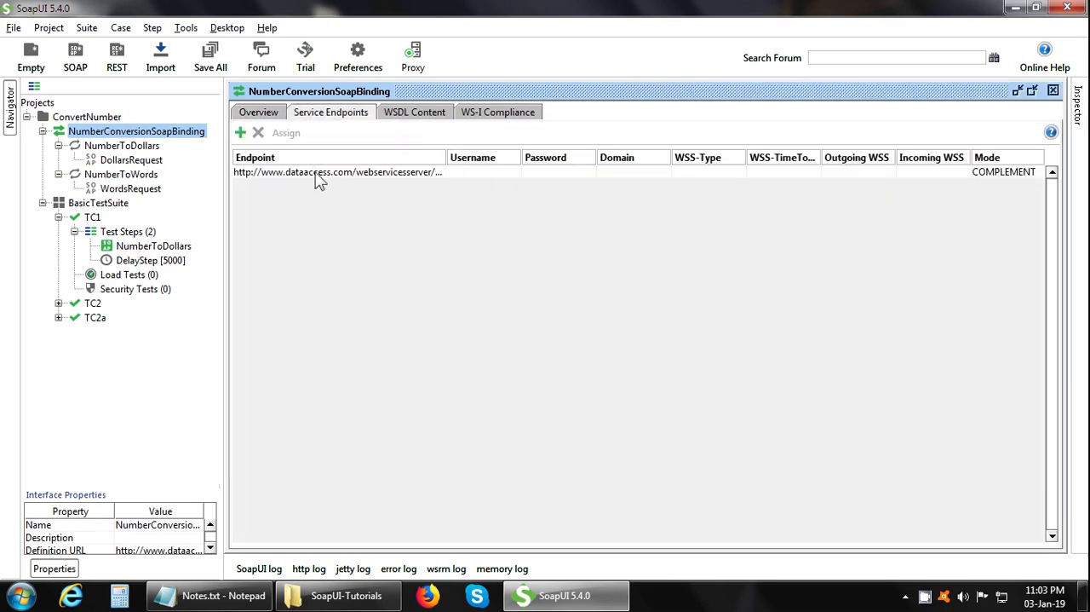
left_click(338, 171)
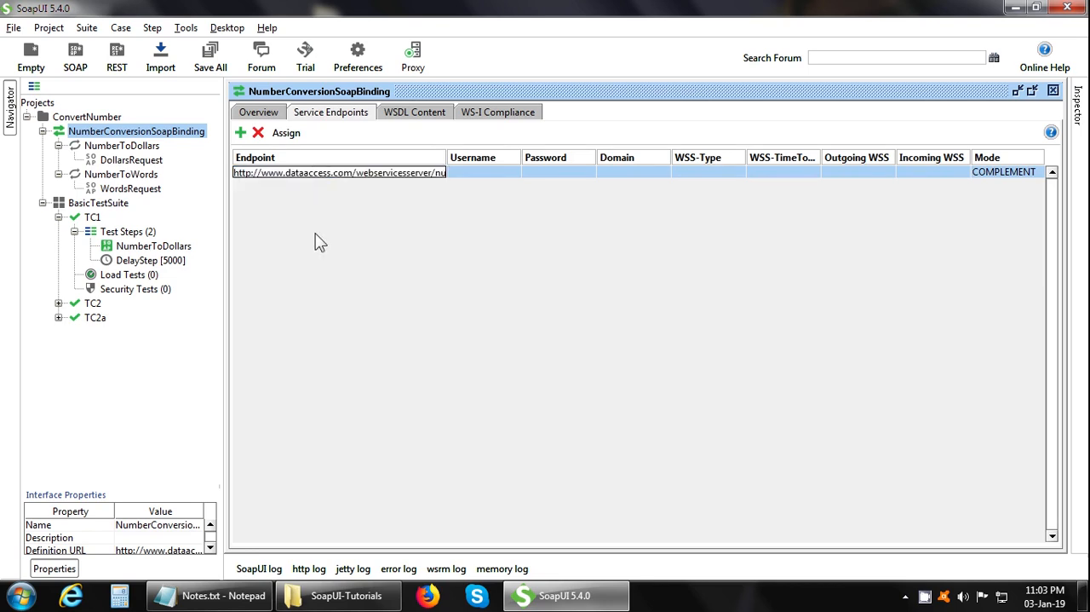
mouse_move(1056, 102)
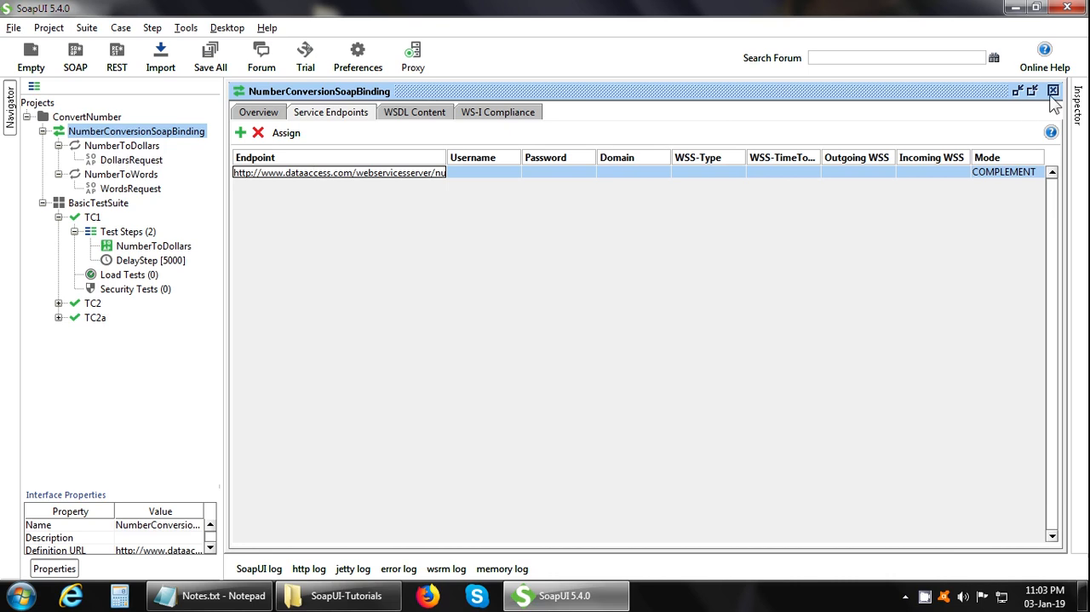
left_click(1054, 90)
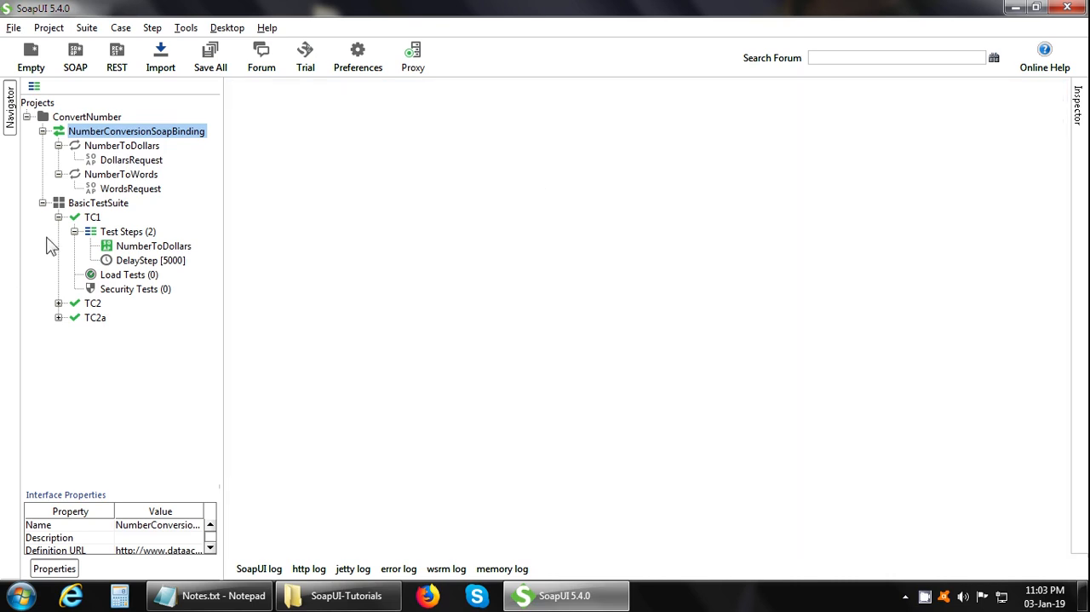
mouse_move(94, 217)
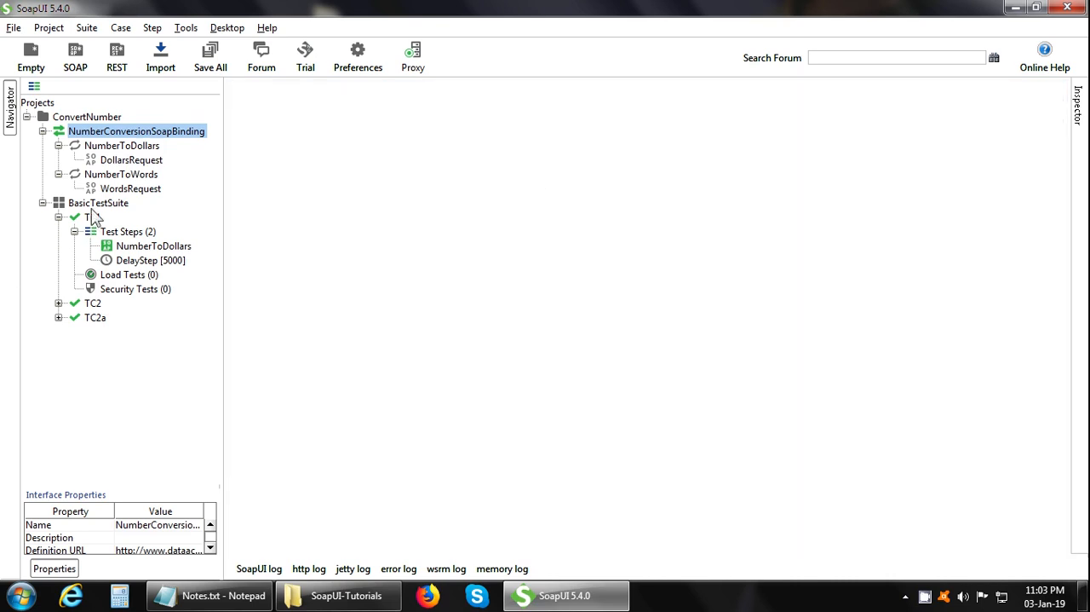
Reopen BasicTestSuite and run it until TC1, TC2 and TC2a reach FINISHED.
double_click(98, 202)
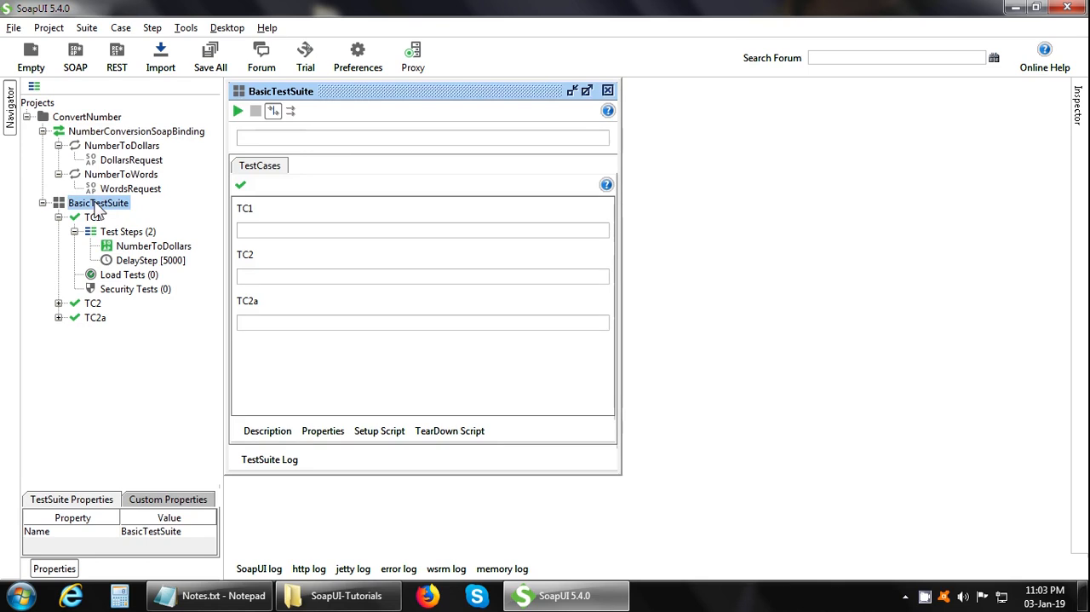
mouse_move(247, 126)
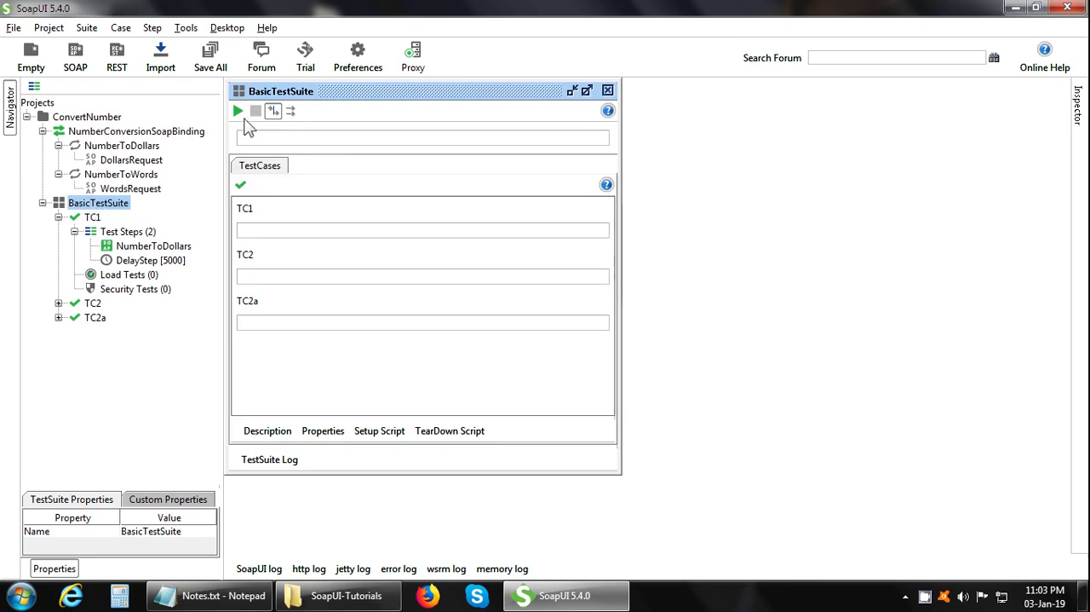
left_click(239, 110)
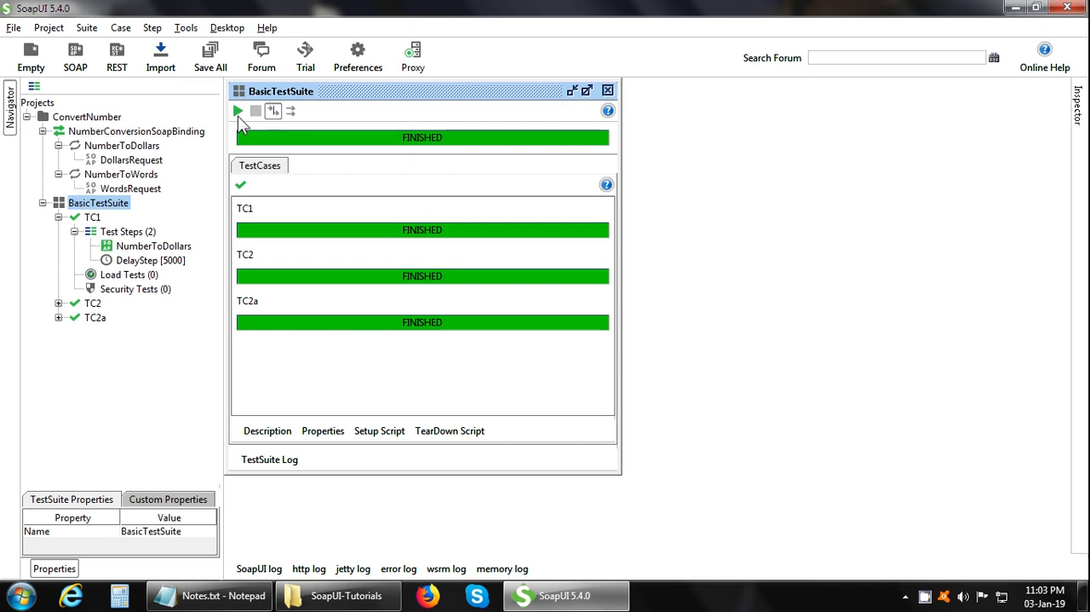
left_click(12, 595)
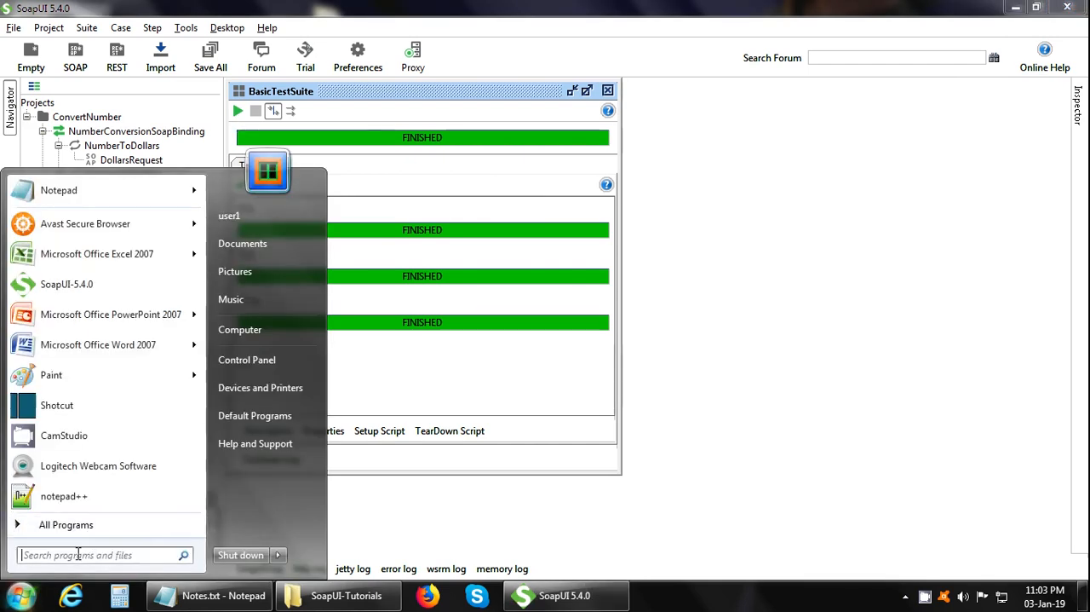
Launch cmd, then open the SoapUI-5.4.0 bin folder and select testrunner.bat.
type("cmd")
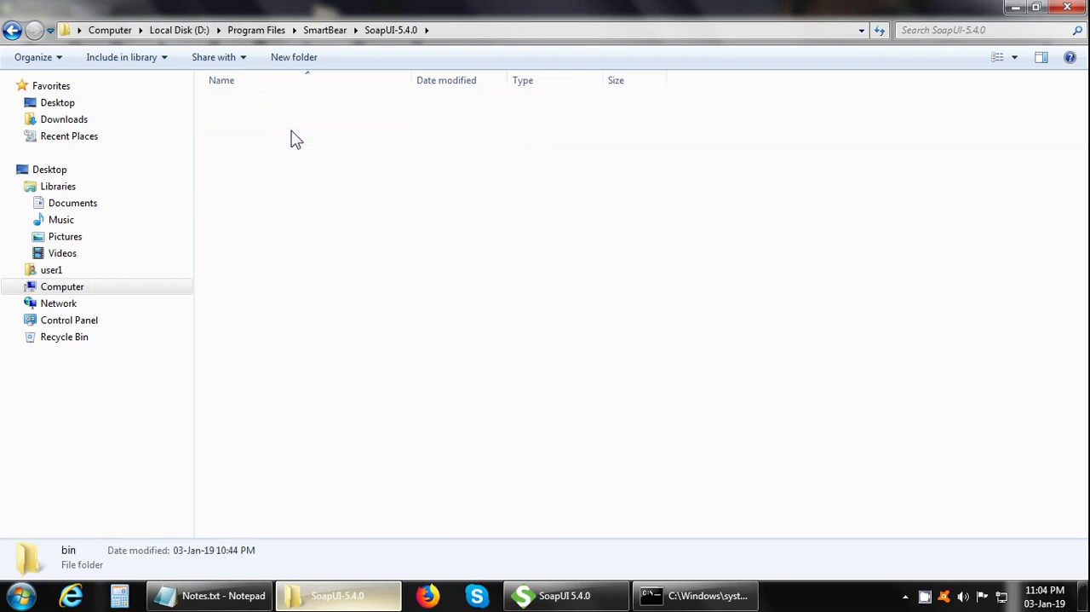
double_click(68, 549)
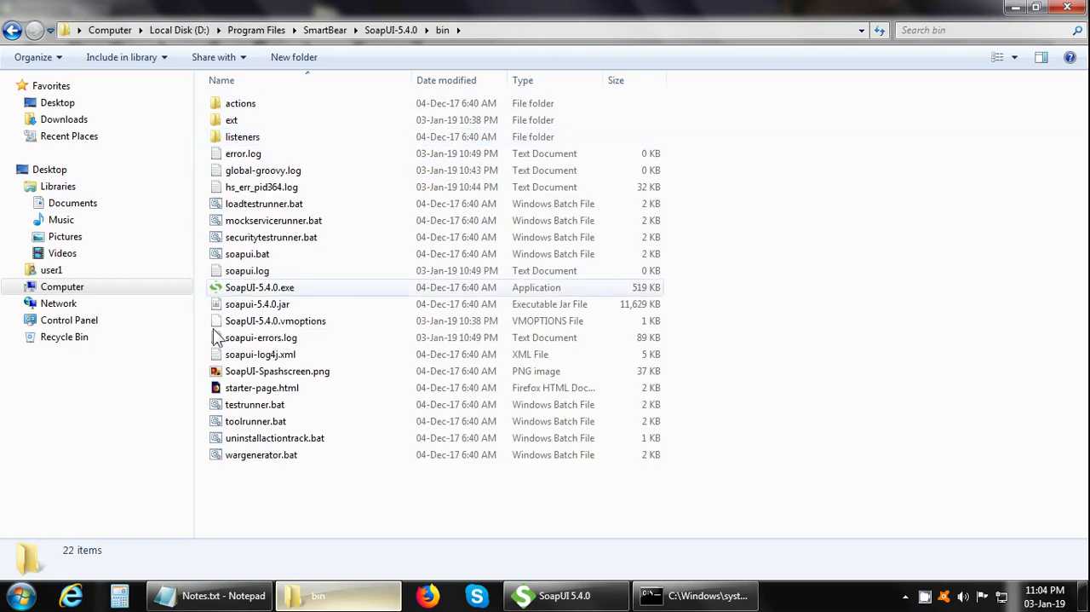
left_click(255, 404)
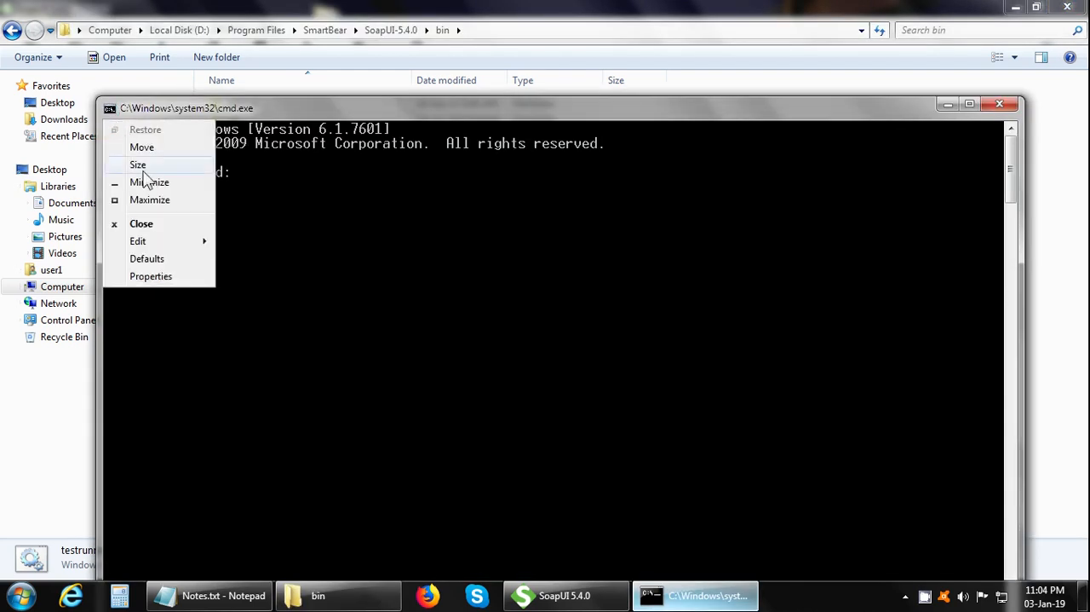
Begin typing the testrunner command in the Command Prompt.
left_click(138, 240)
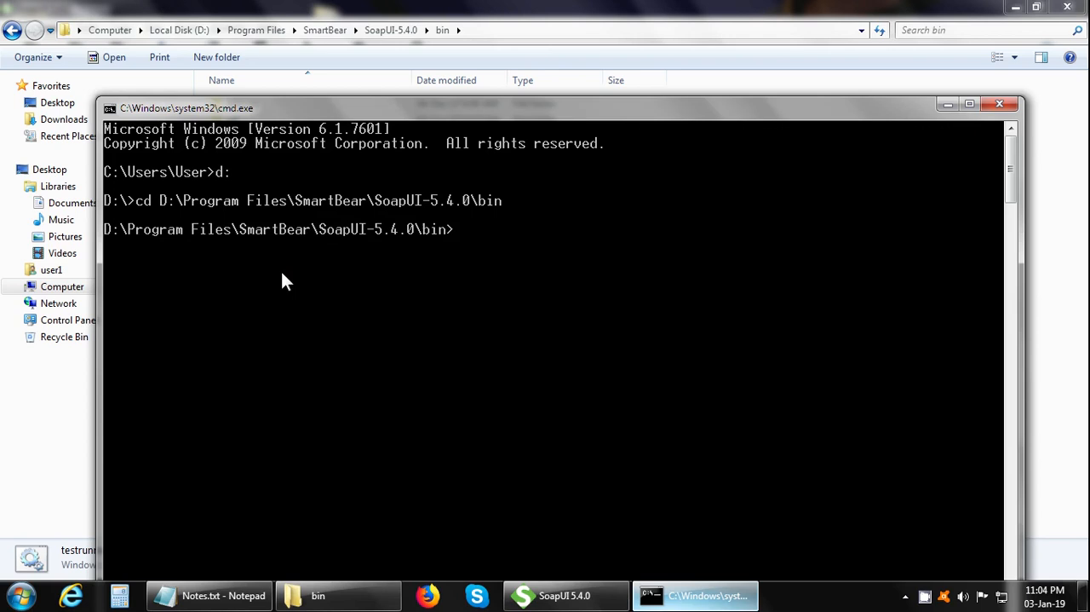
type("testru")
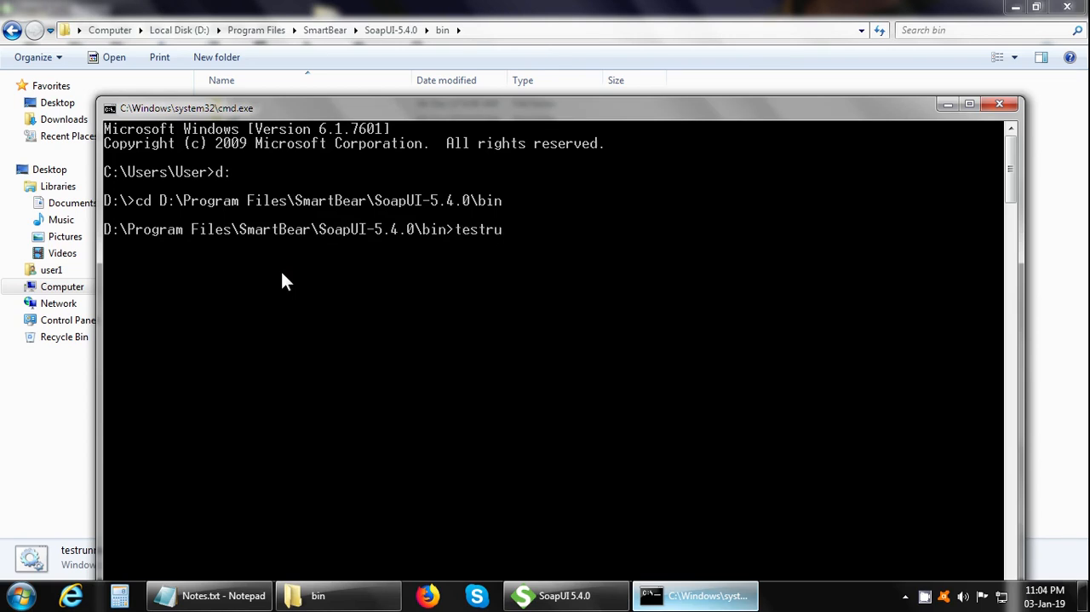